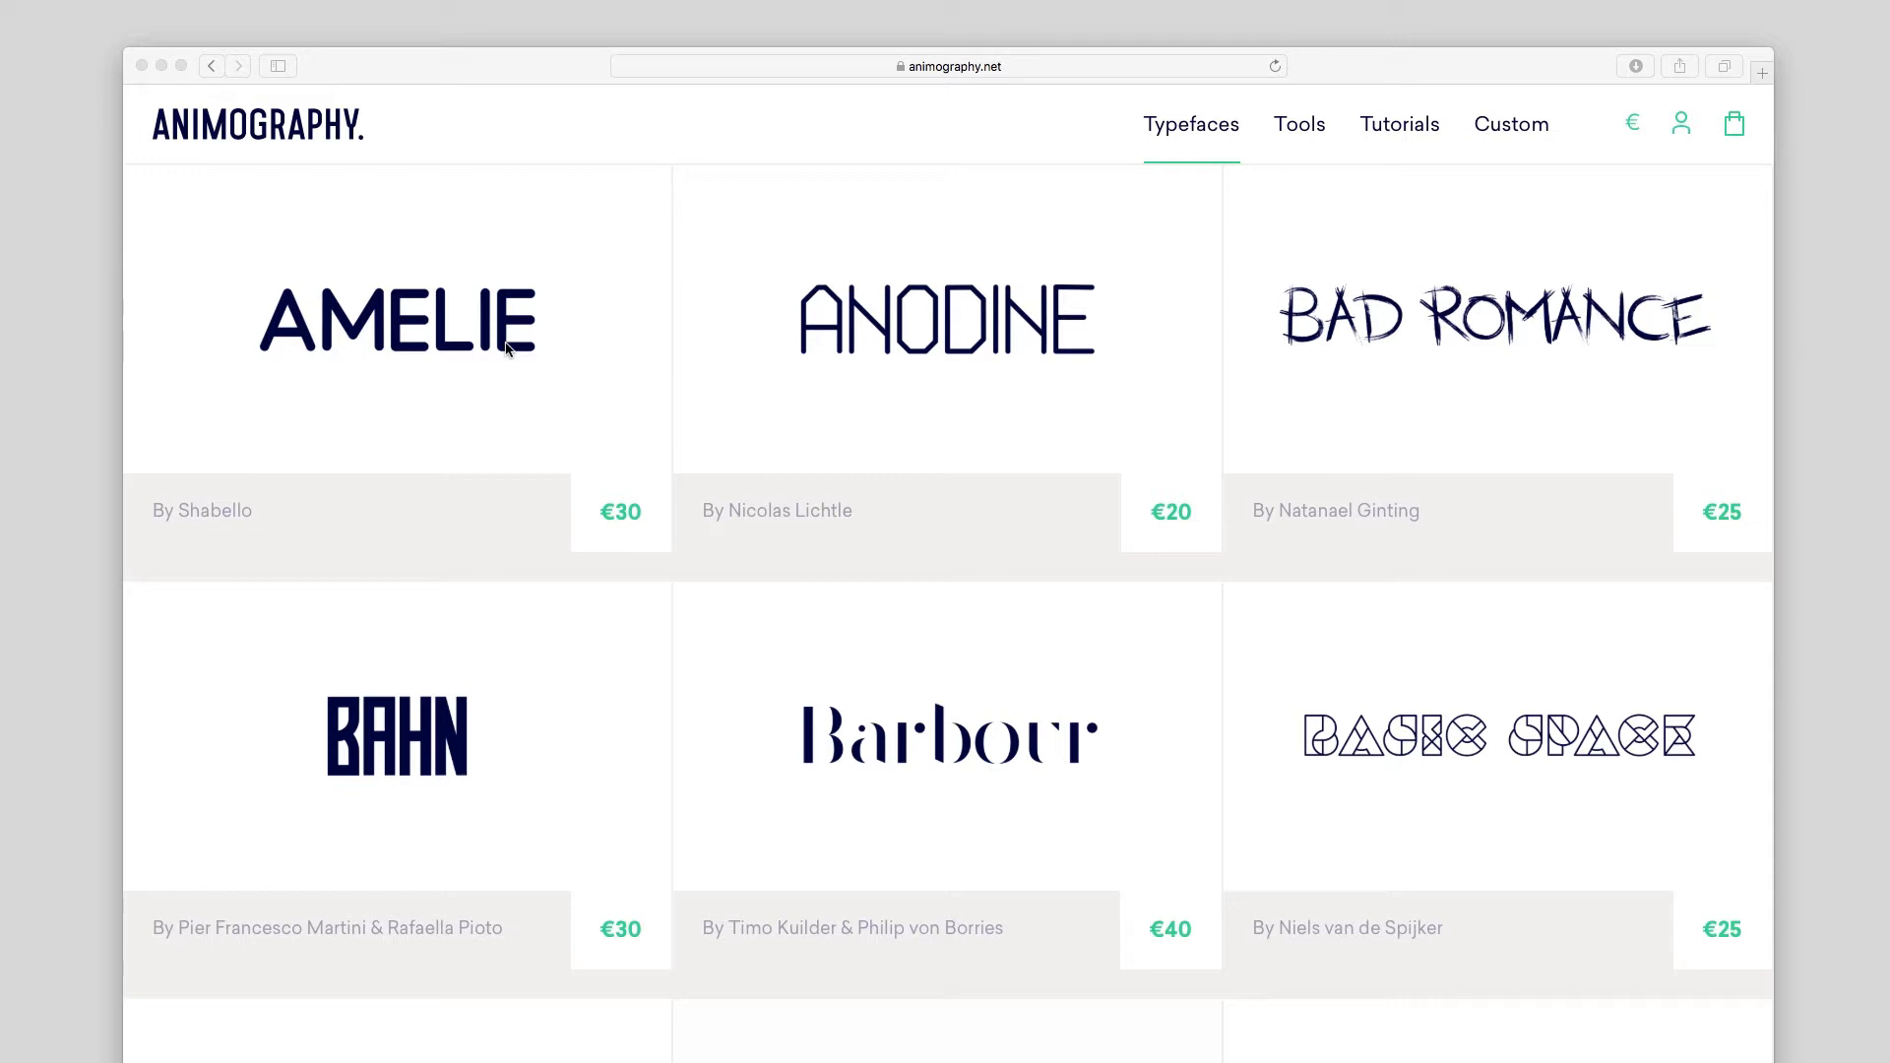
mouse_move(851, 378)
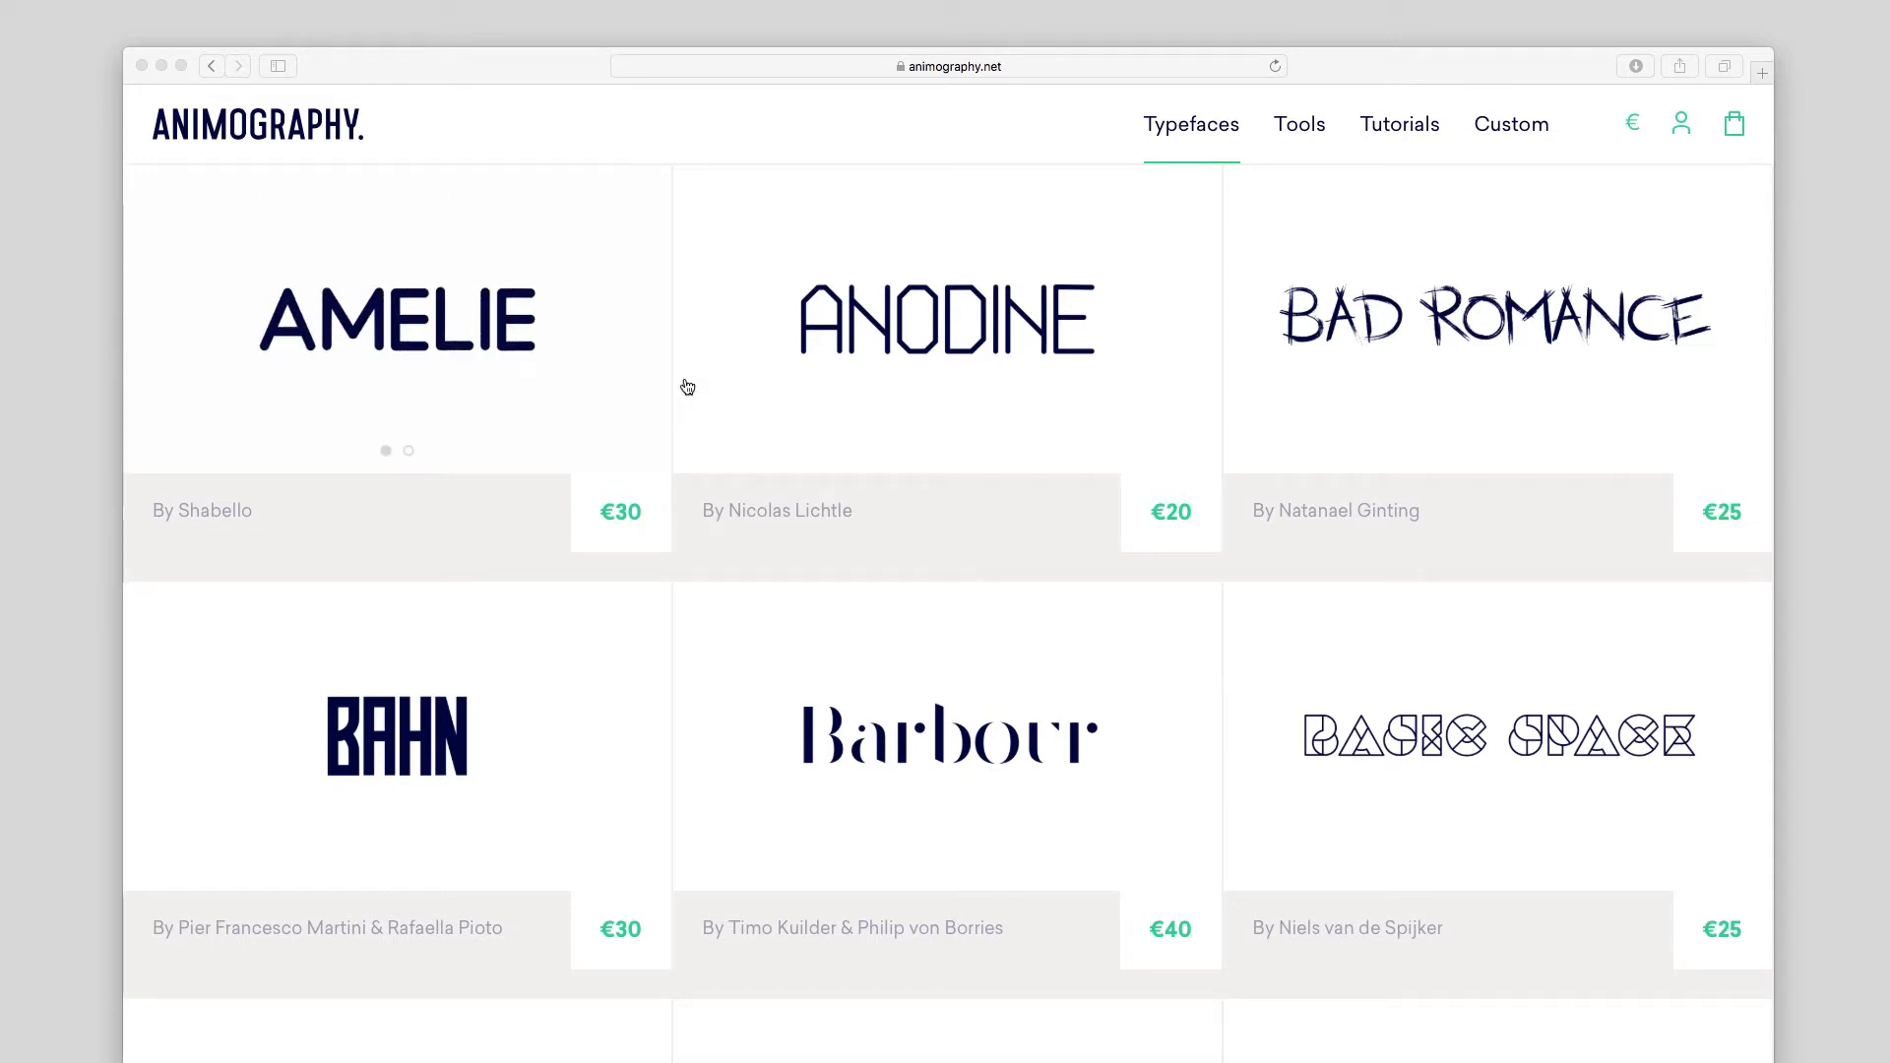
Step: Browse down the Typefaces grid and open the Madrid tile
scroll(down, 3)
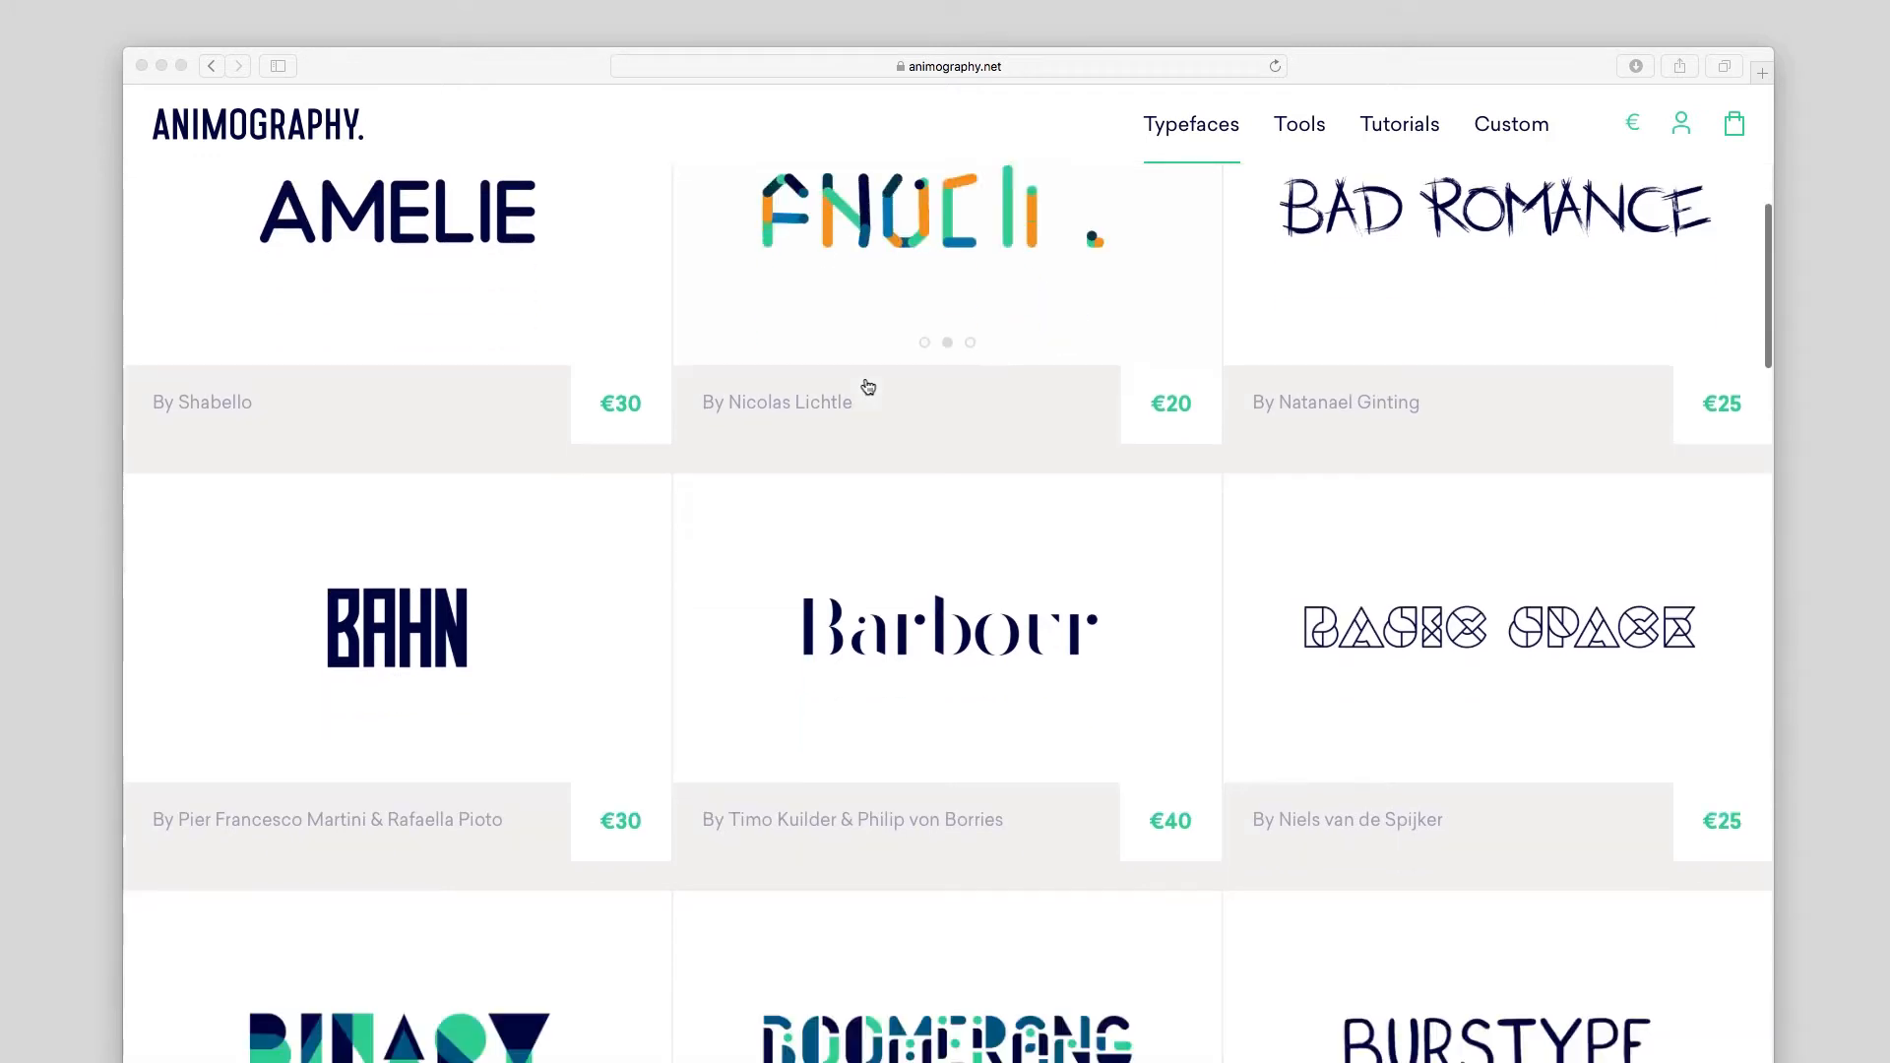
scroll(down, 3)
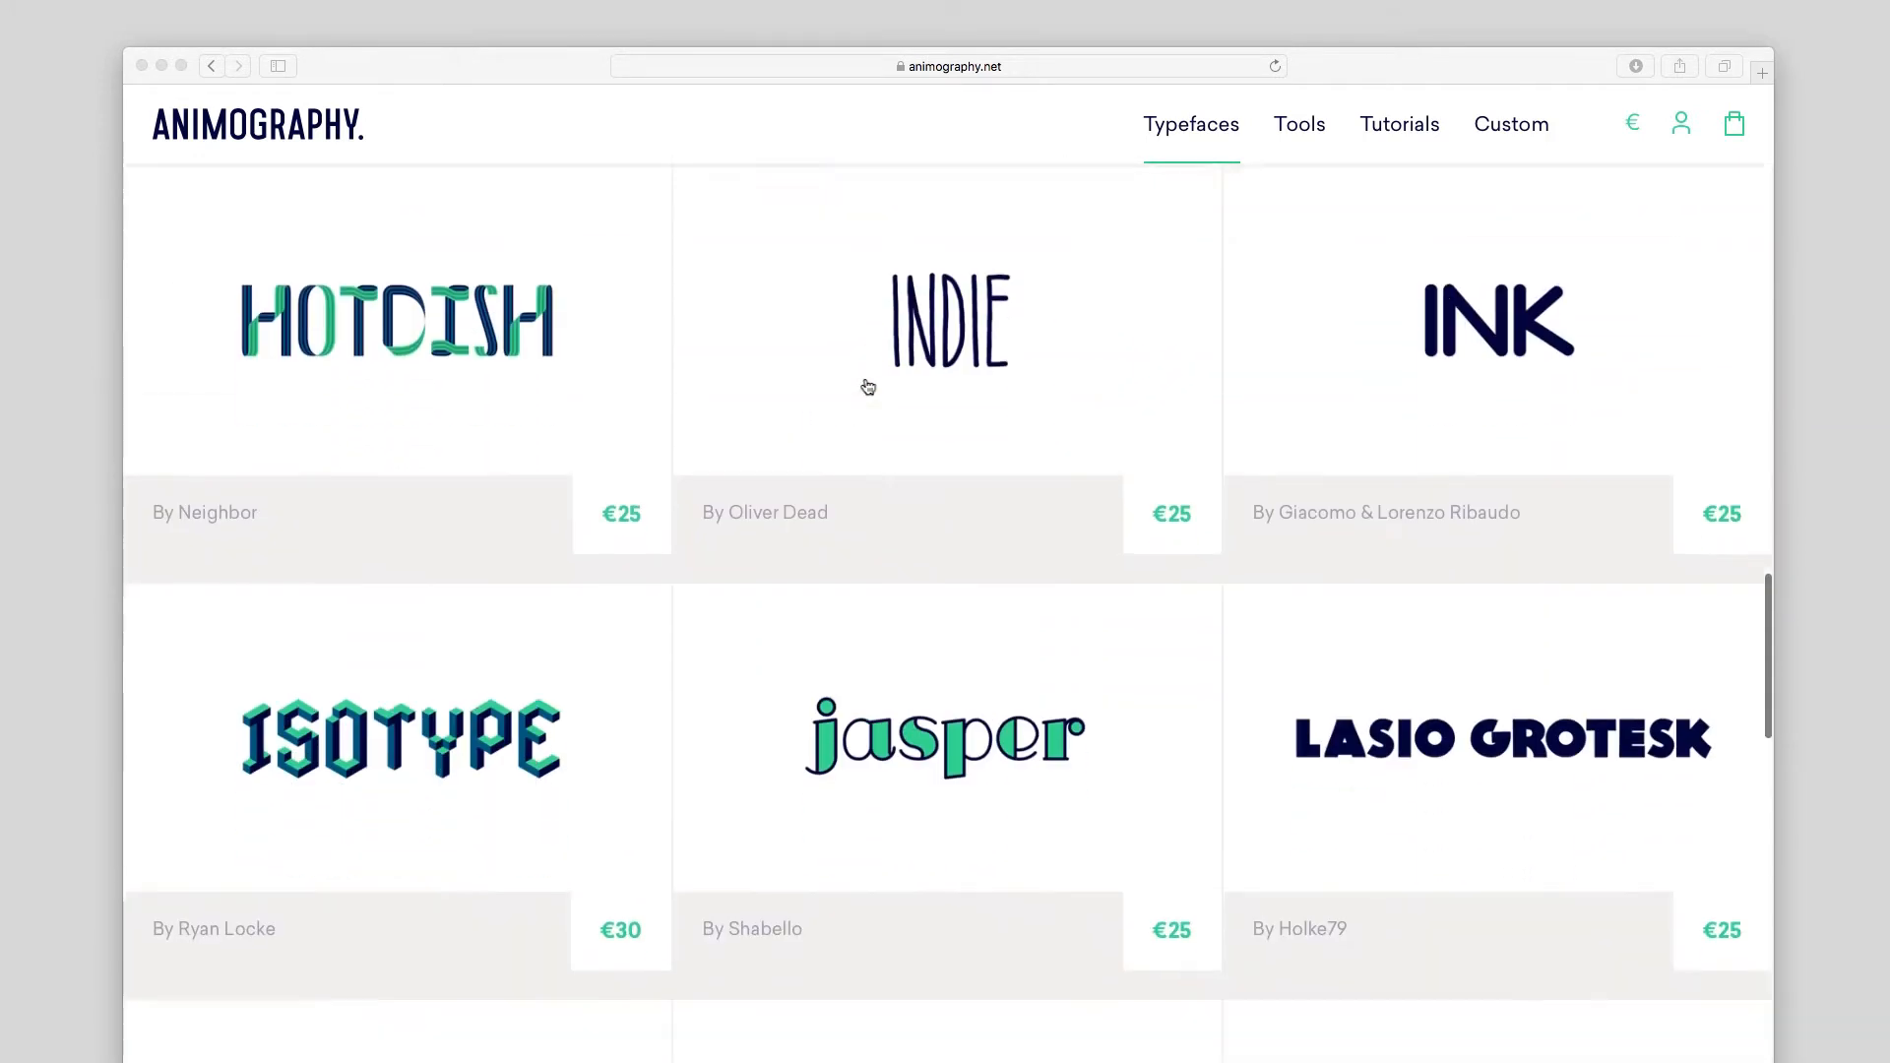
scroll(down, 3)
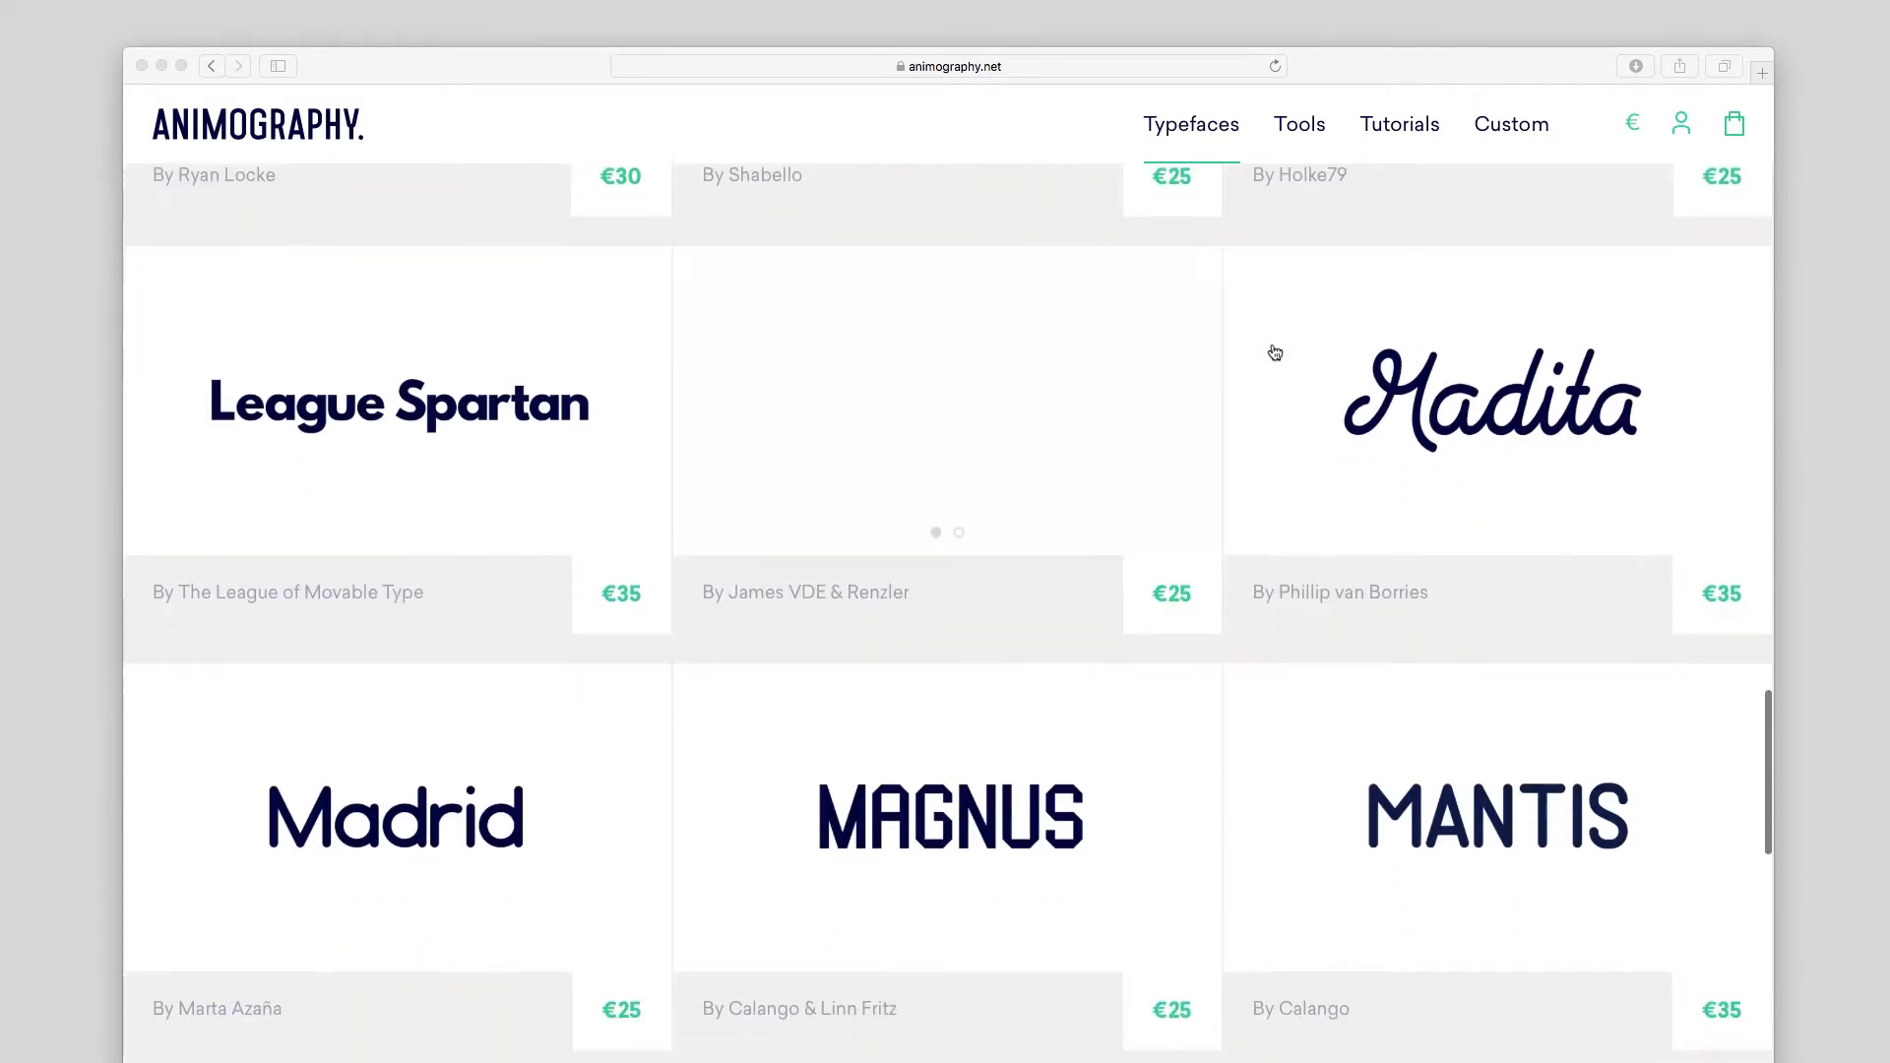
scroll(down, 3)
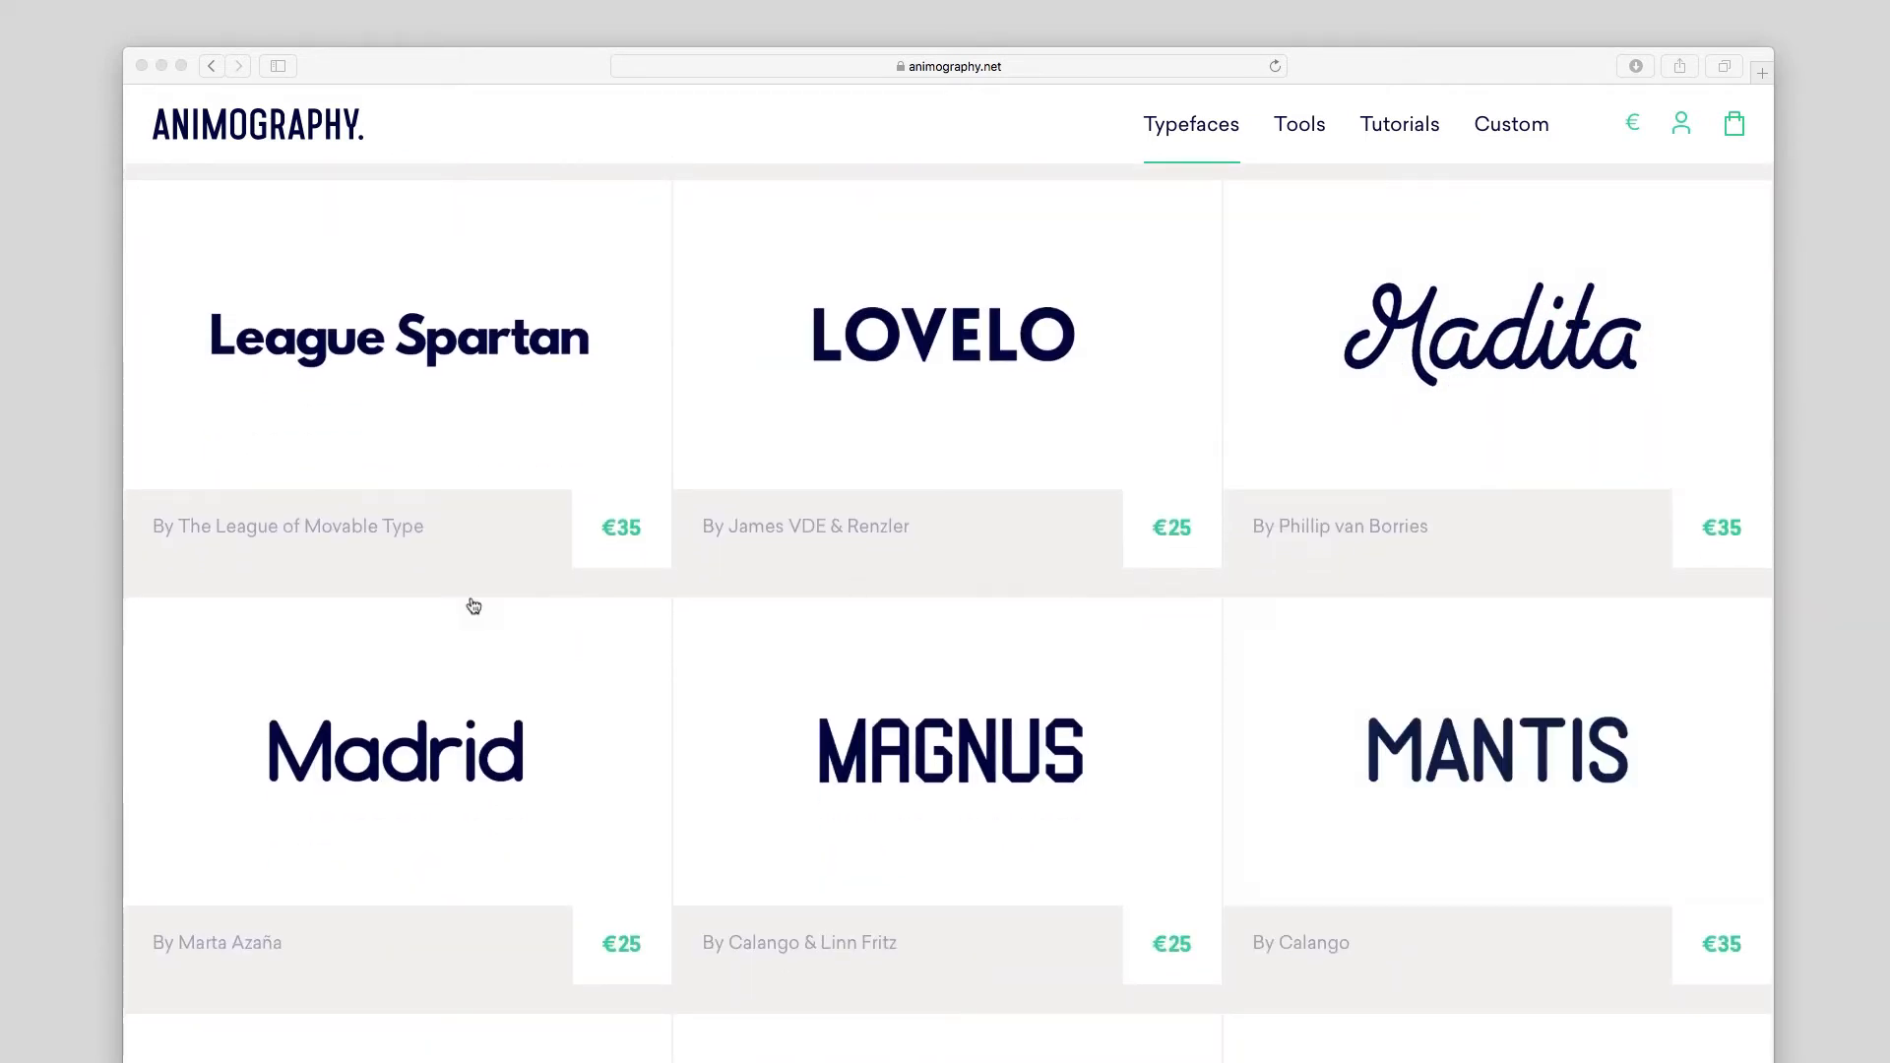
click(394, 752)
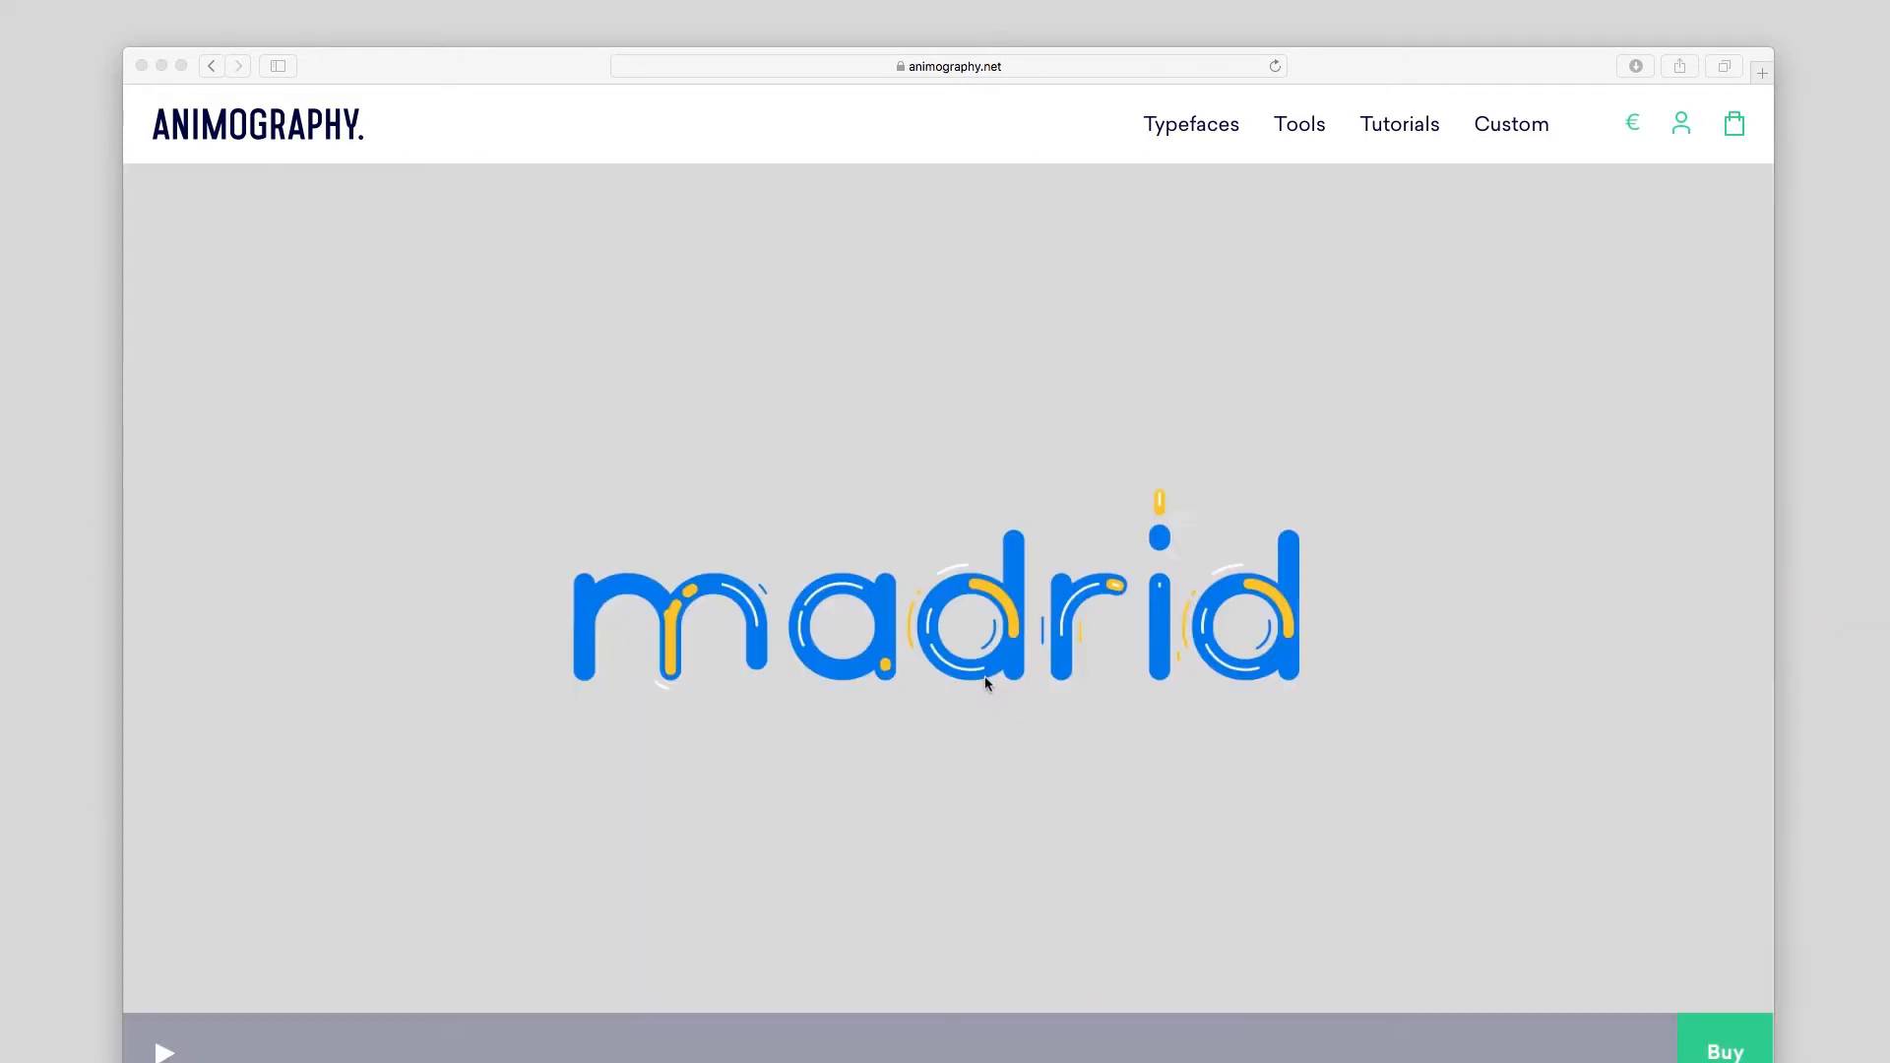
Step: Scroll to Madrid's description and highlight the stroke width feature in its list
scroll(down, 3)
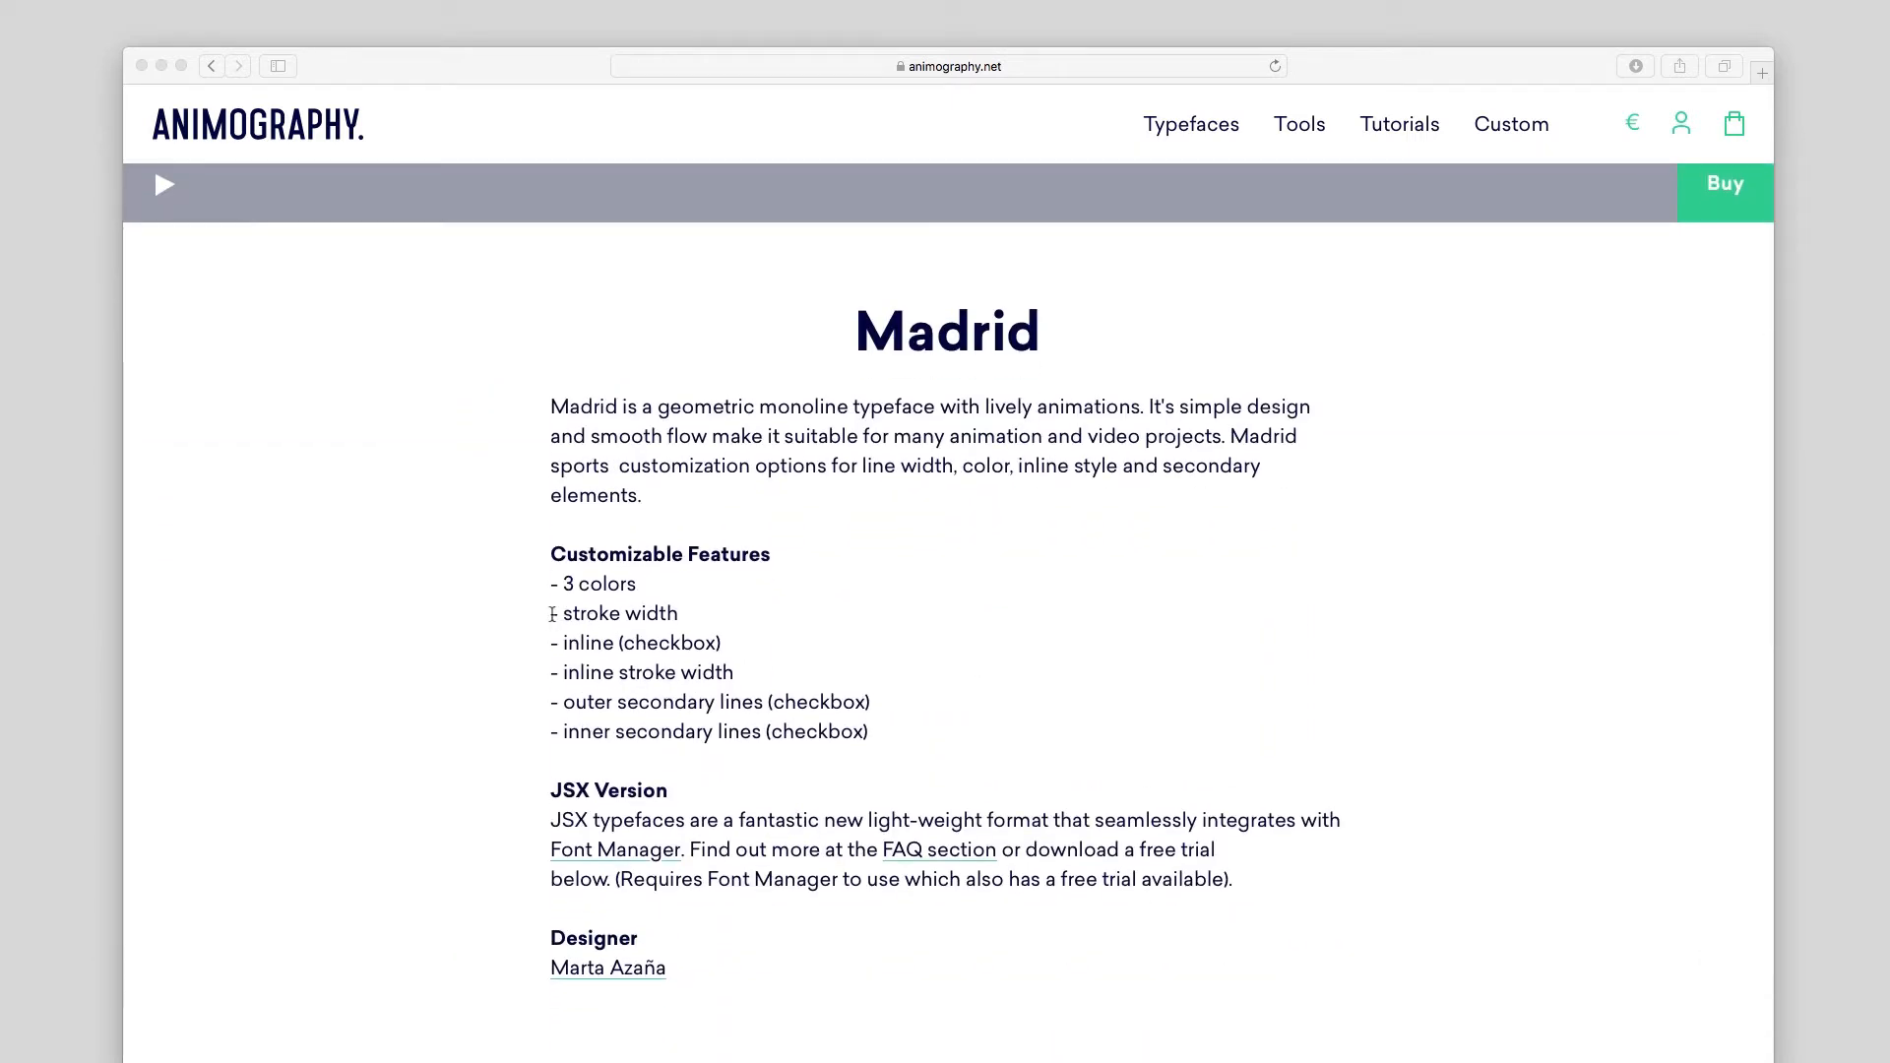
double_click(614, 613)
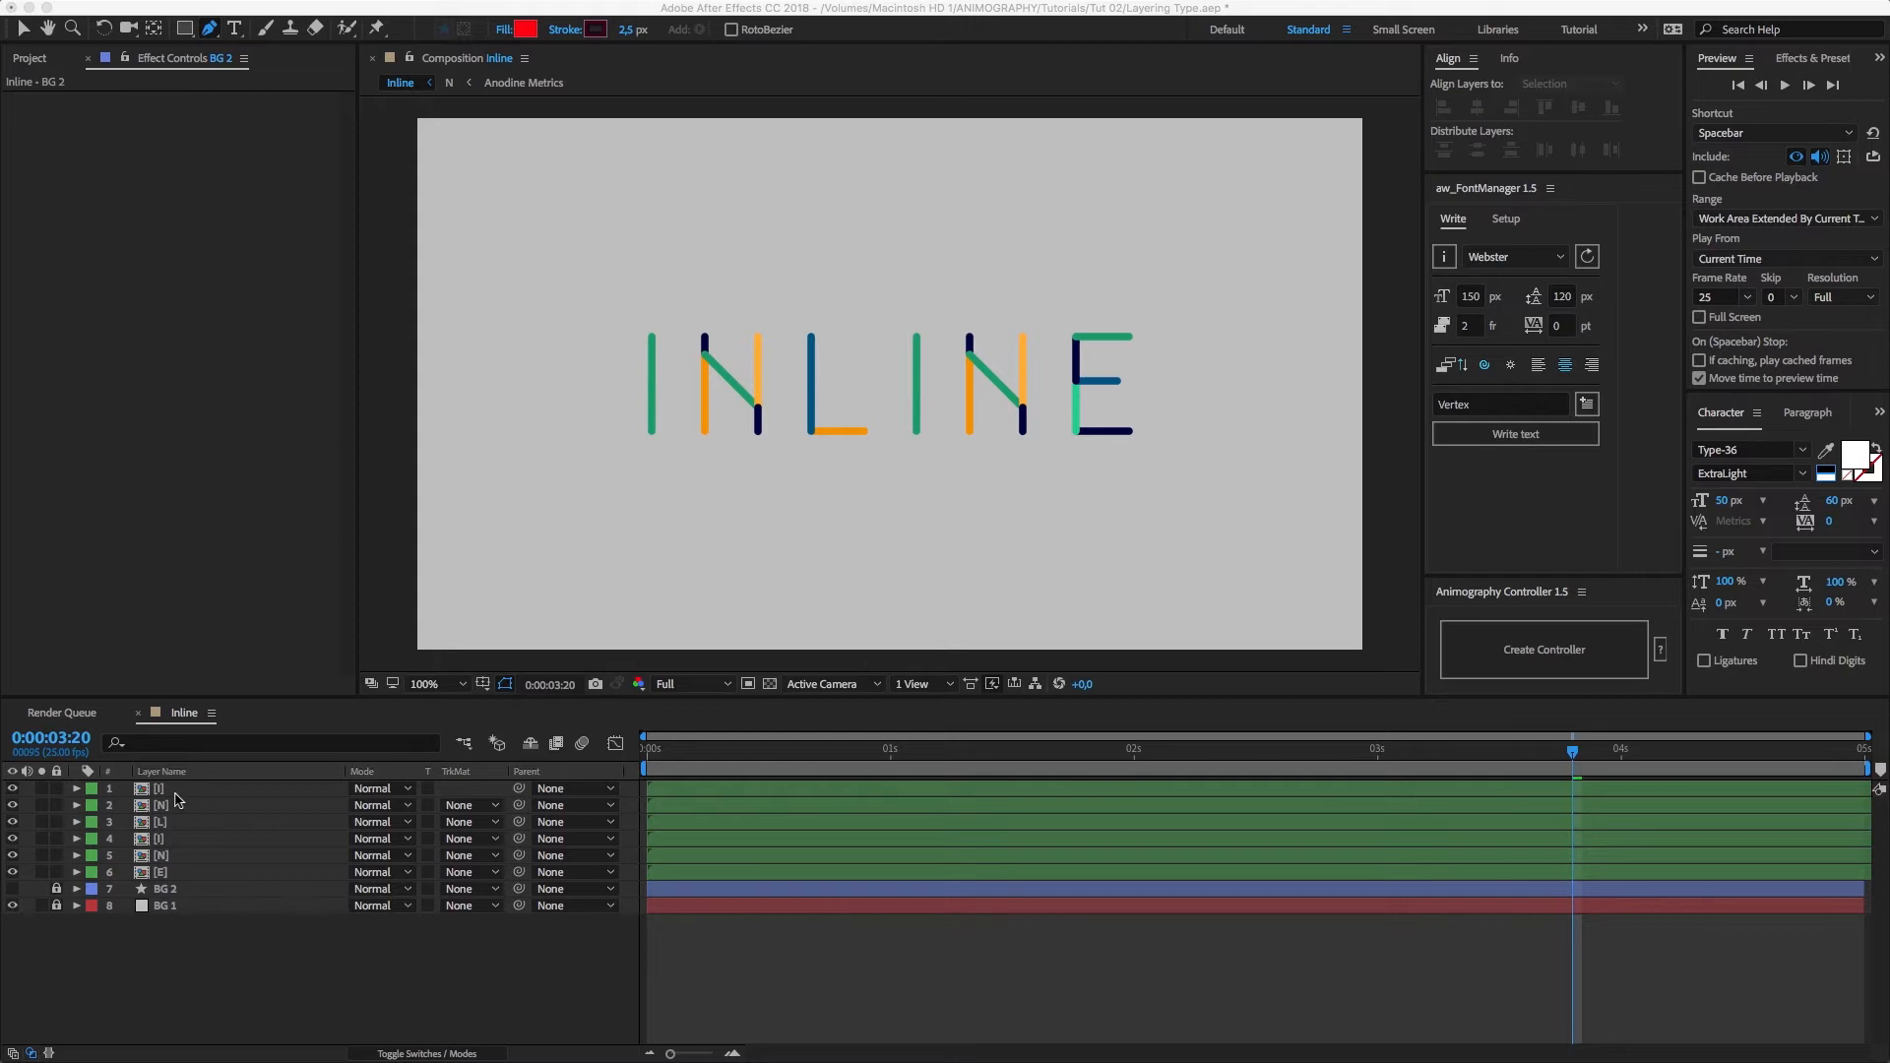
mouse_move(175, 799)
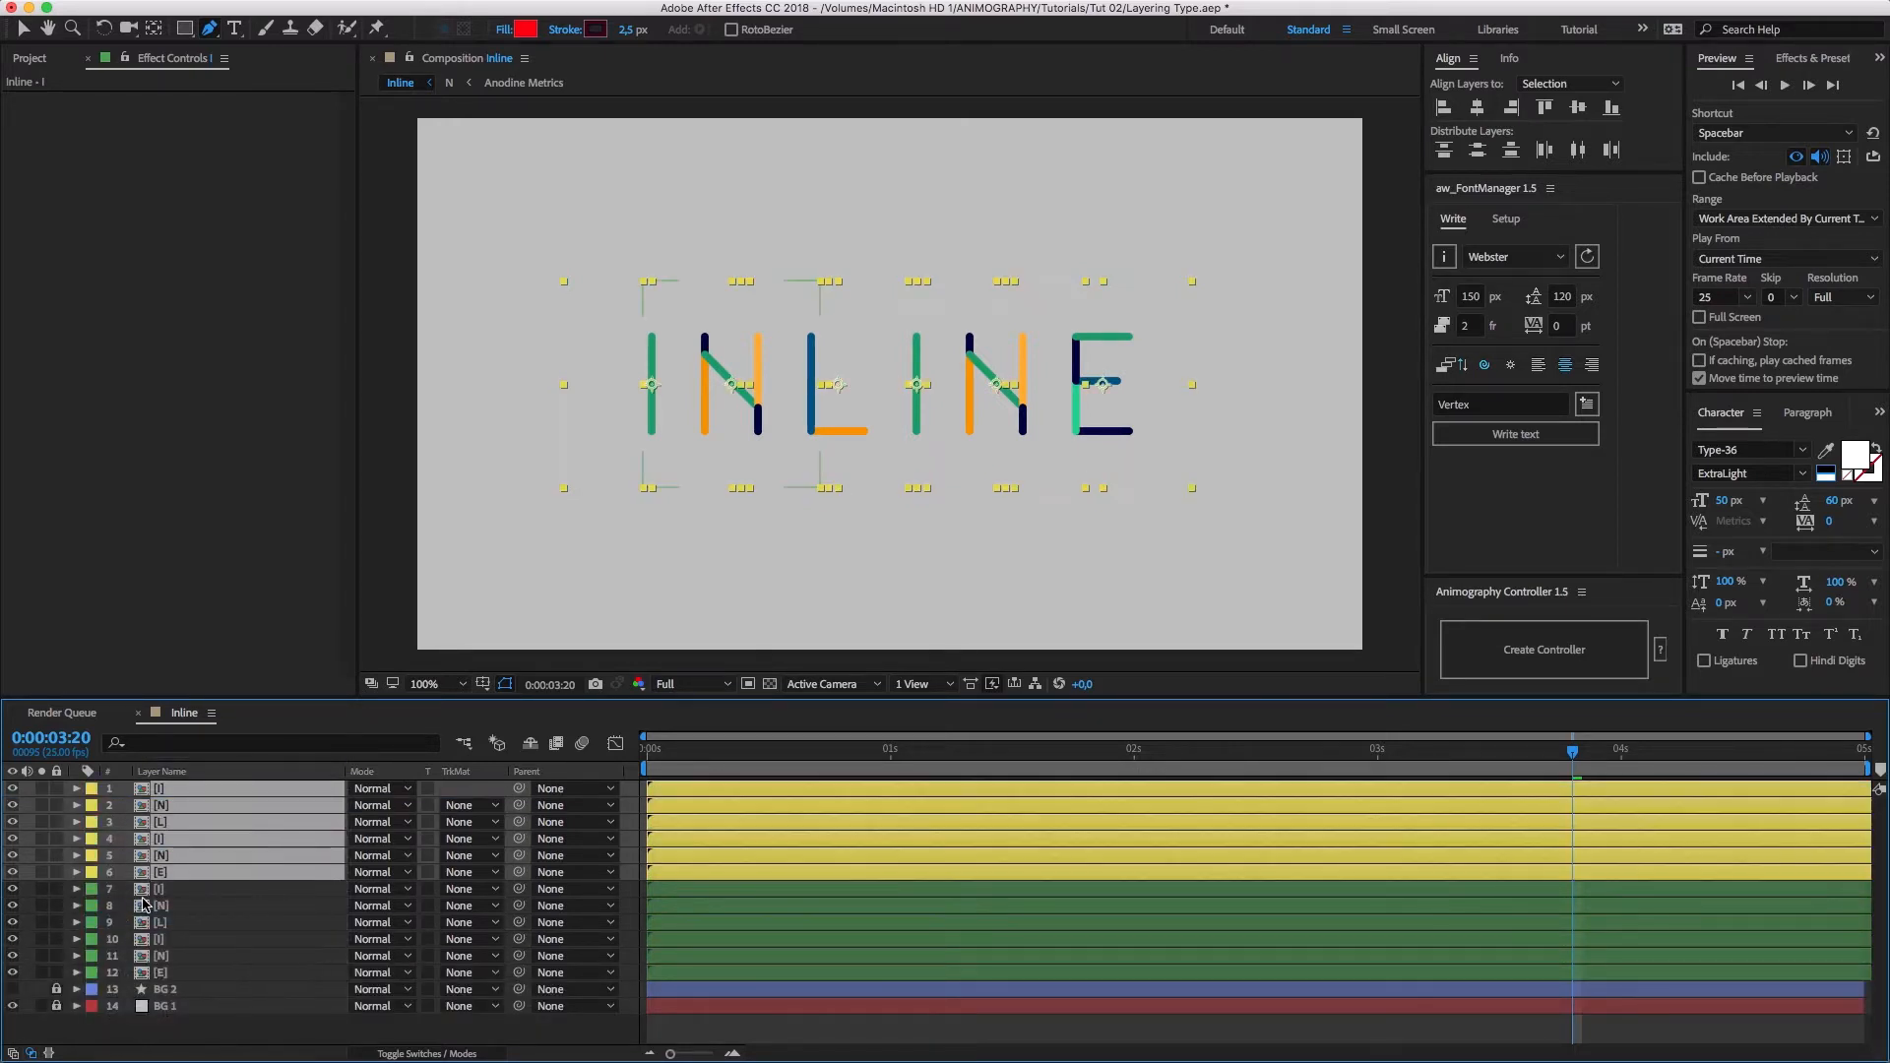
Step: Create an Animography controller for each of the two INLINE letter sets
click(1544, 647)
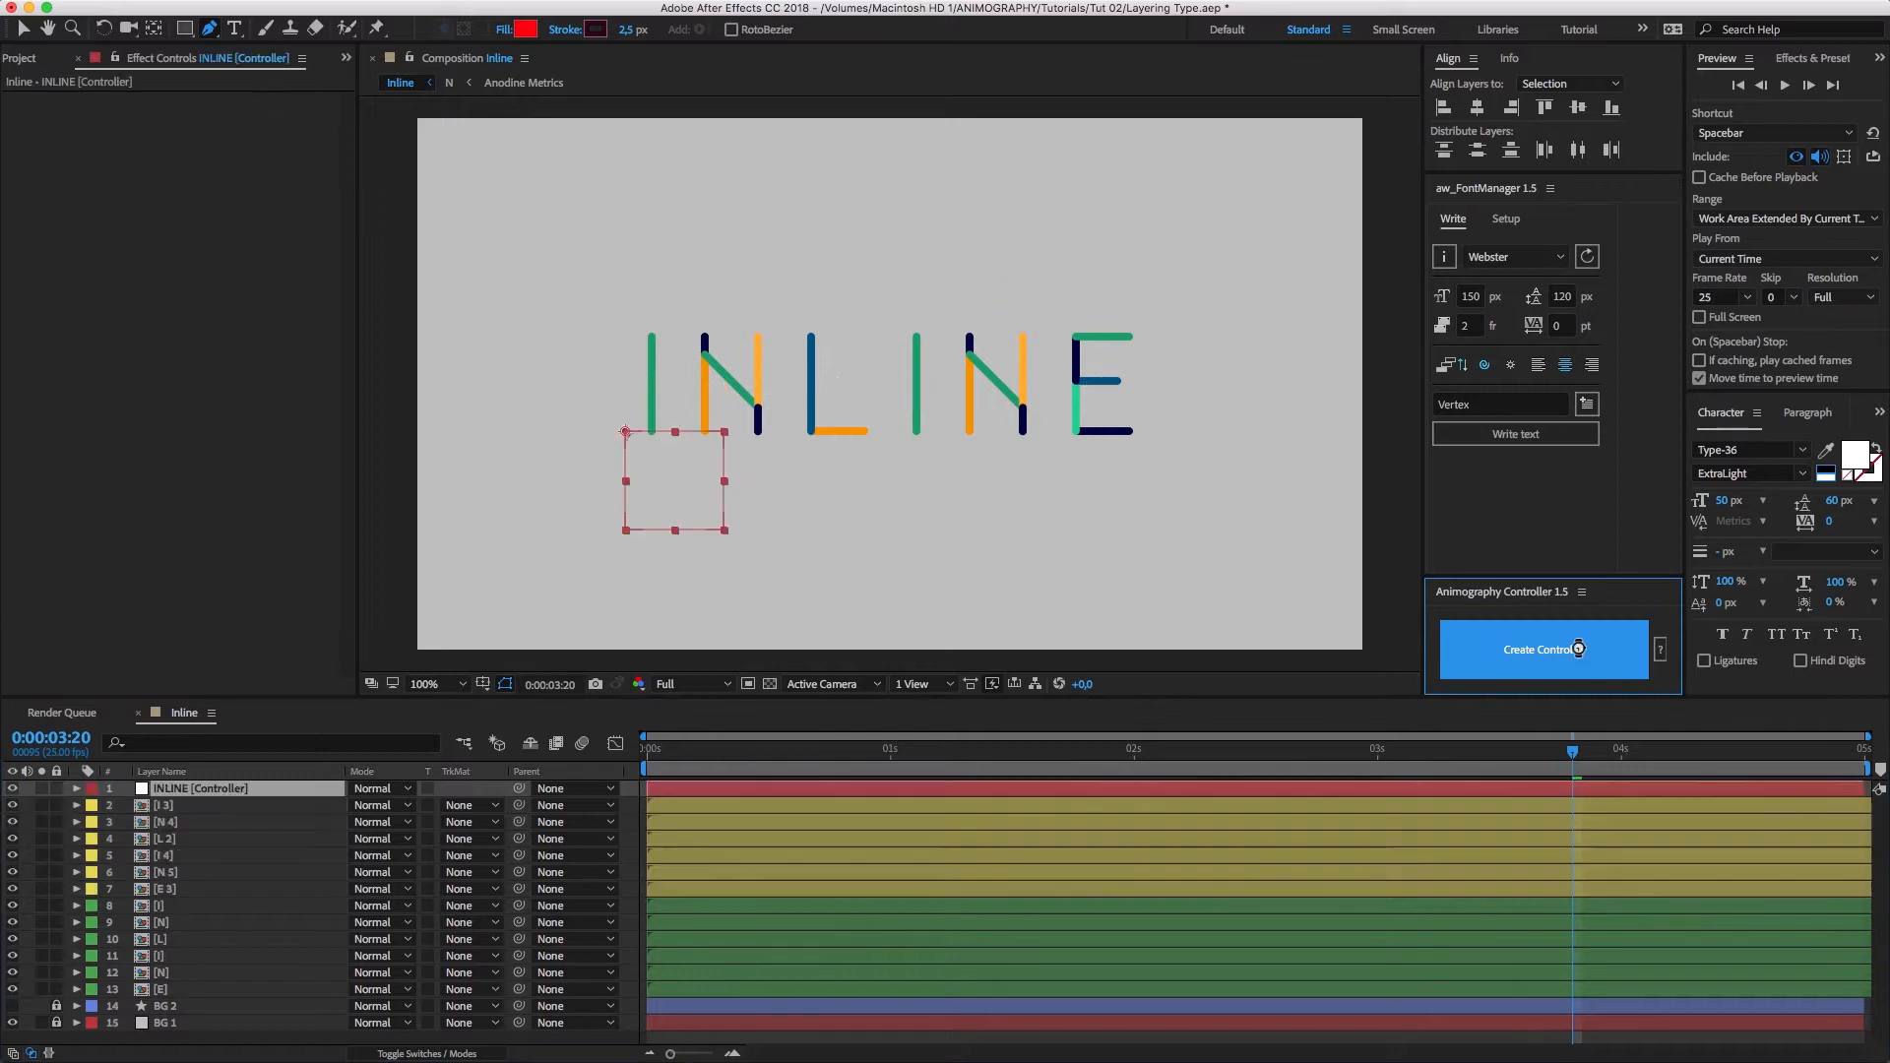
click(1544, 647)
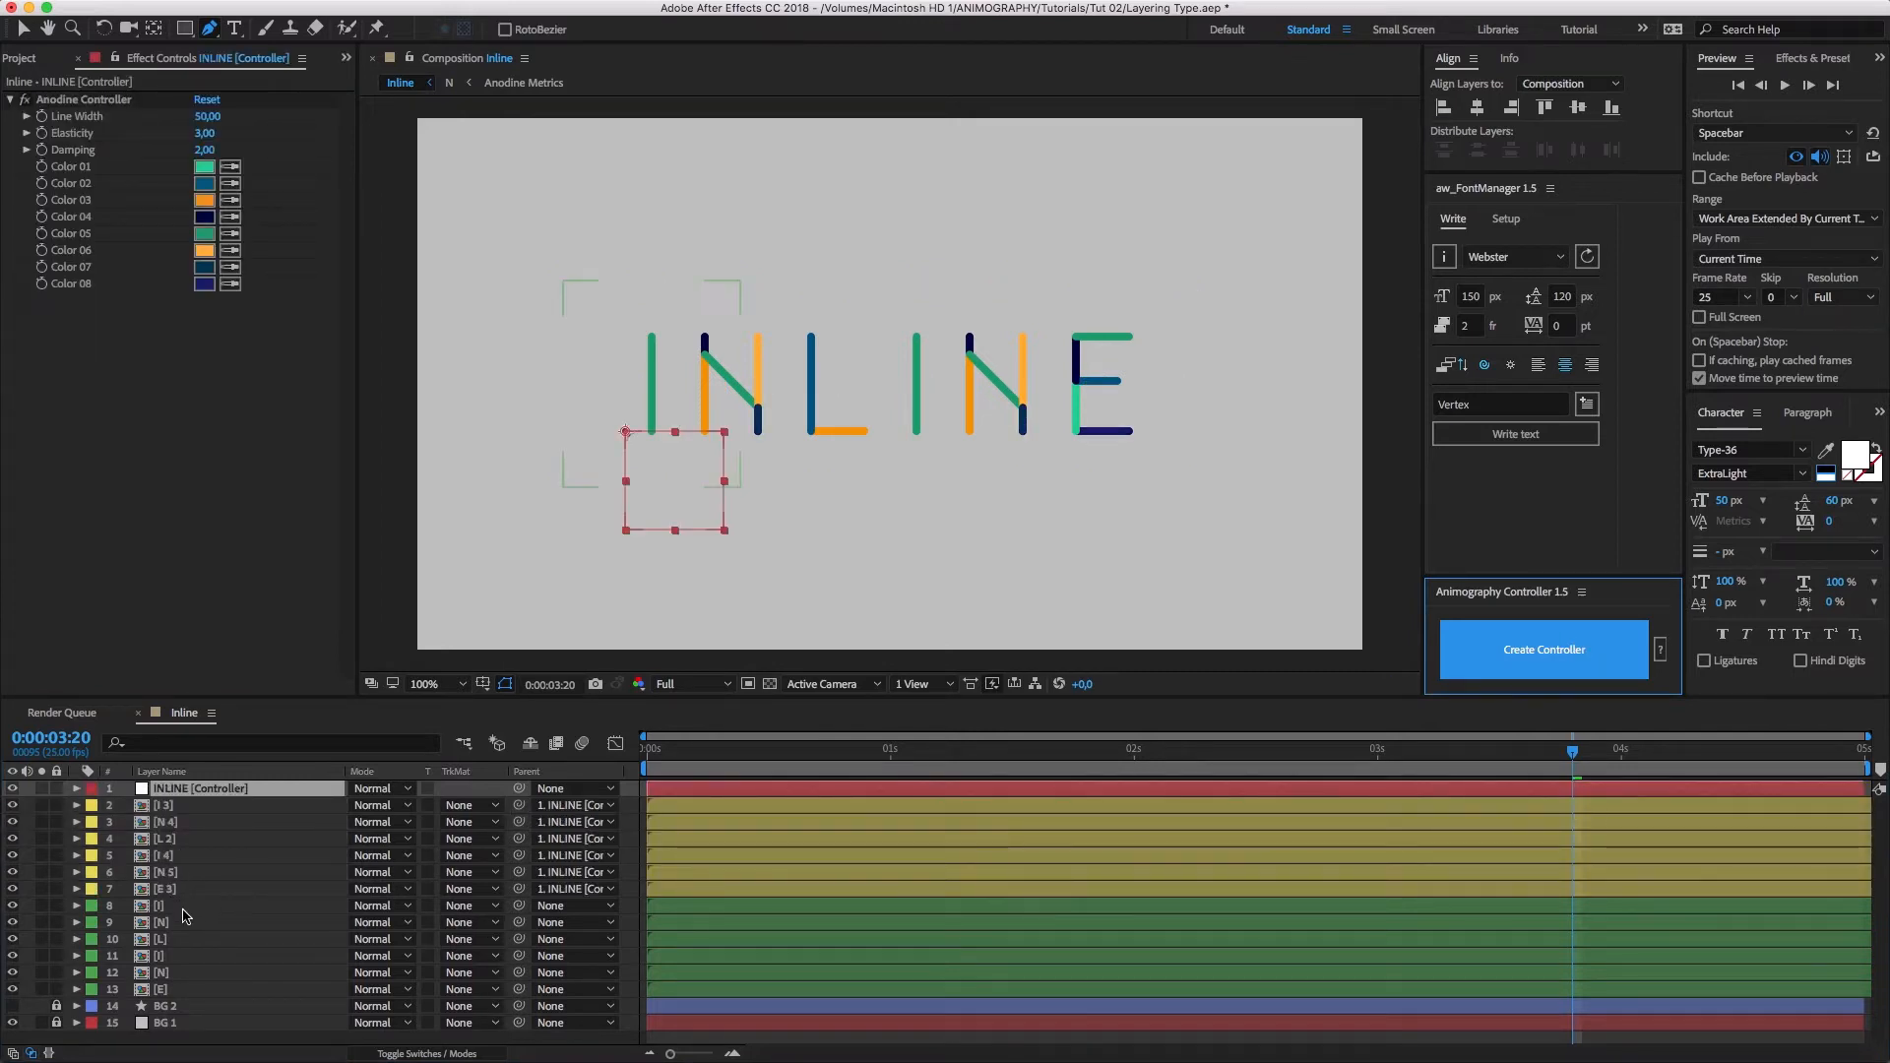
right_click(93, 905)
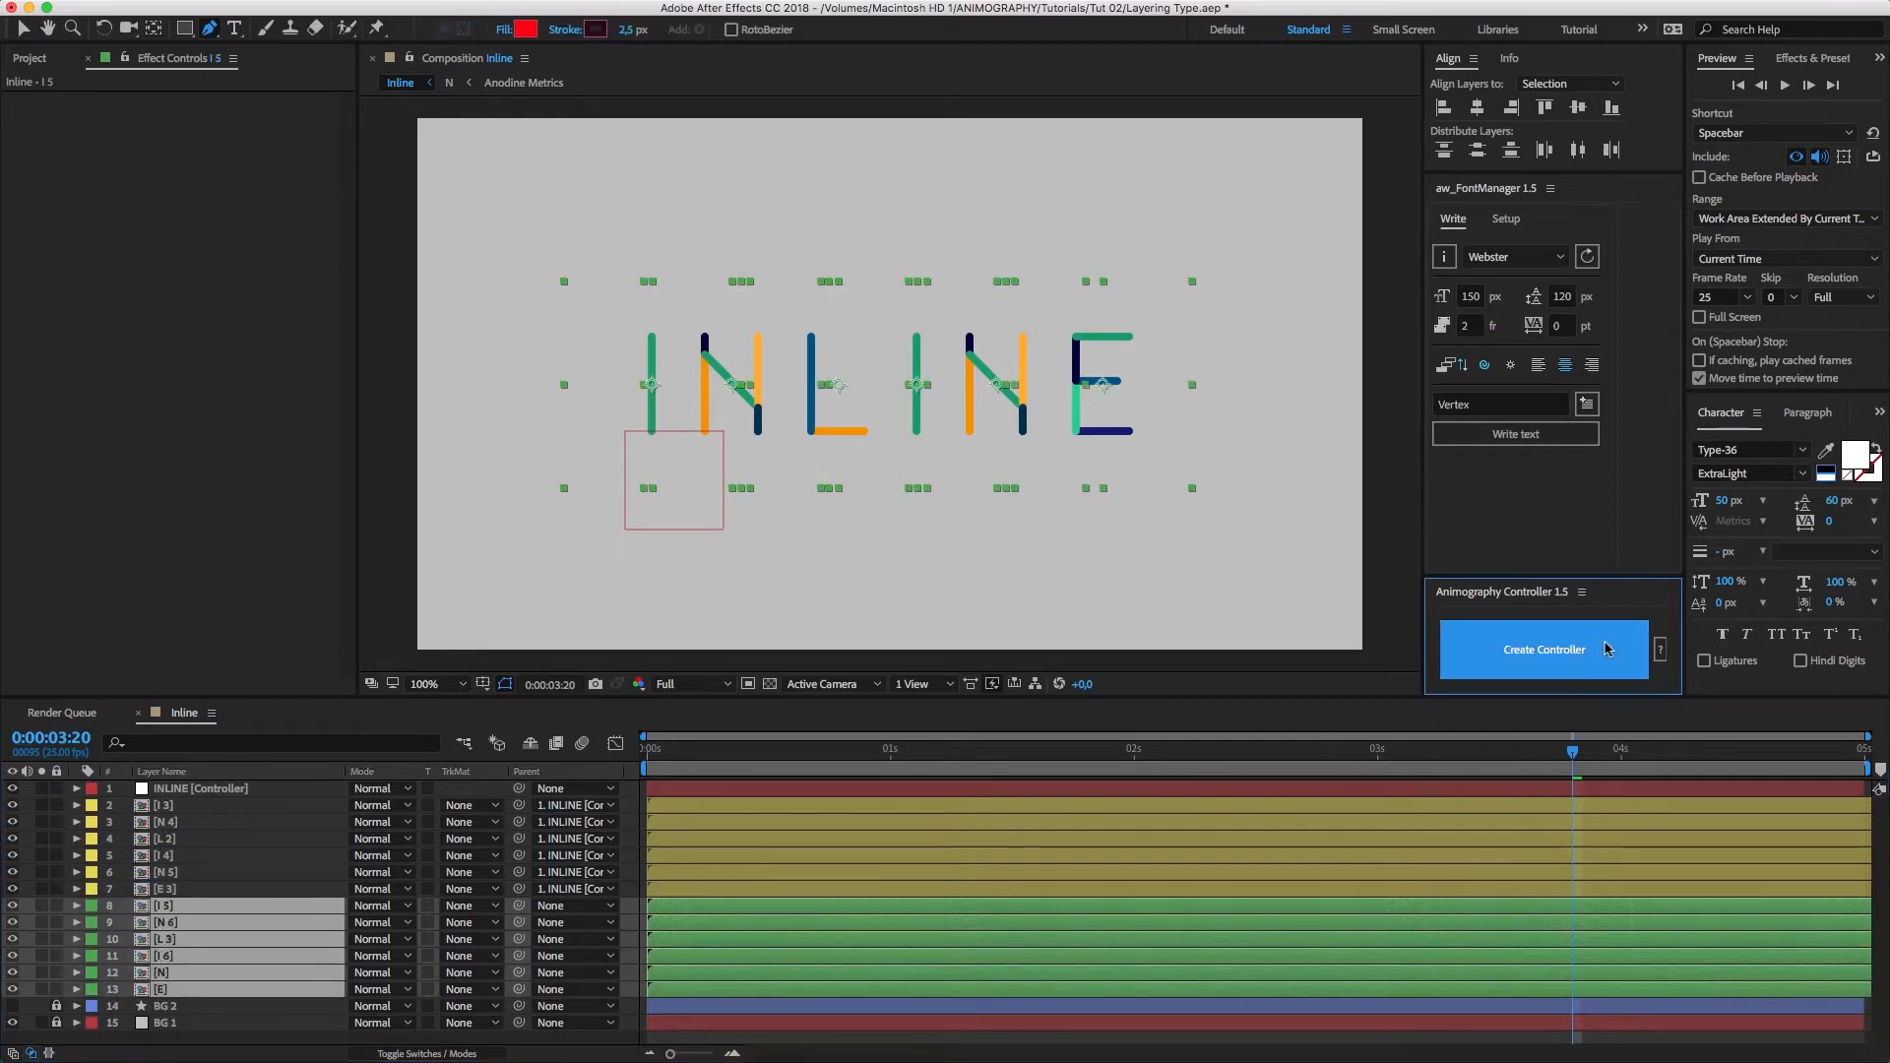
click(1544, 647)
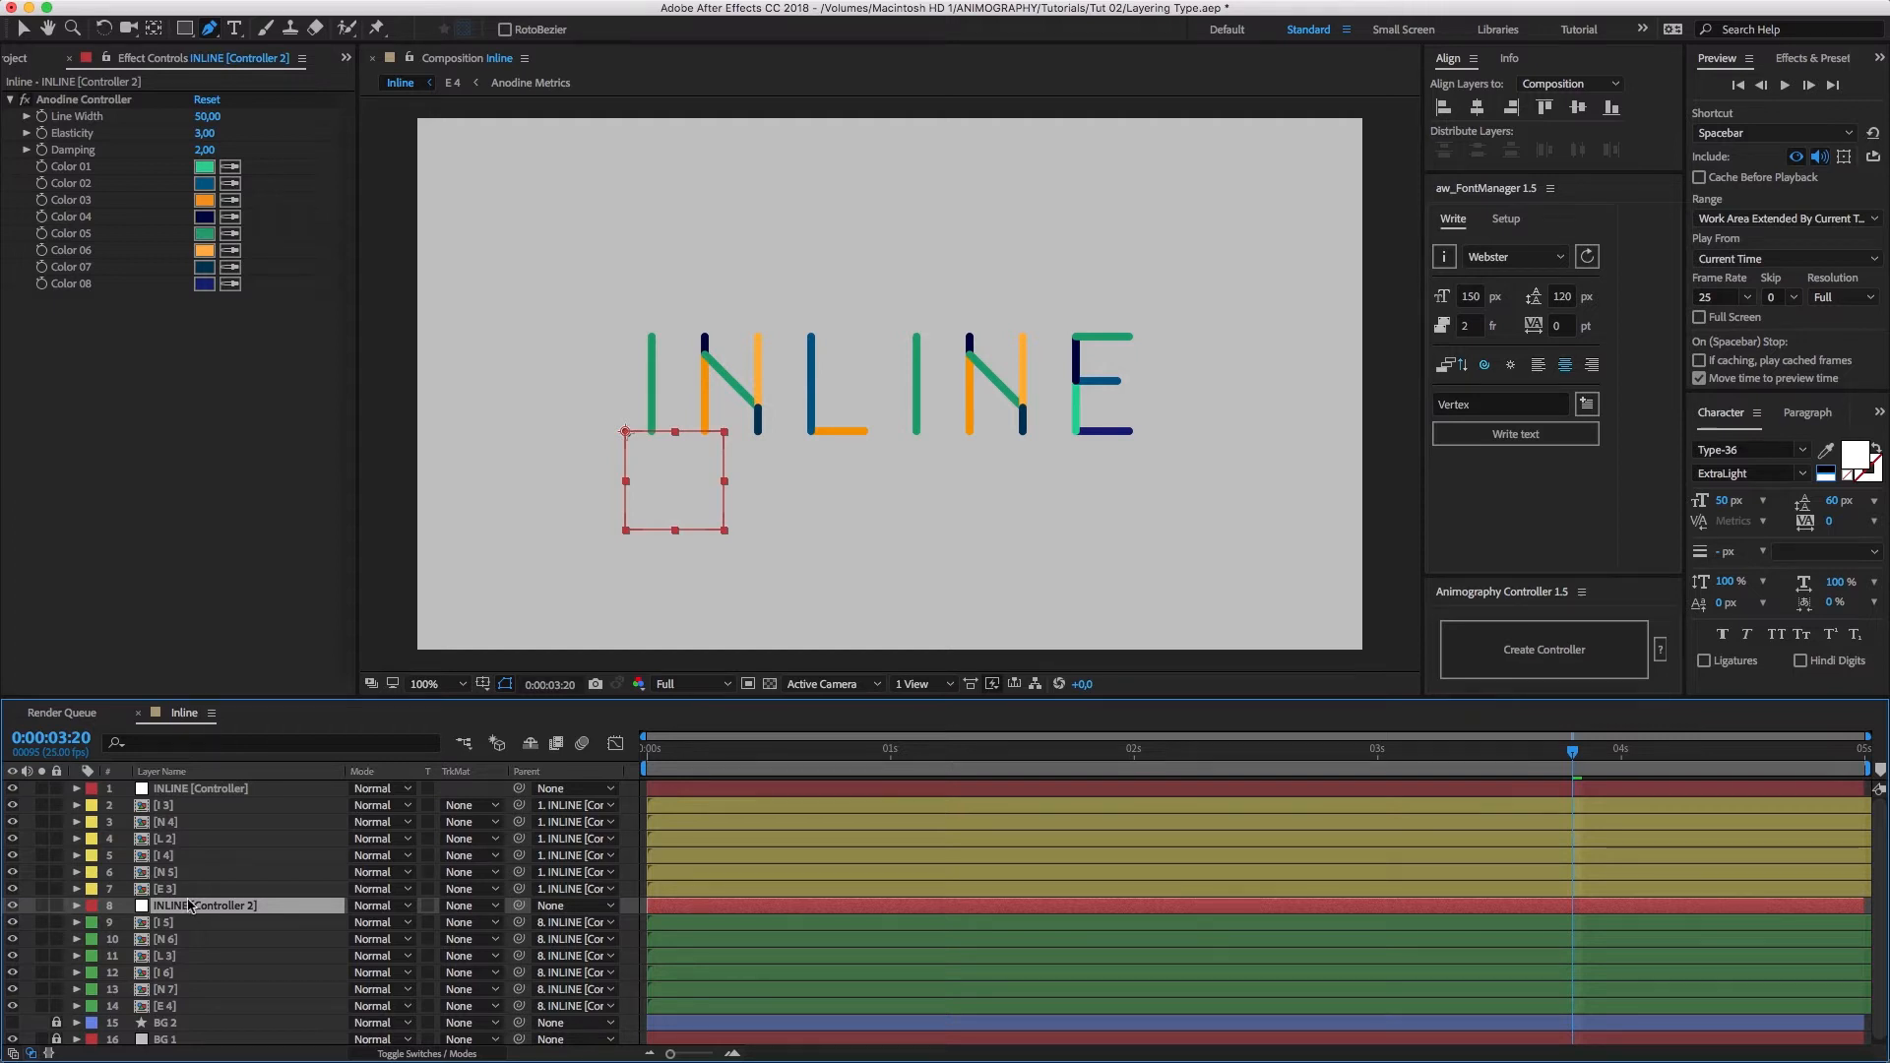
Step: Set INLINE [Controller 2] Line Width to 150 and change its colours to white
click(206, 116)
text(150)
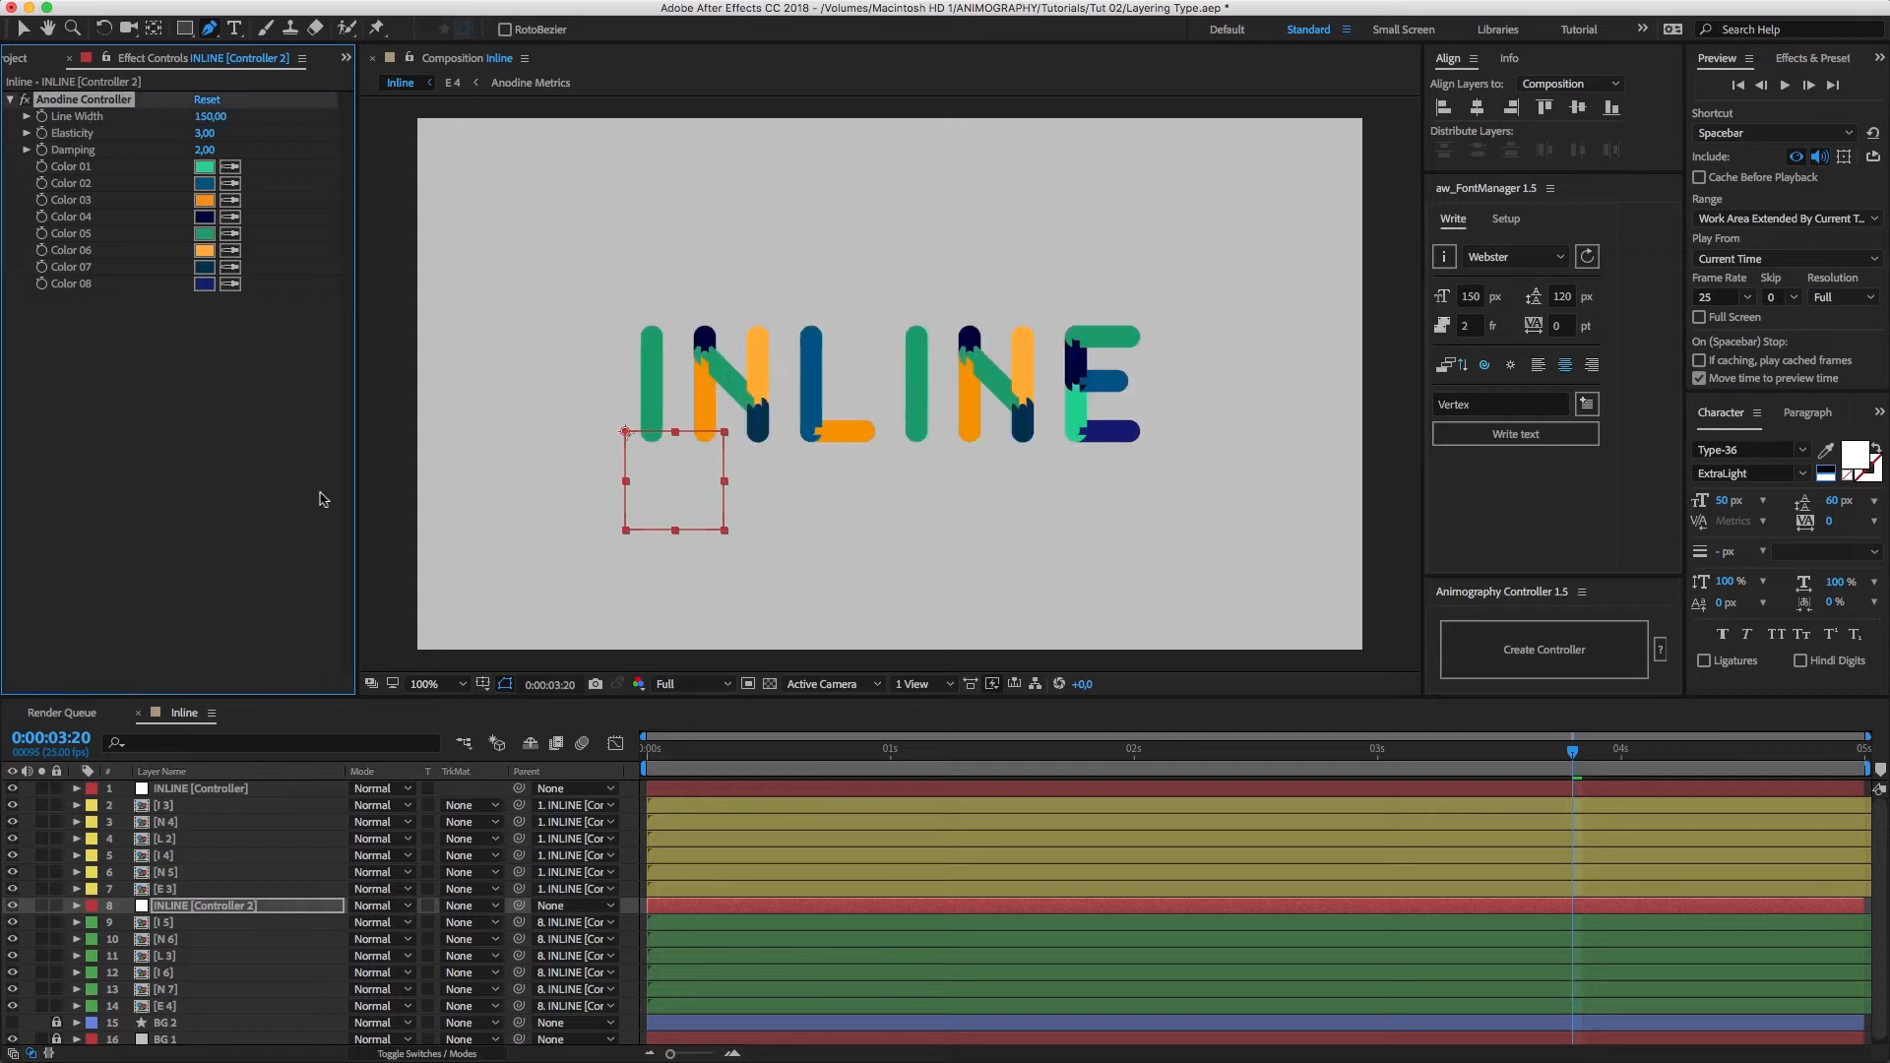
click(205, 166)
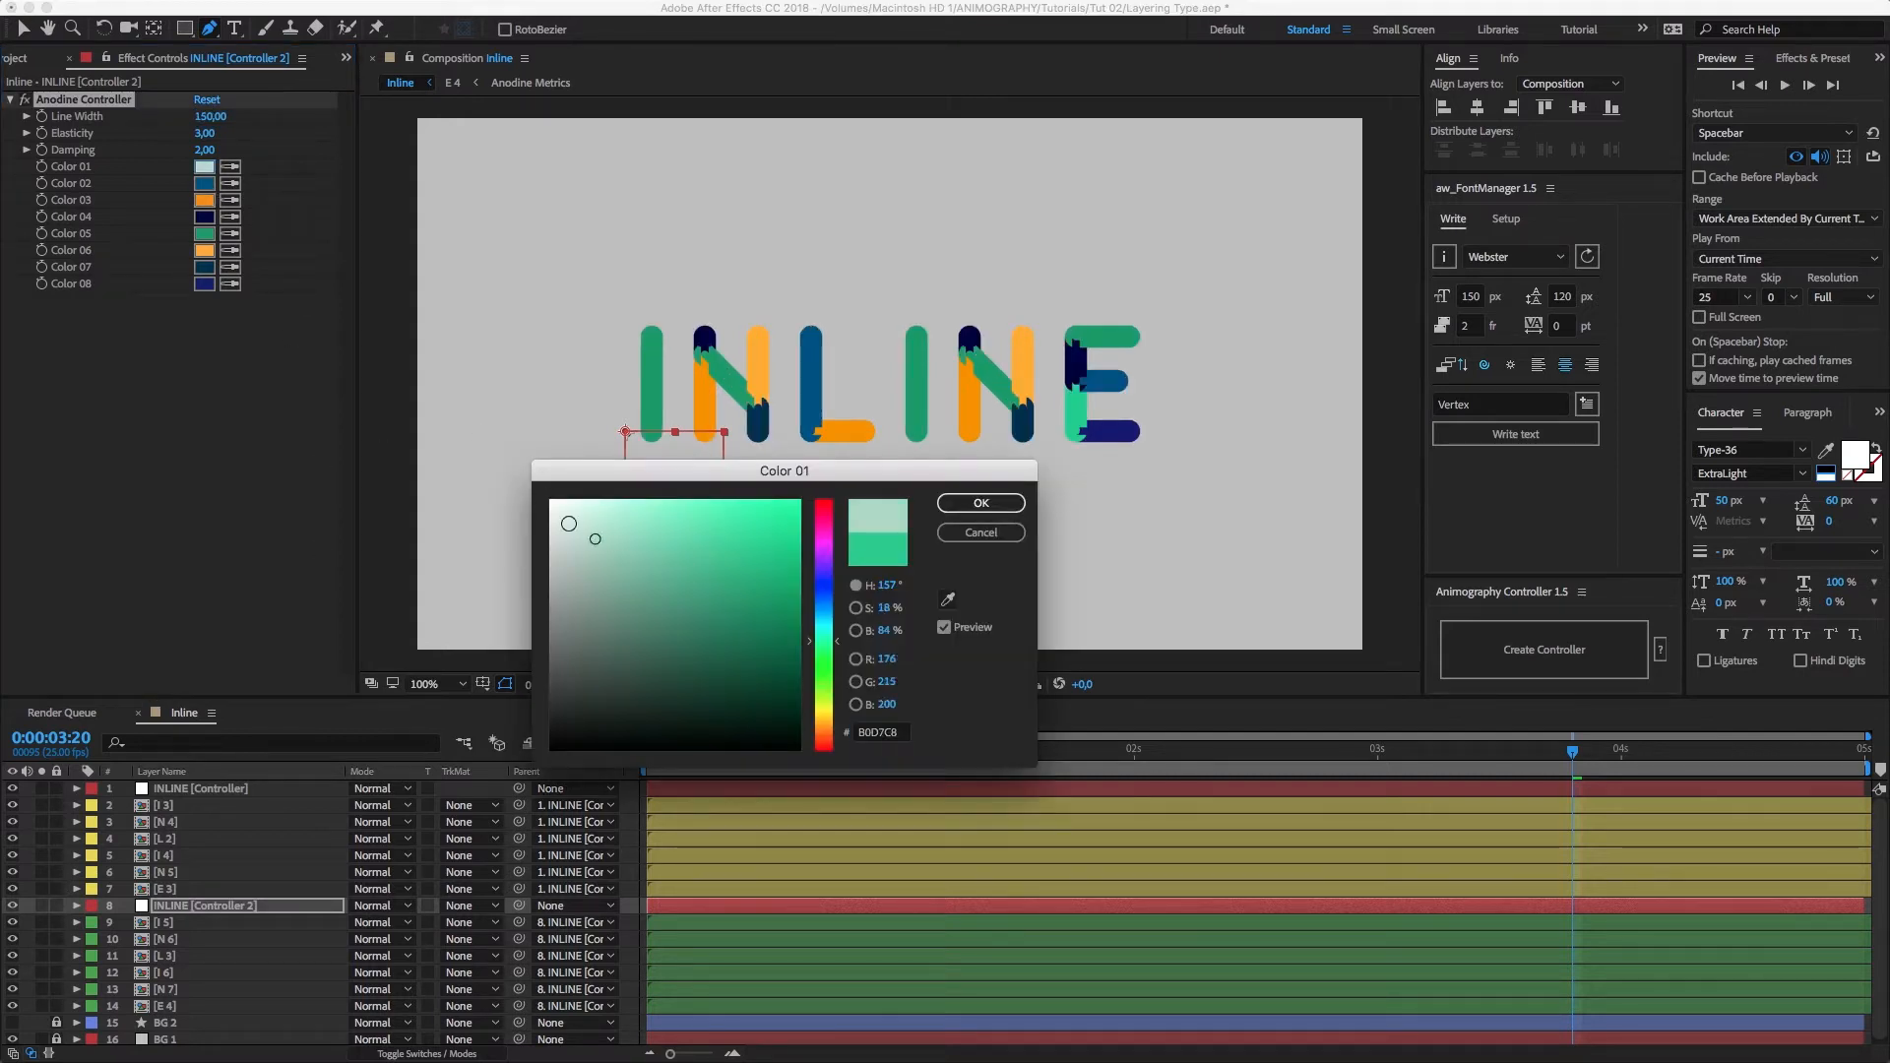
click(980, 502)
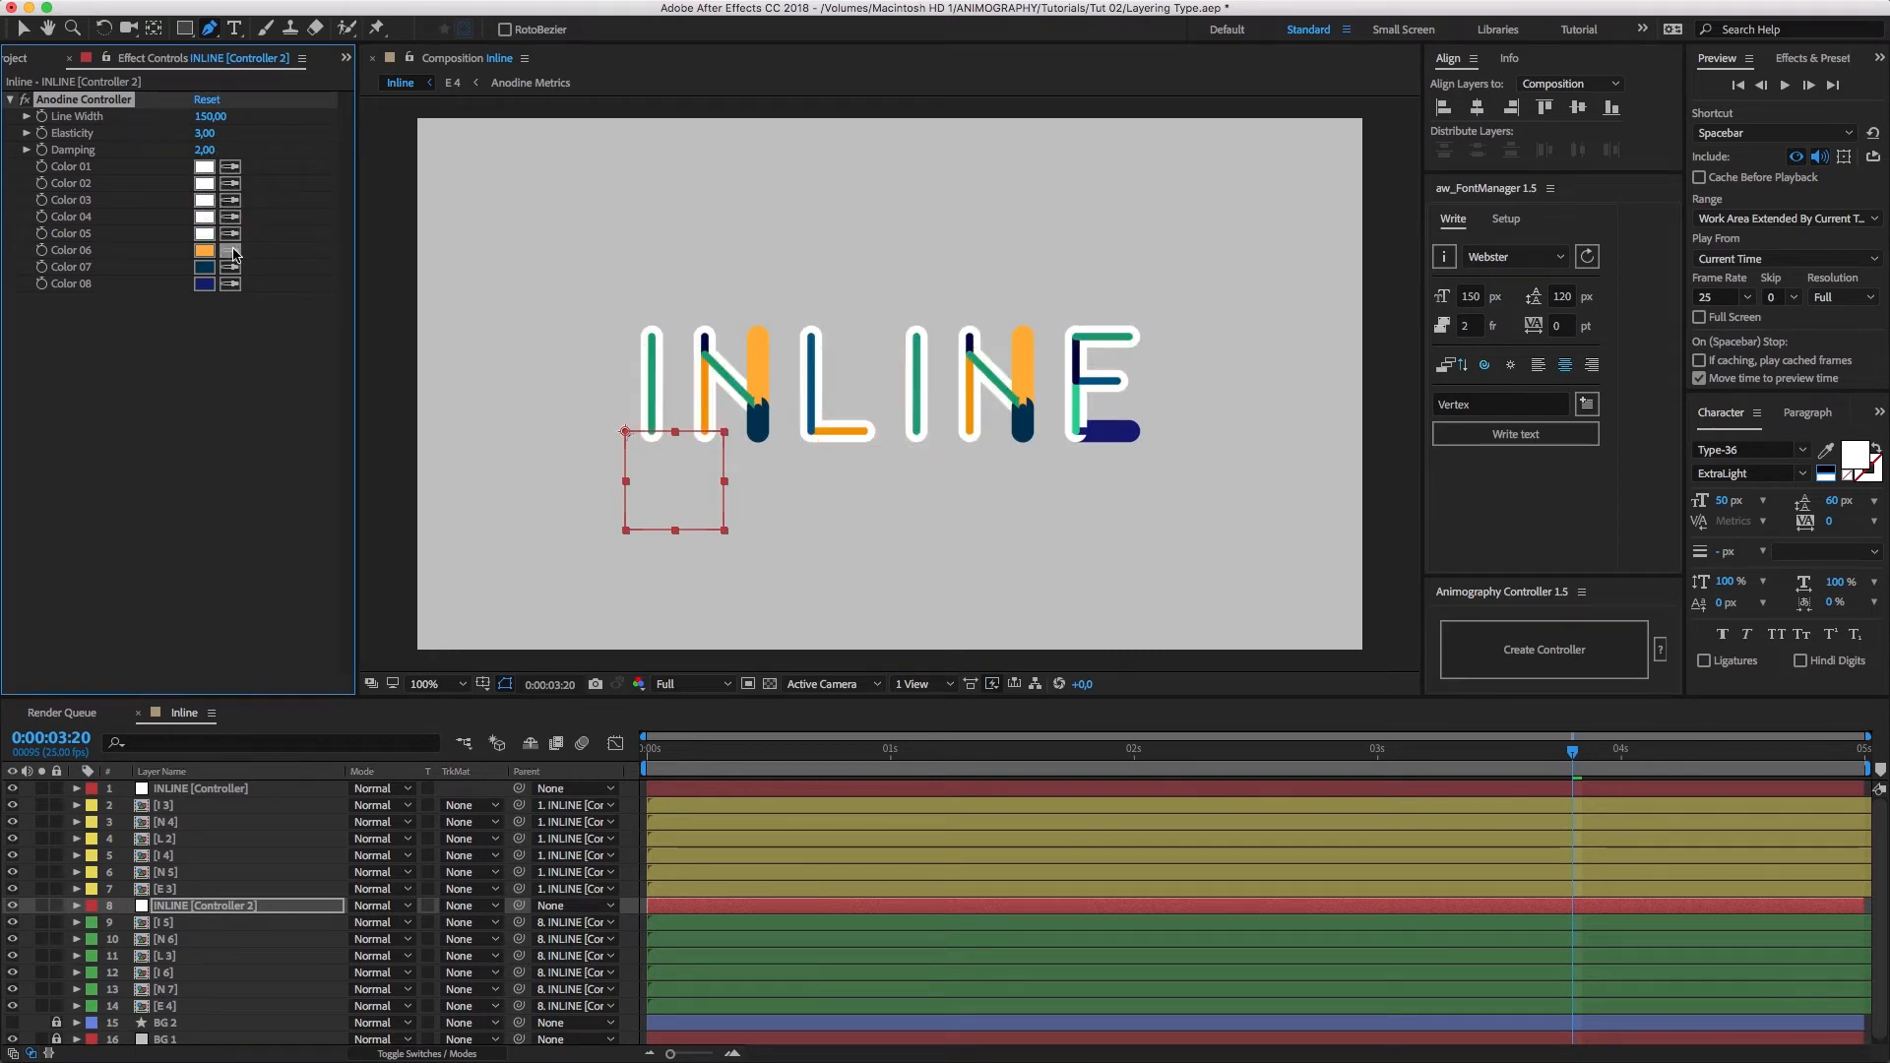
click(203, 250)
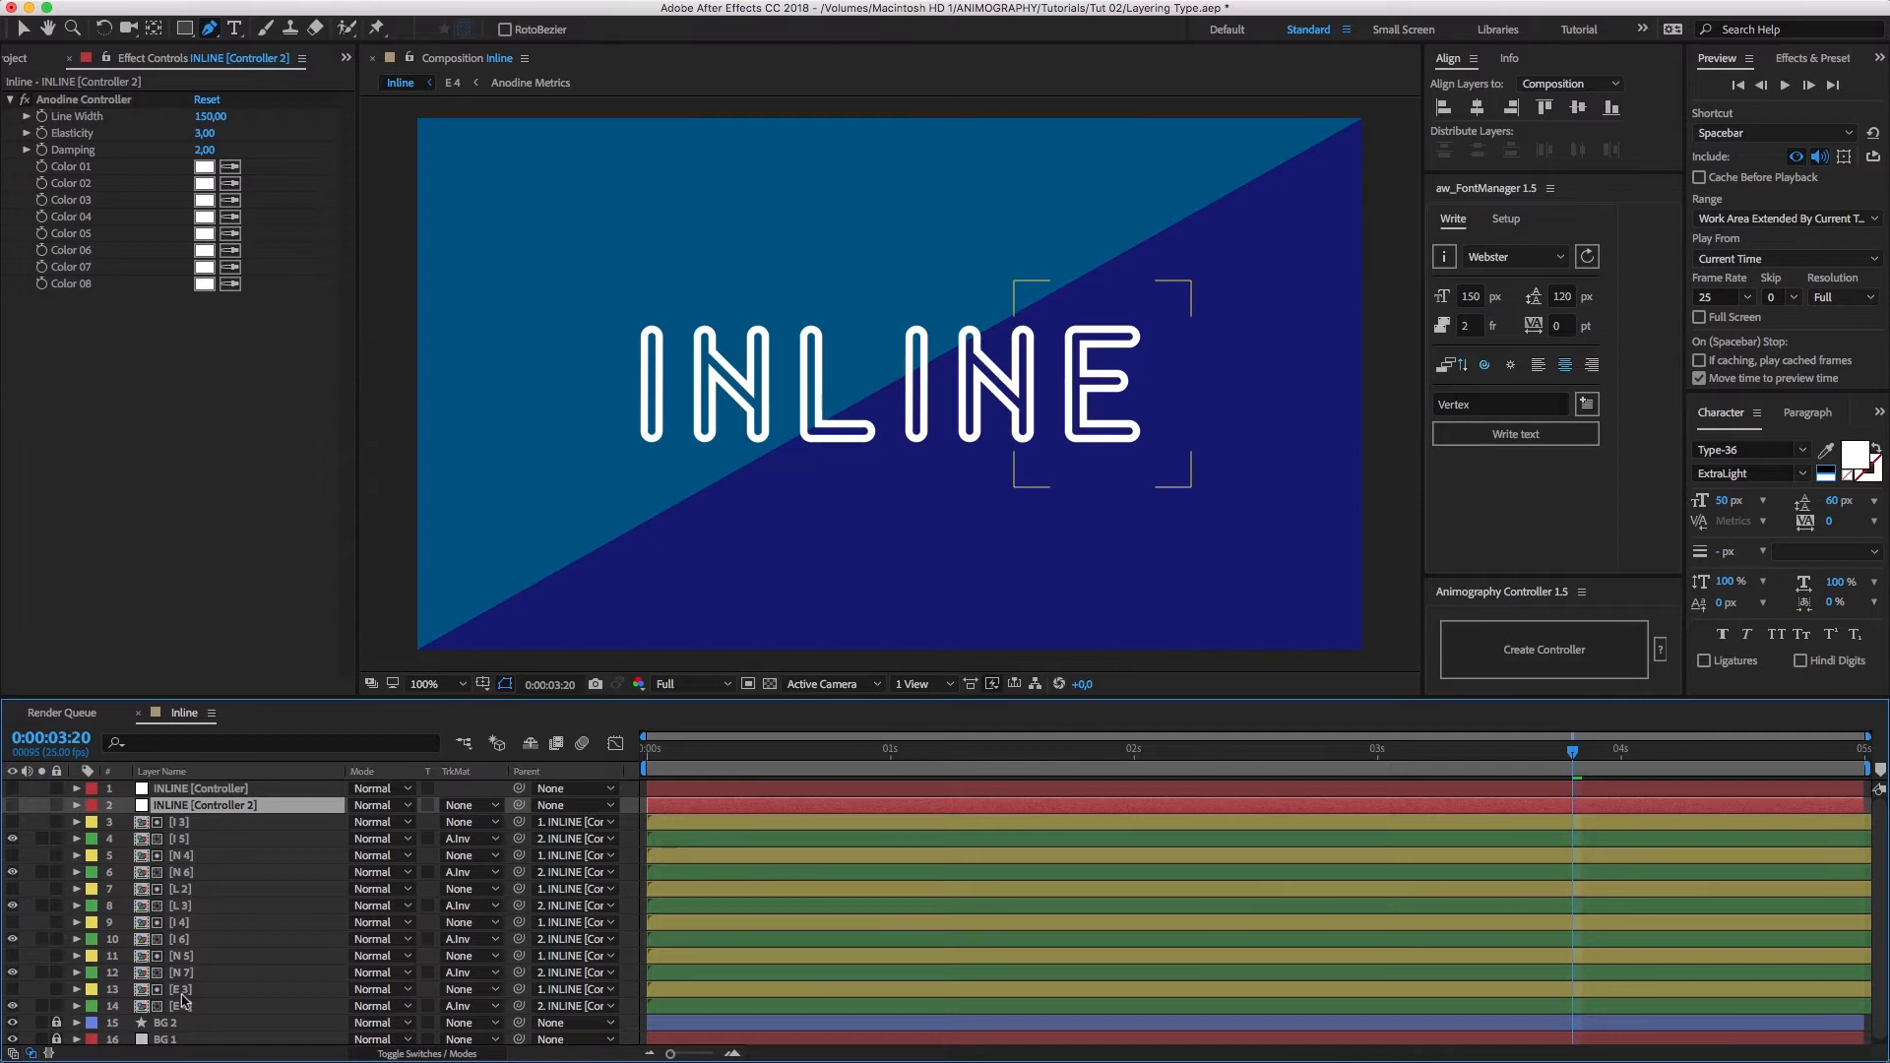
Step: Apply Alpha Inverted track mattes to the top letters, then start a blank Comp 1
click(642, 748)
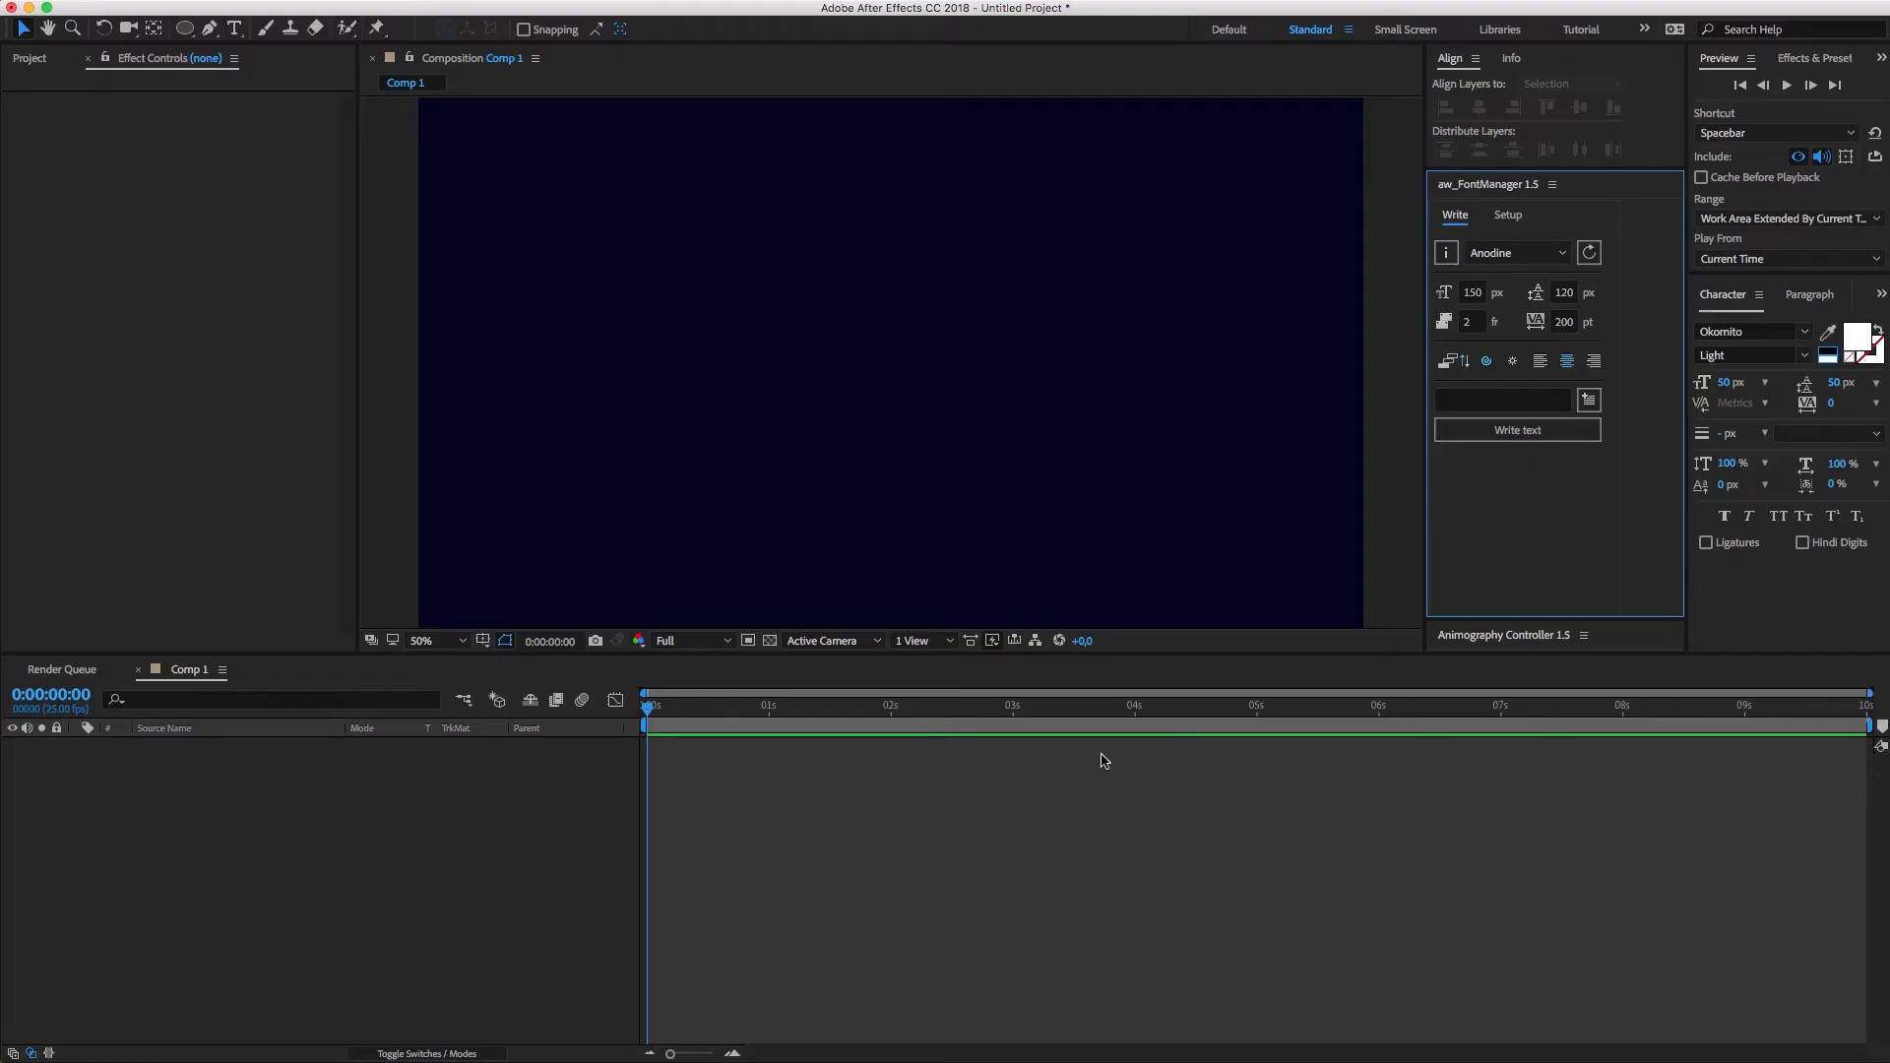
mouse_move(1451, 360)
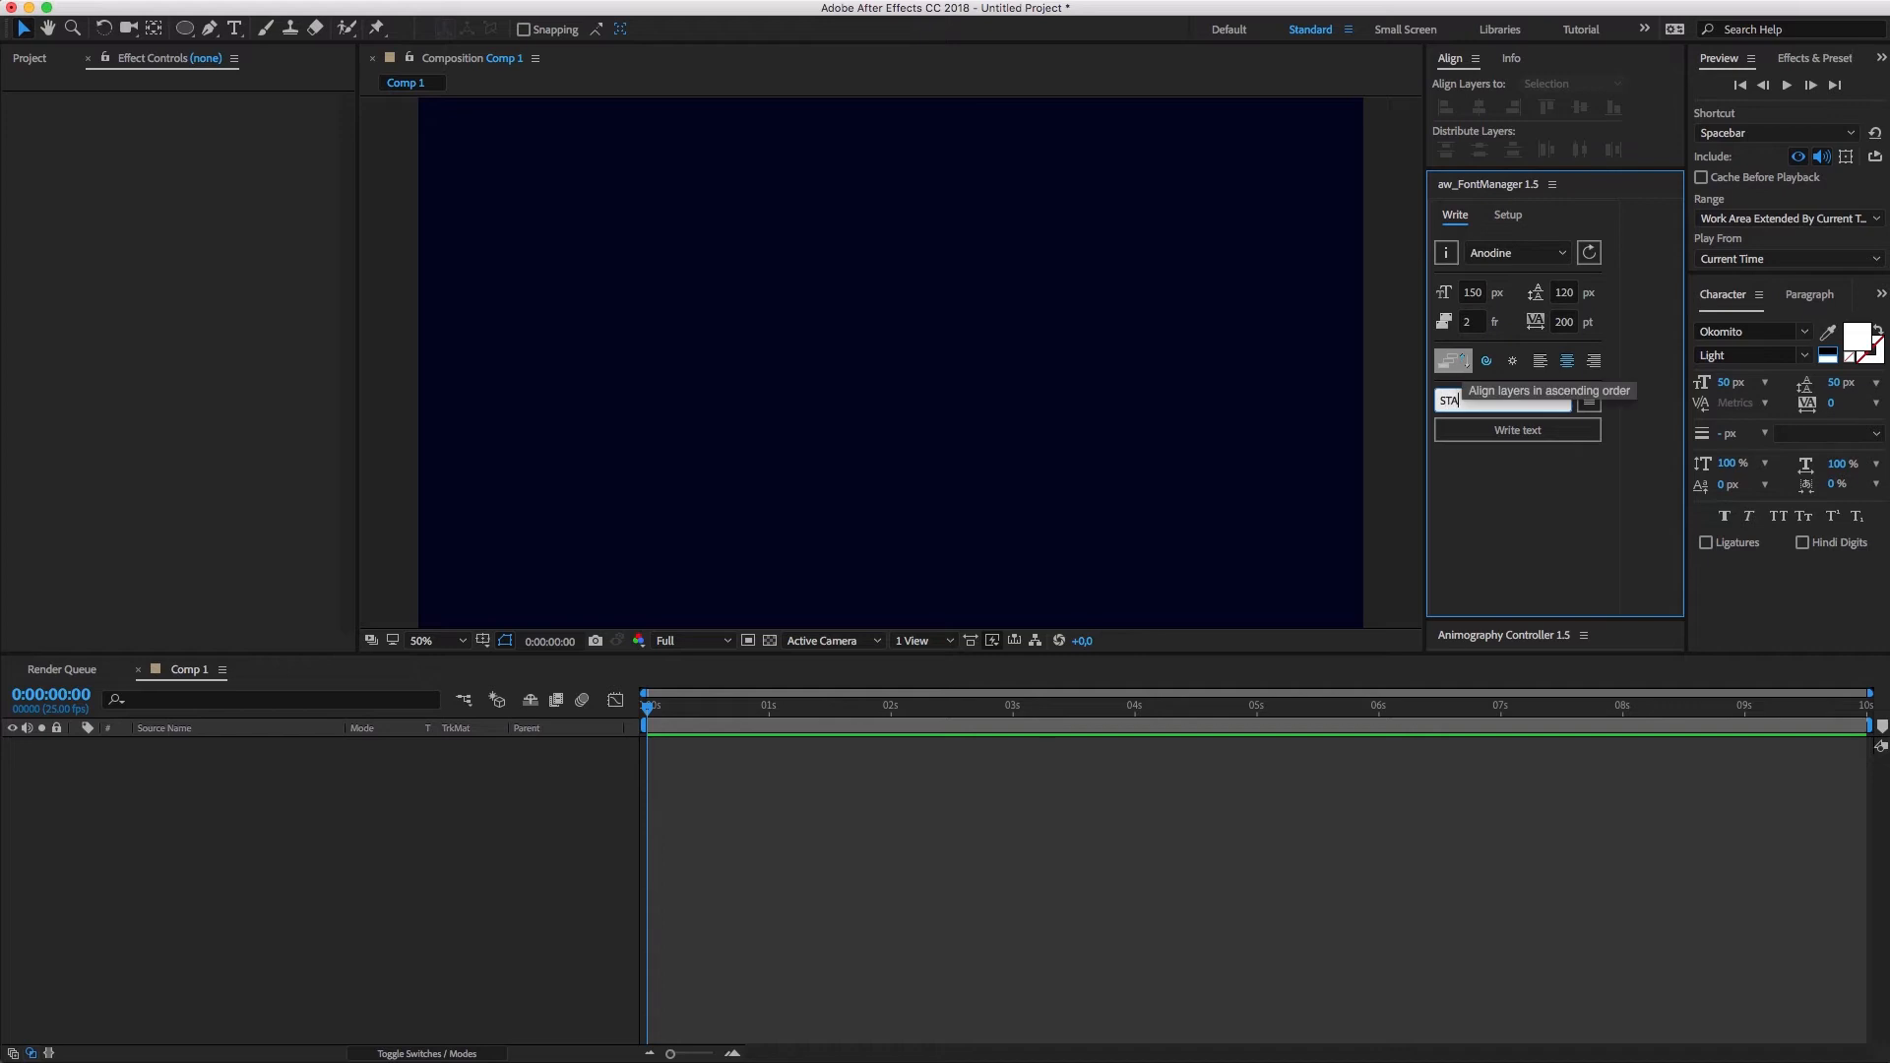
Step: Write STACKS in Anodine repeatedly to create three letter stacks with controllers
text(STACKS)
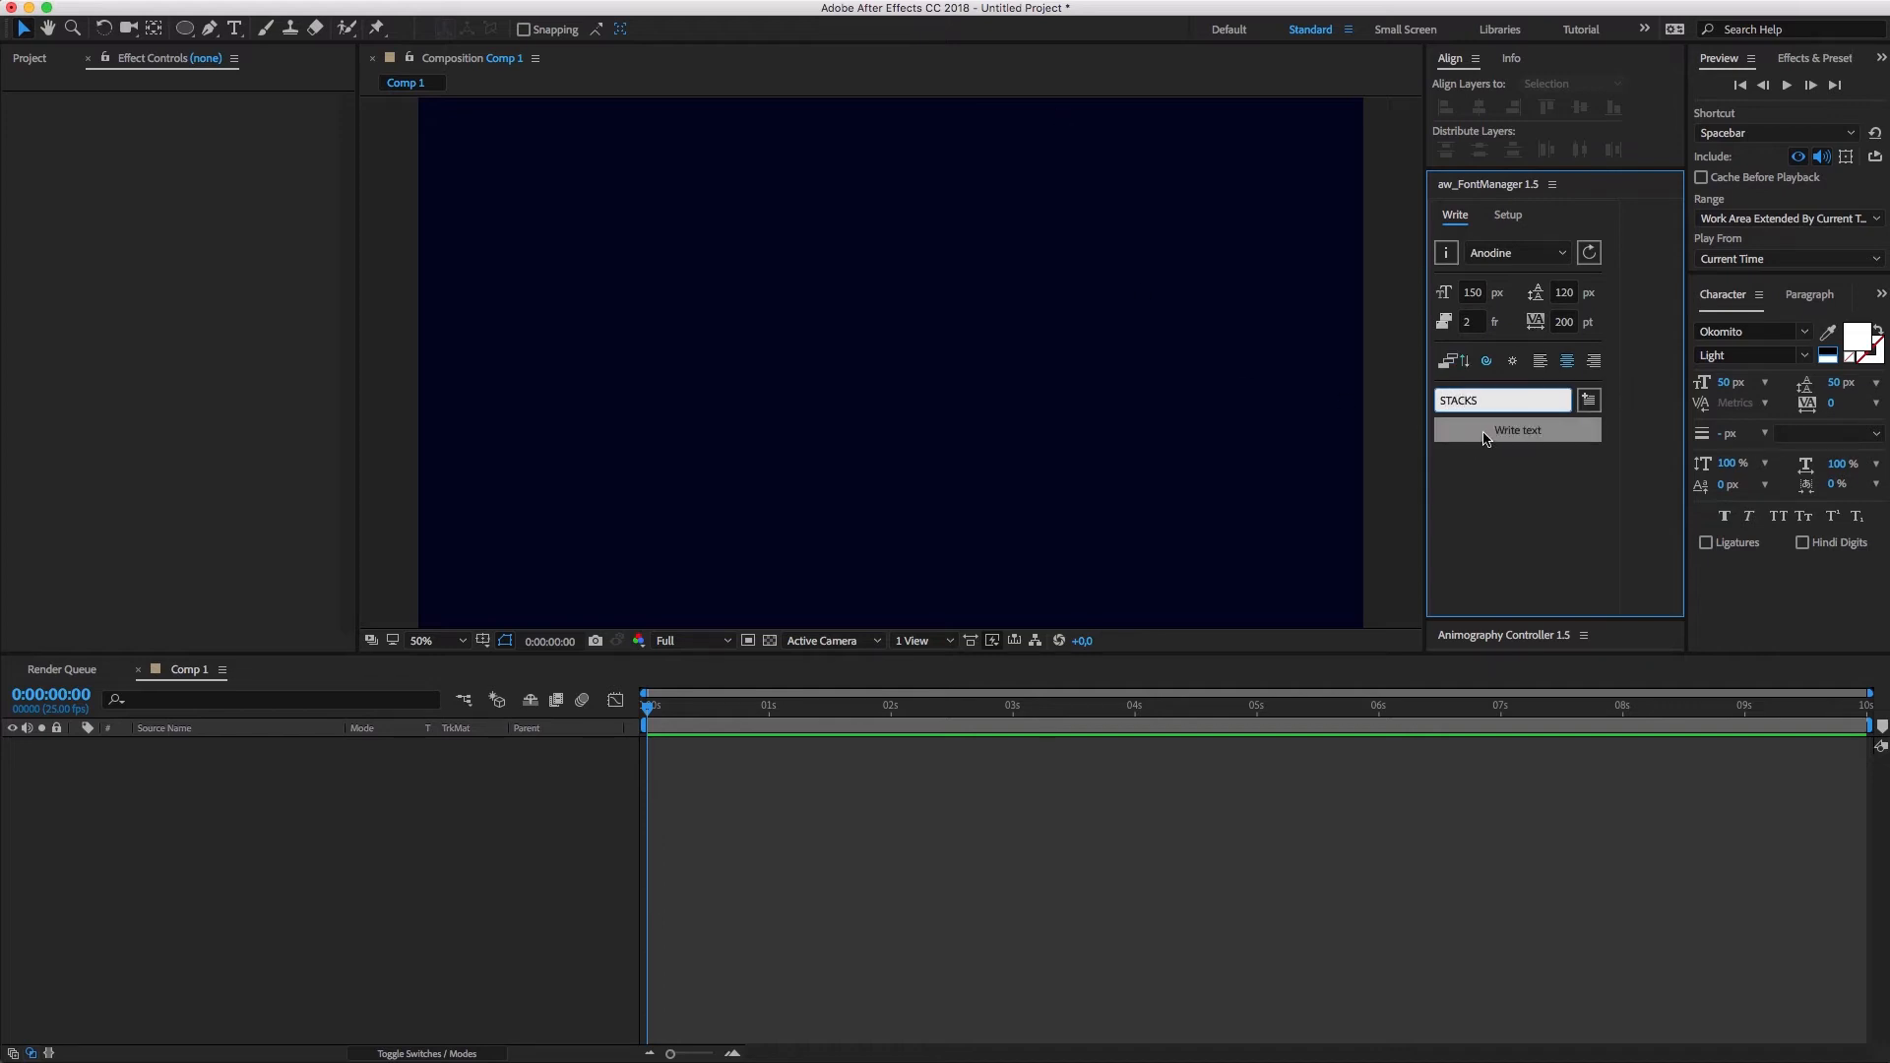
click(1517, 432)
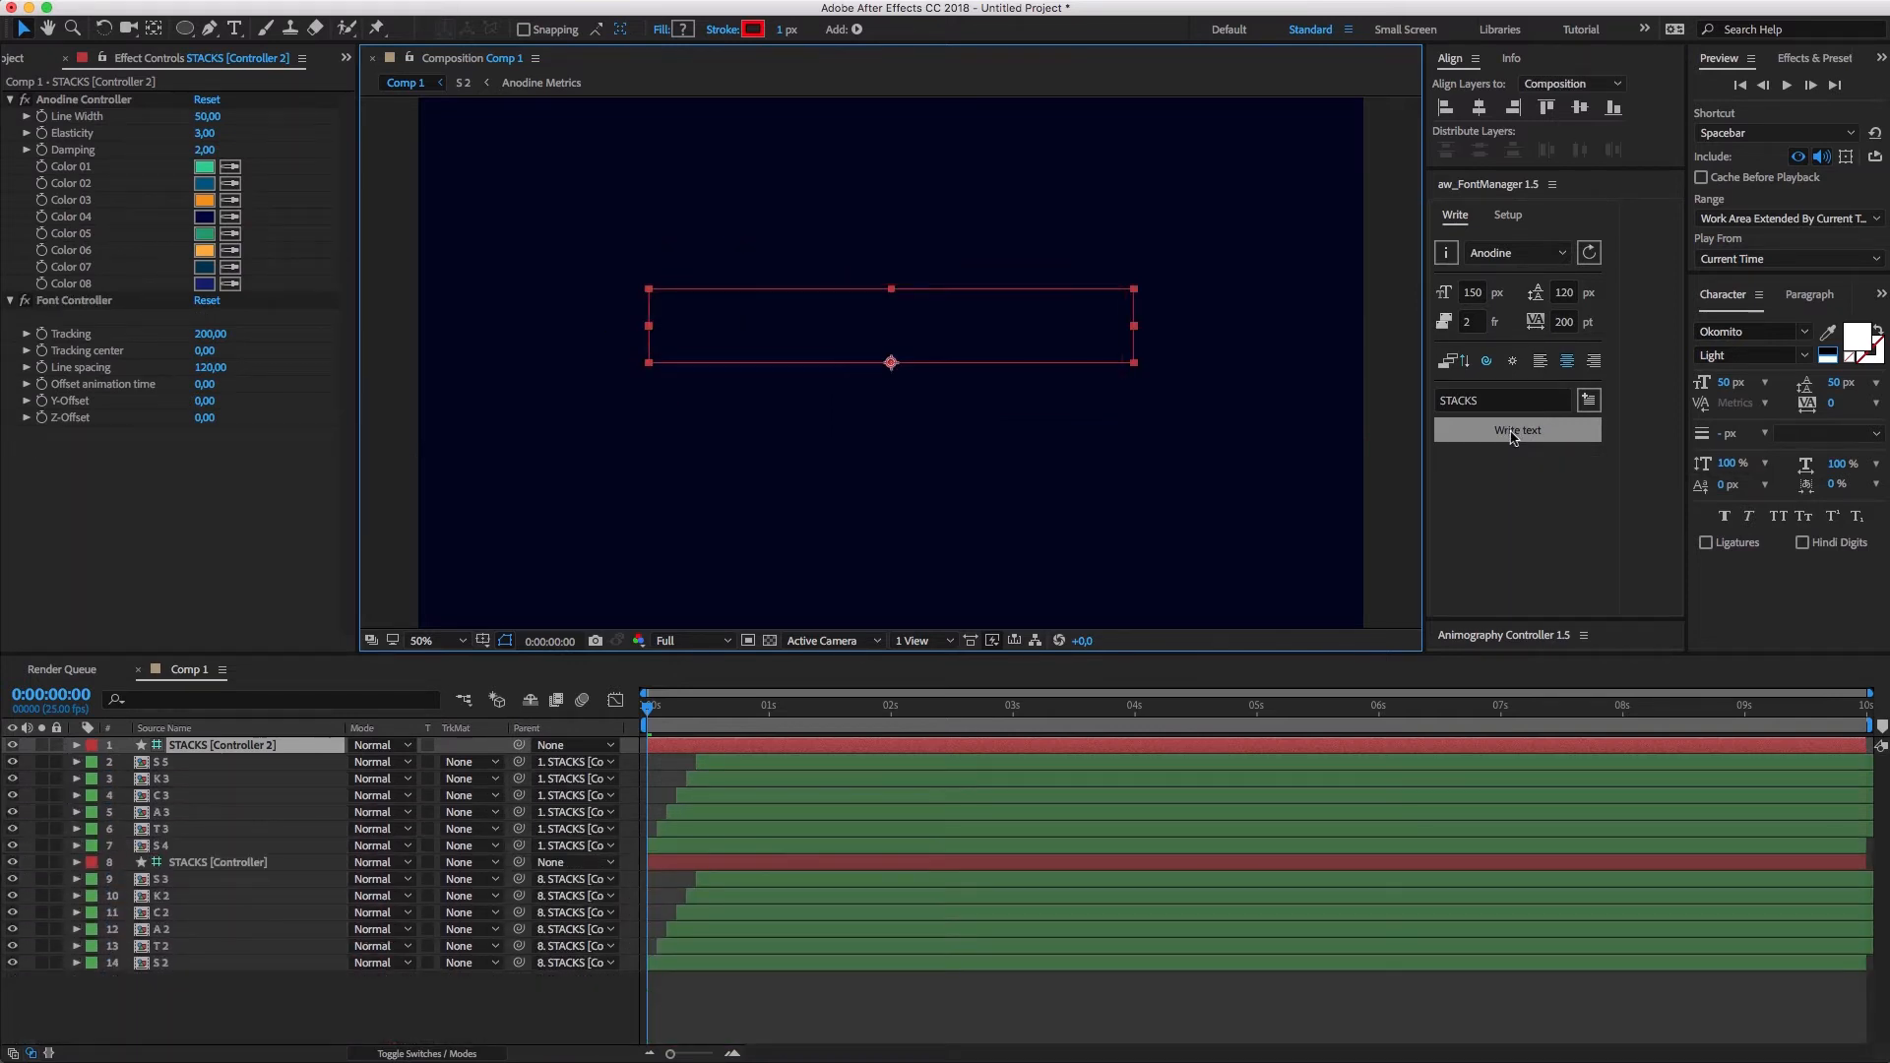
click(1516, 431)
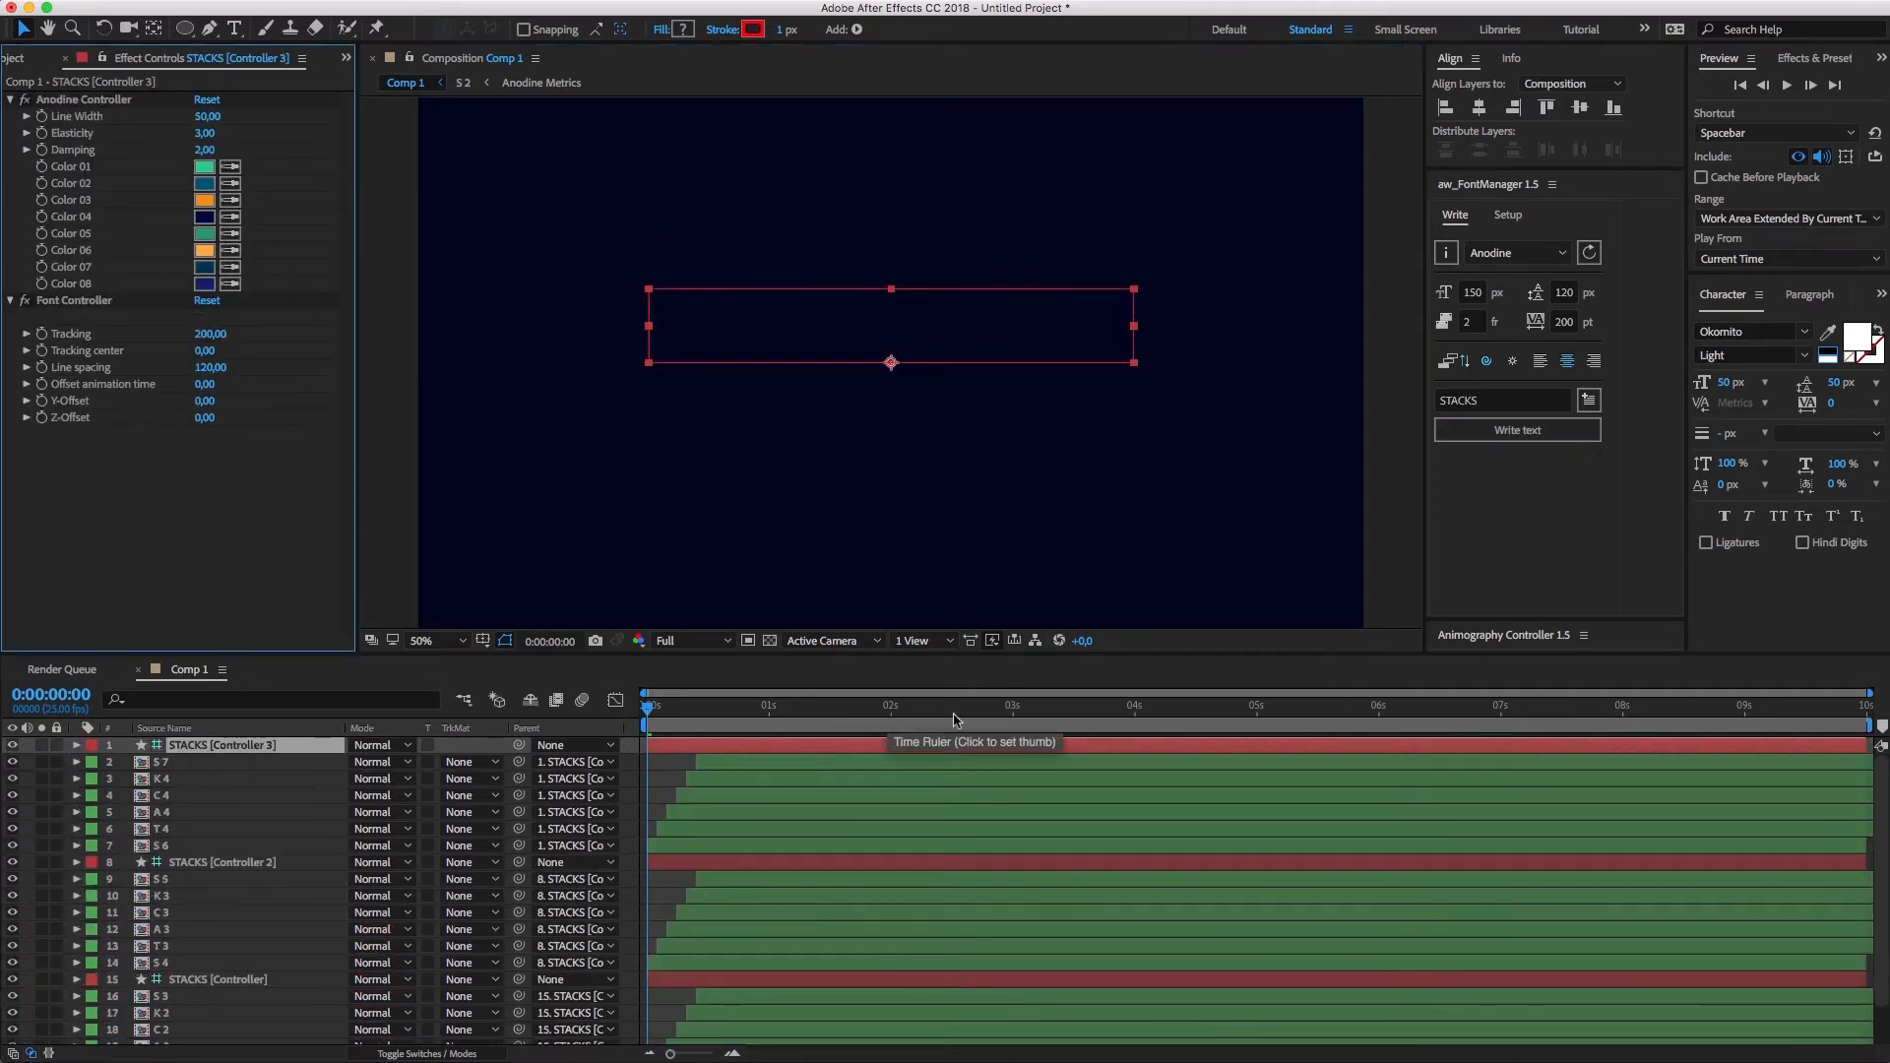
Step: Set STACKS [Controller 2] Anodine Line Width to 150
click(1022, 705)
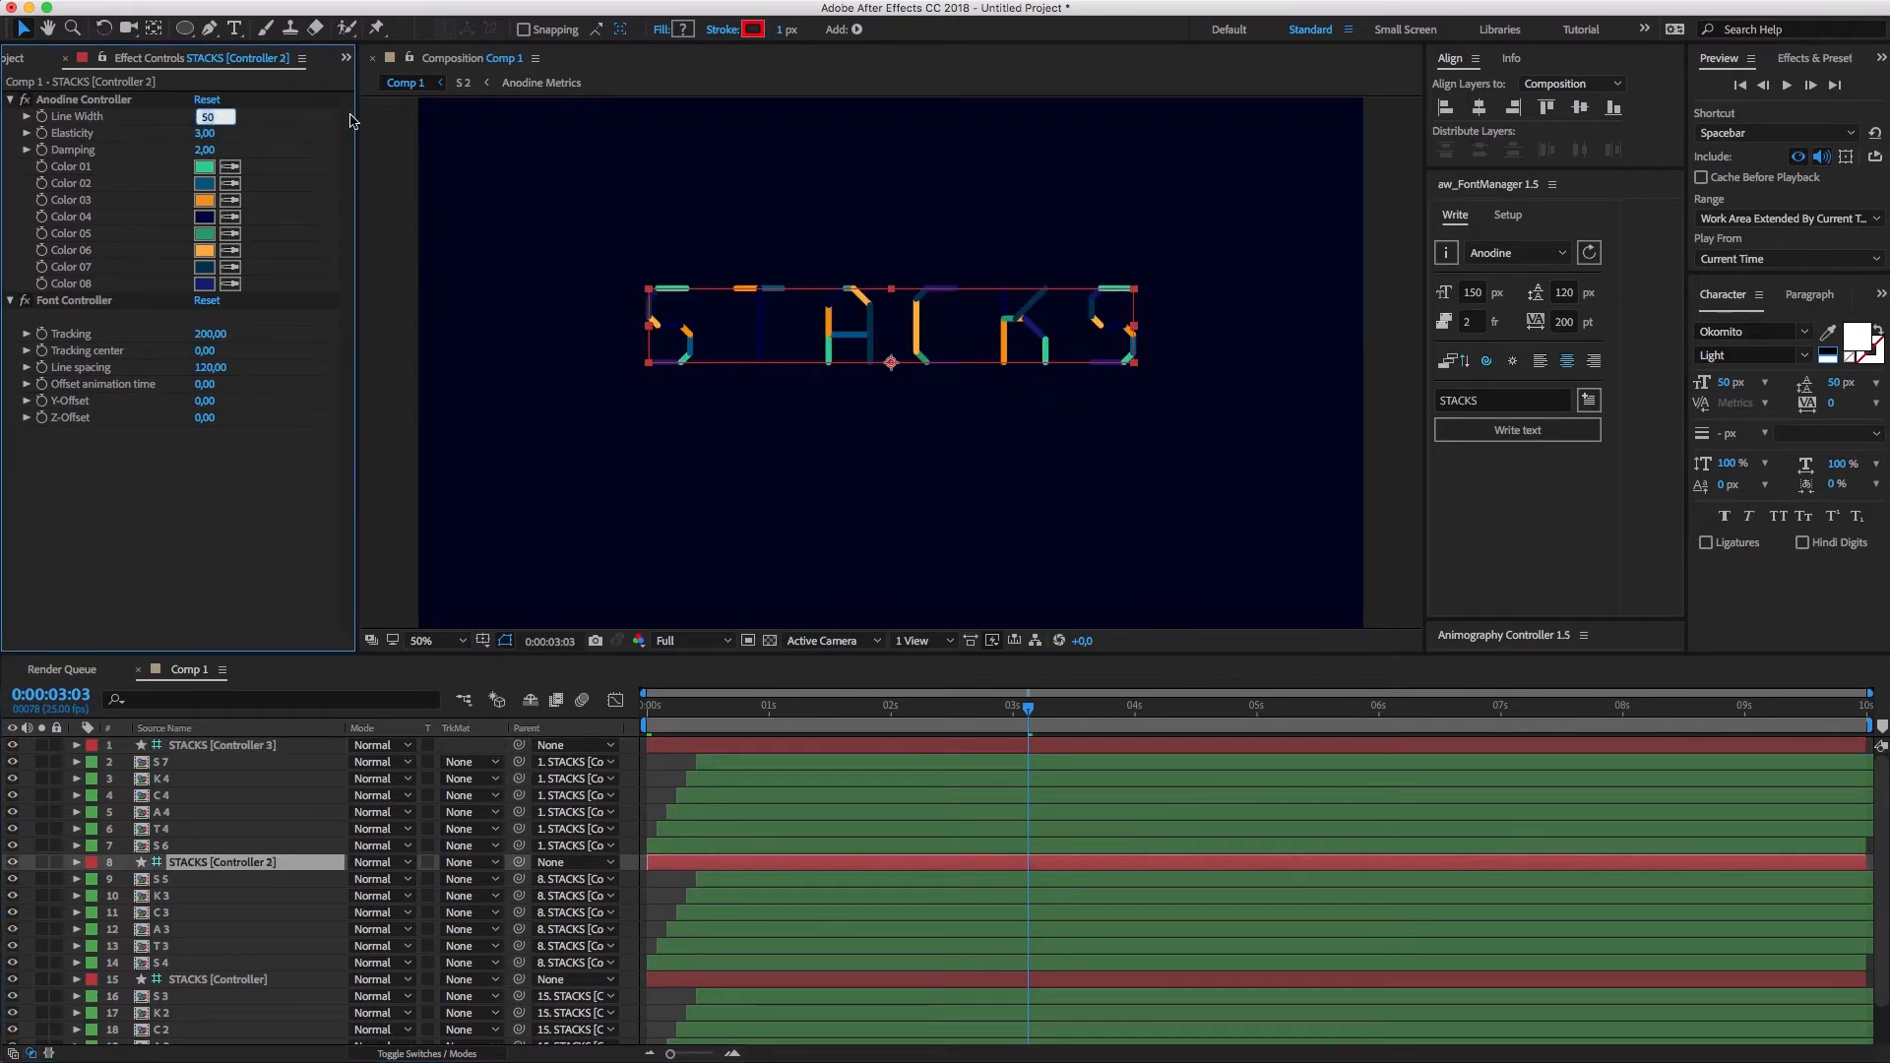
text(150)
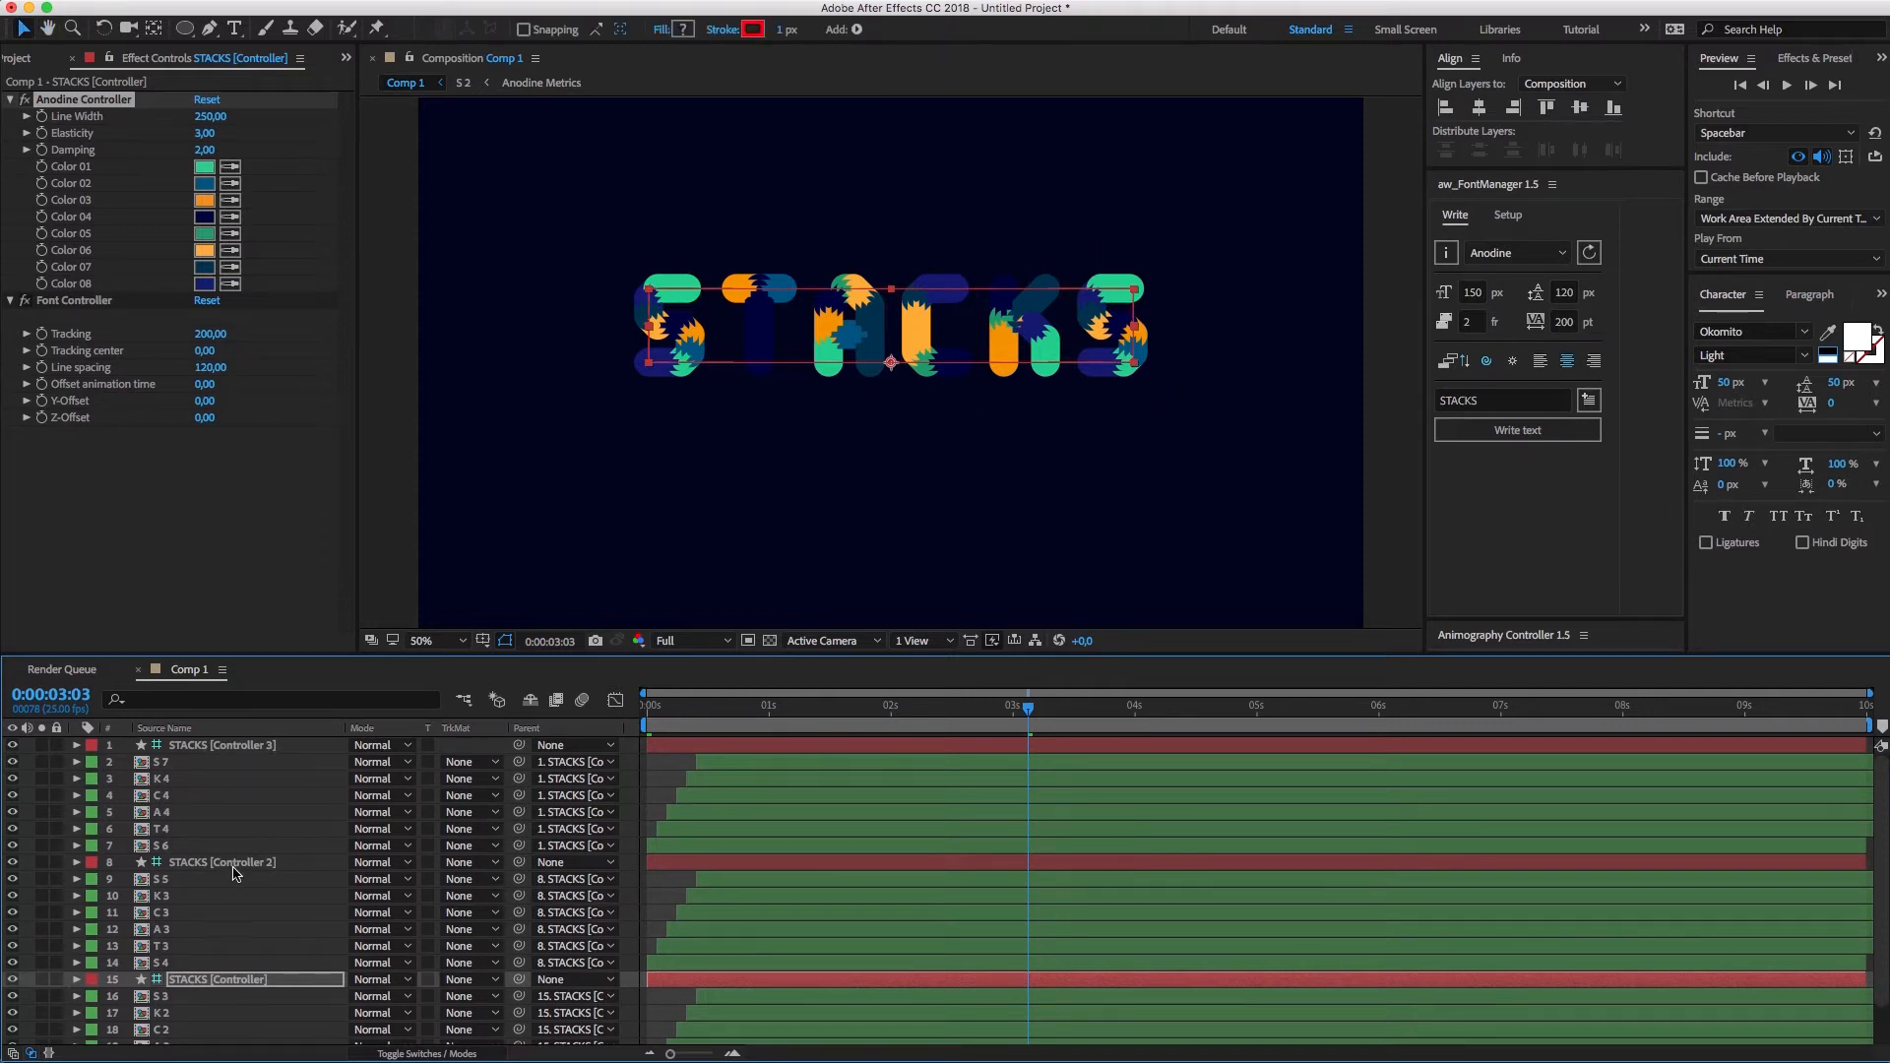
Step: Change STACKS [Controller 3] Color 01 to pink and edit the next swatch
click(205, 165)
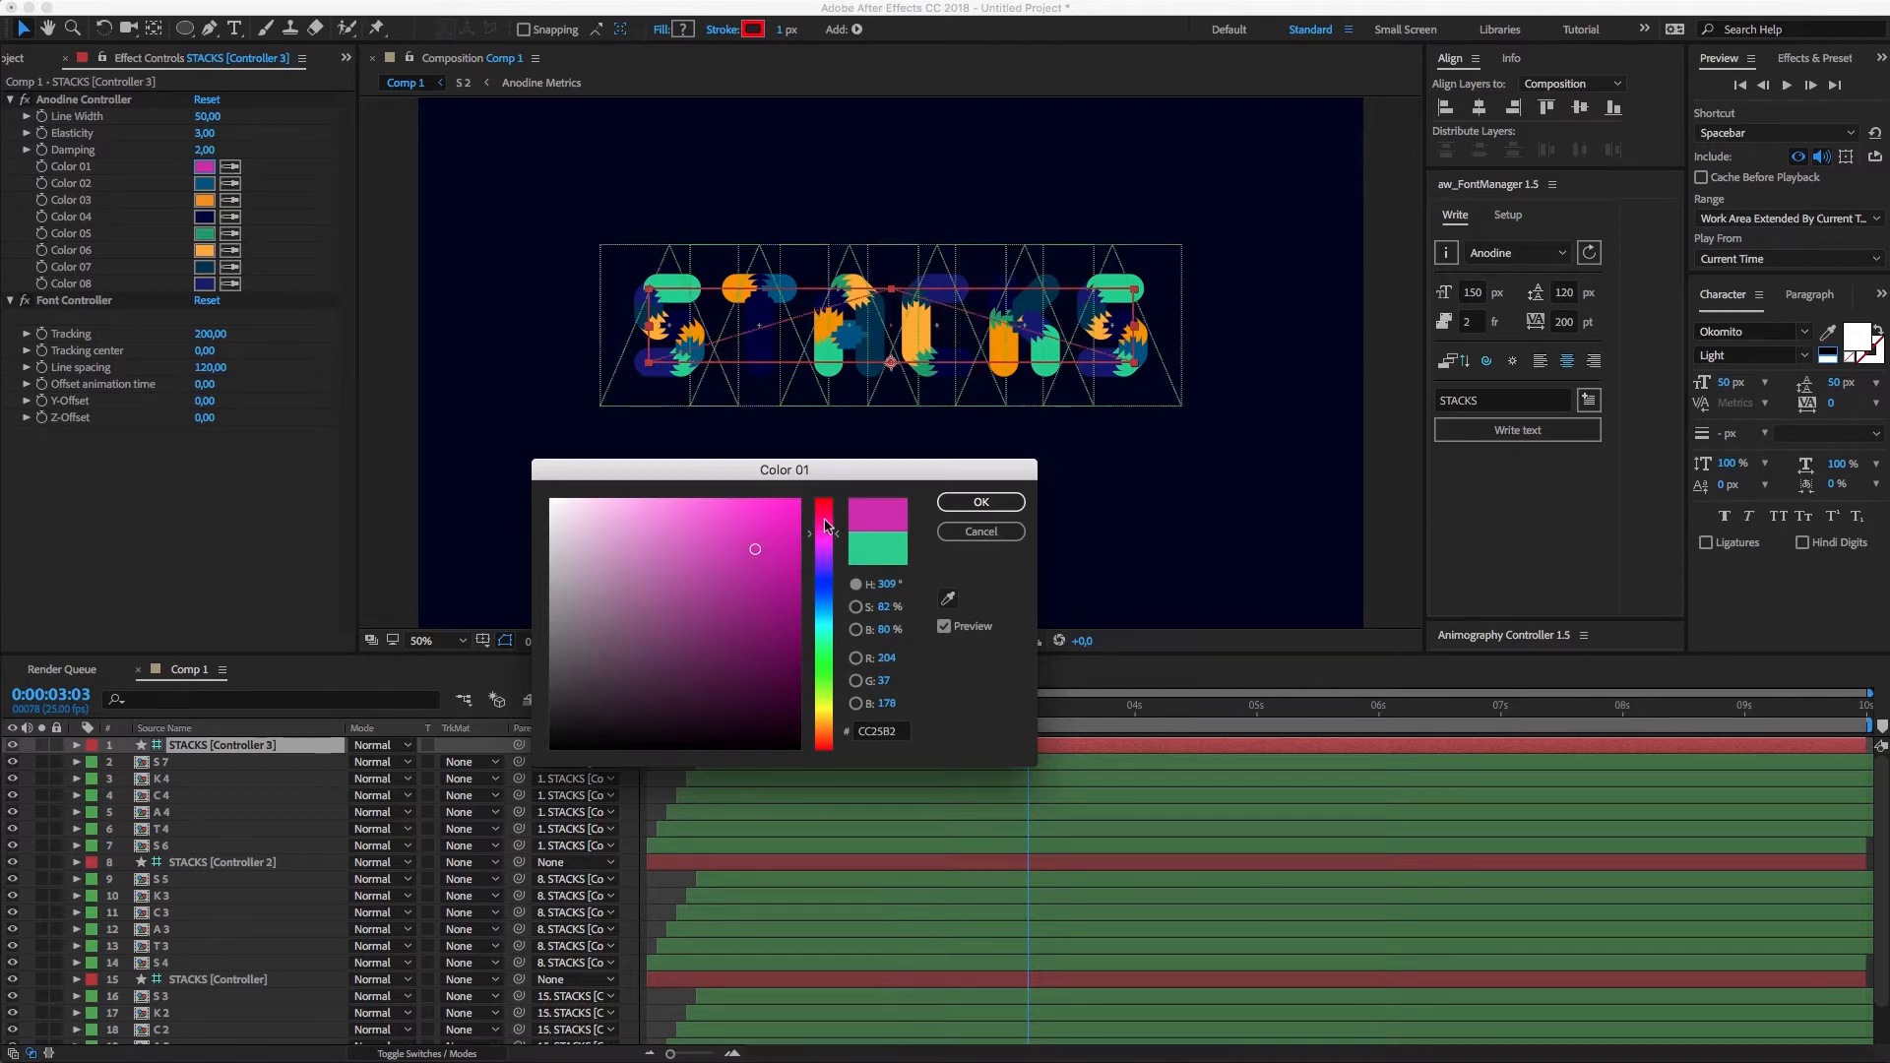
click(979, 502)
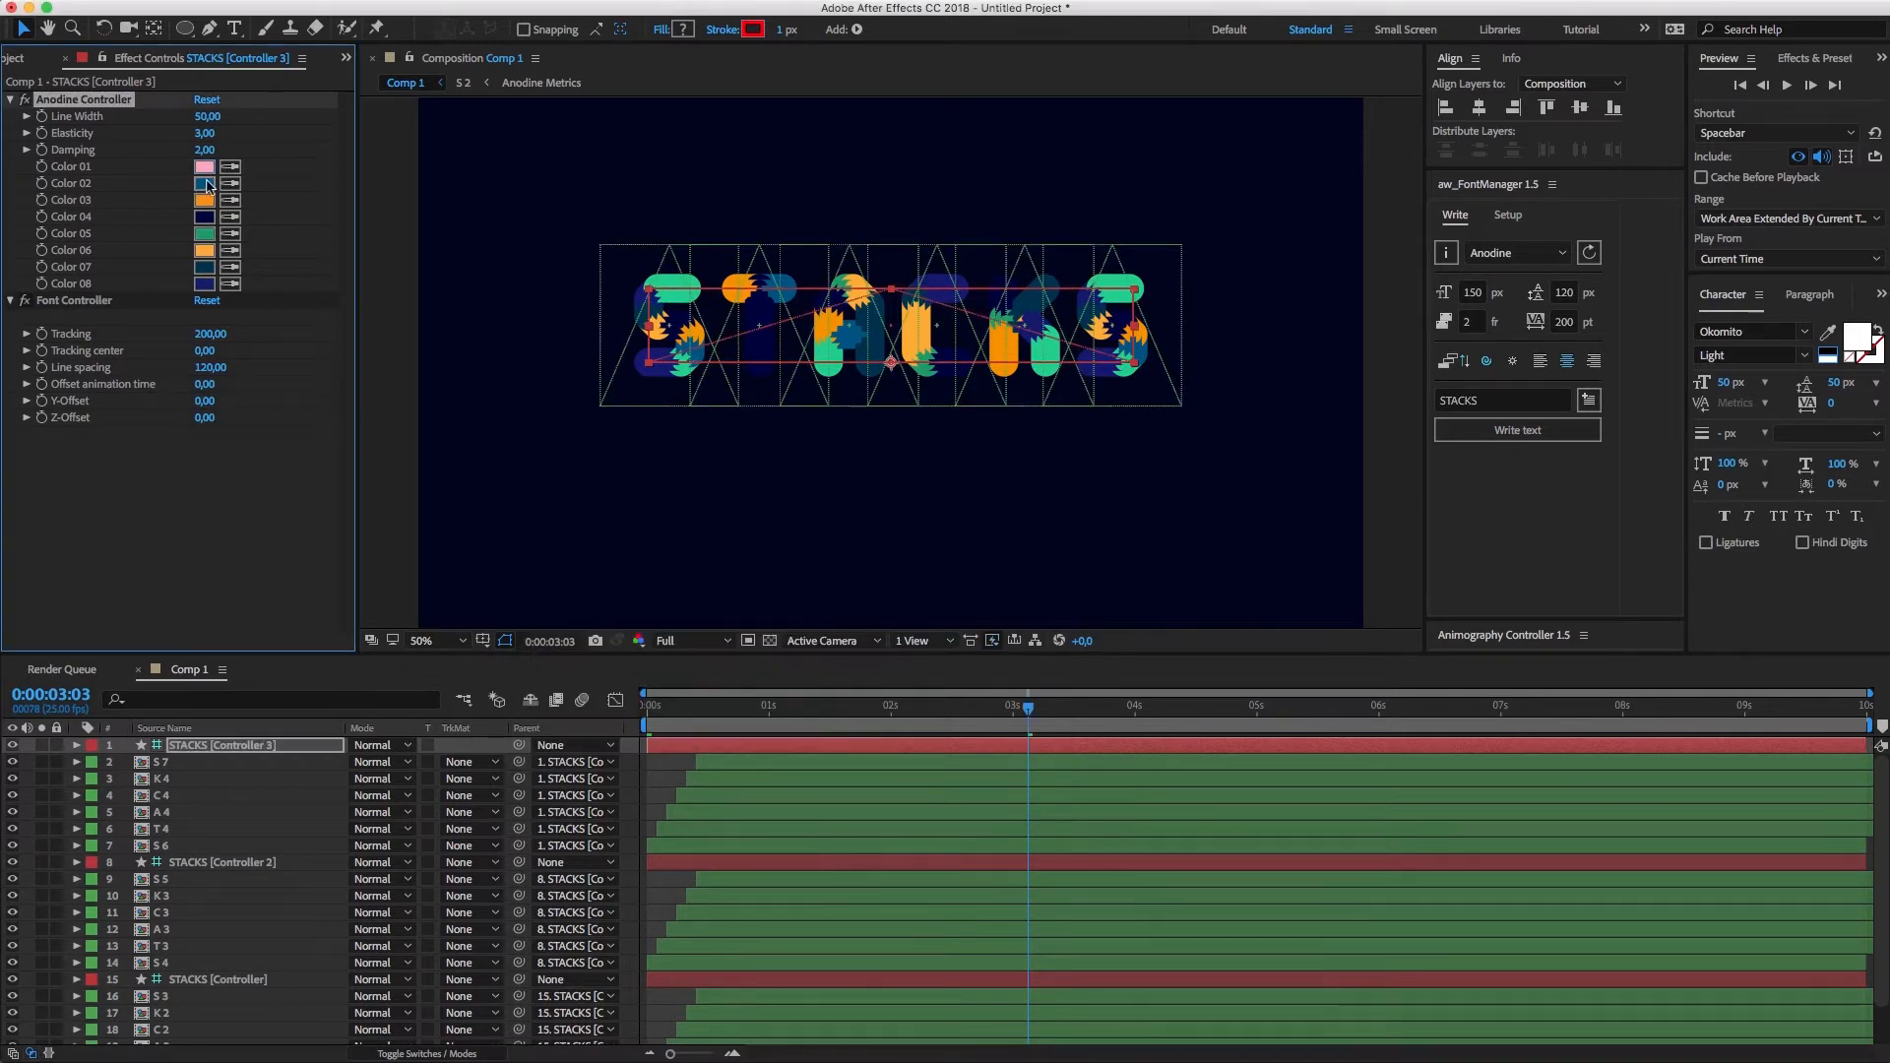
click(205, 184)
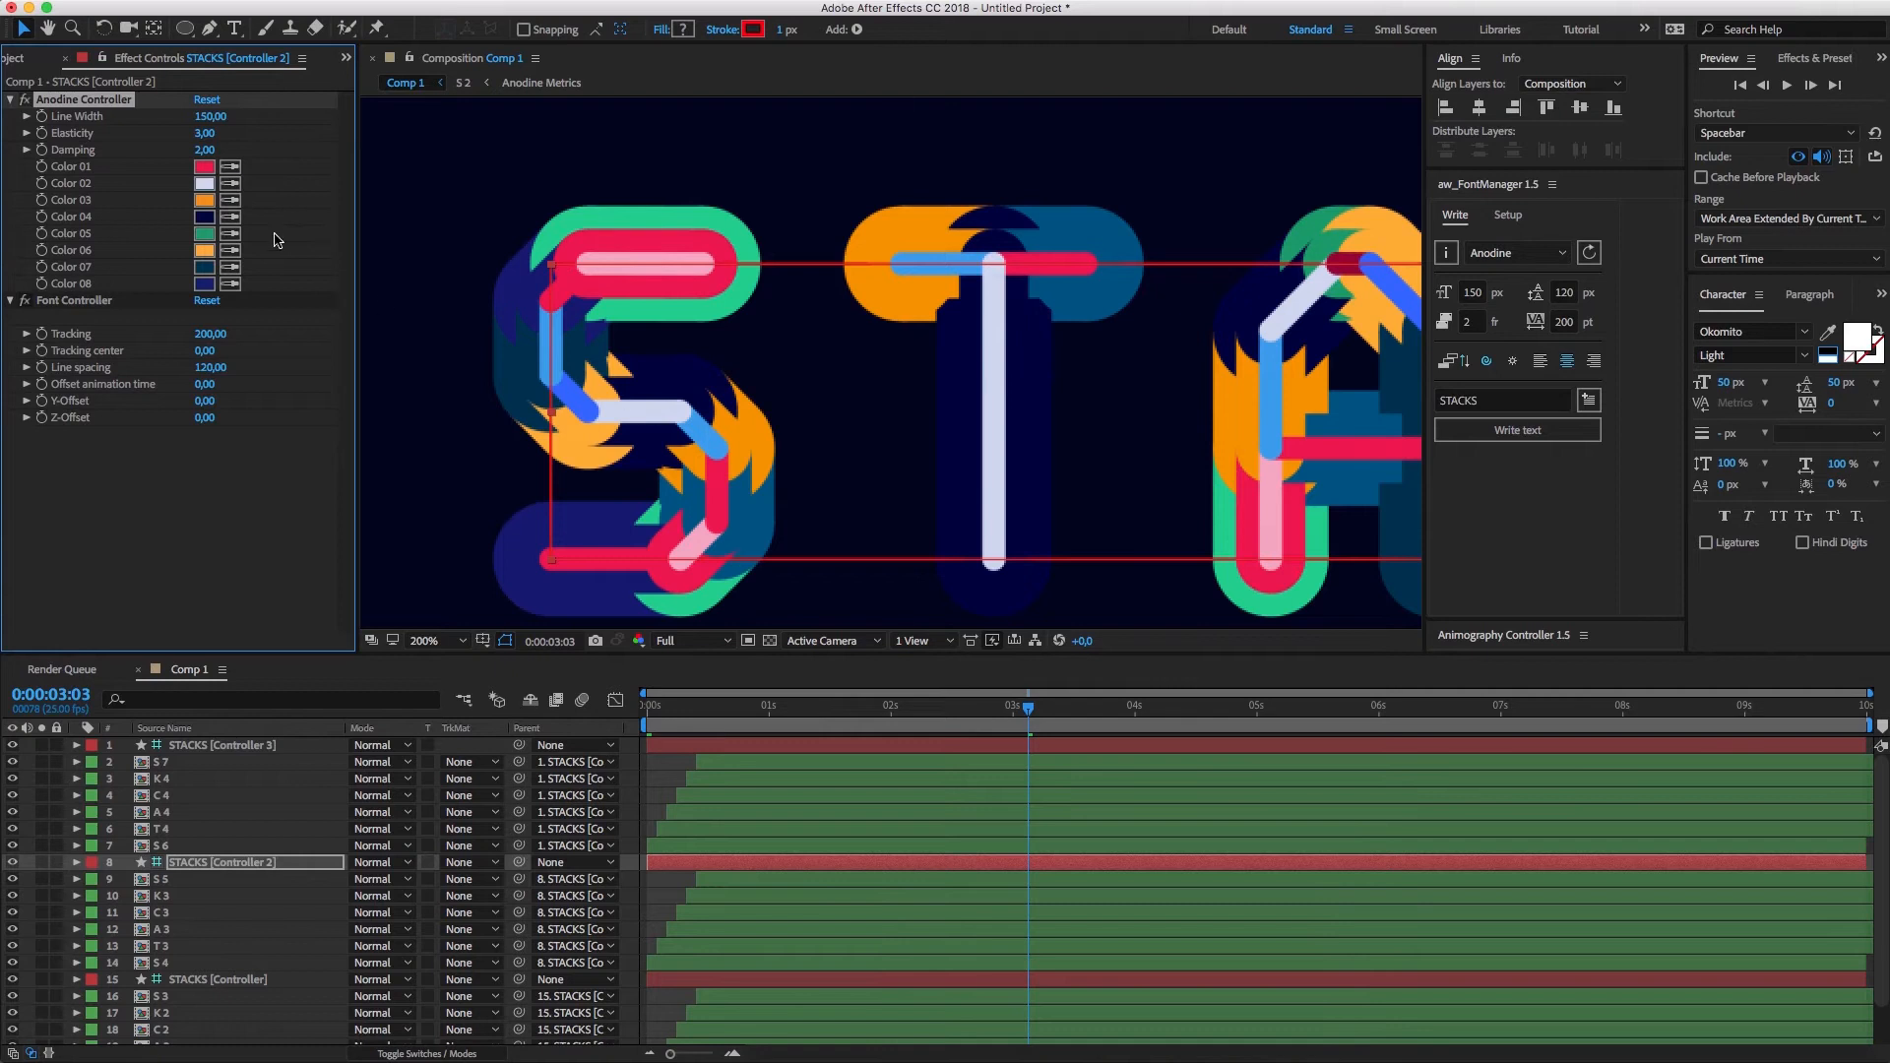
Step: Edit the colour swatches of STACKS [Controller 2] and STACKS [Controller] to matching pinks, reds and blues
click(205, 216)
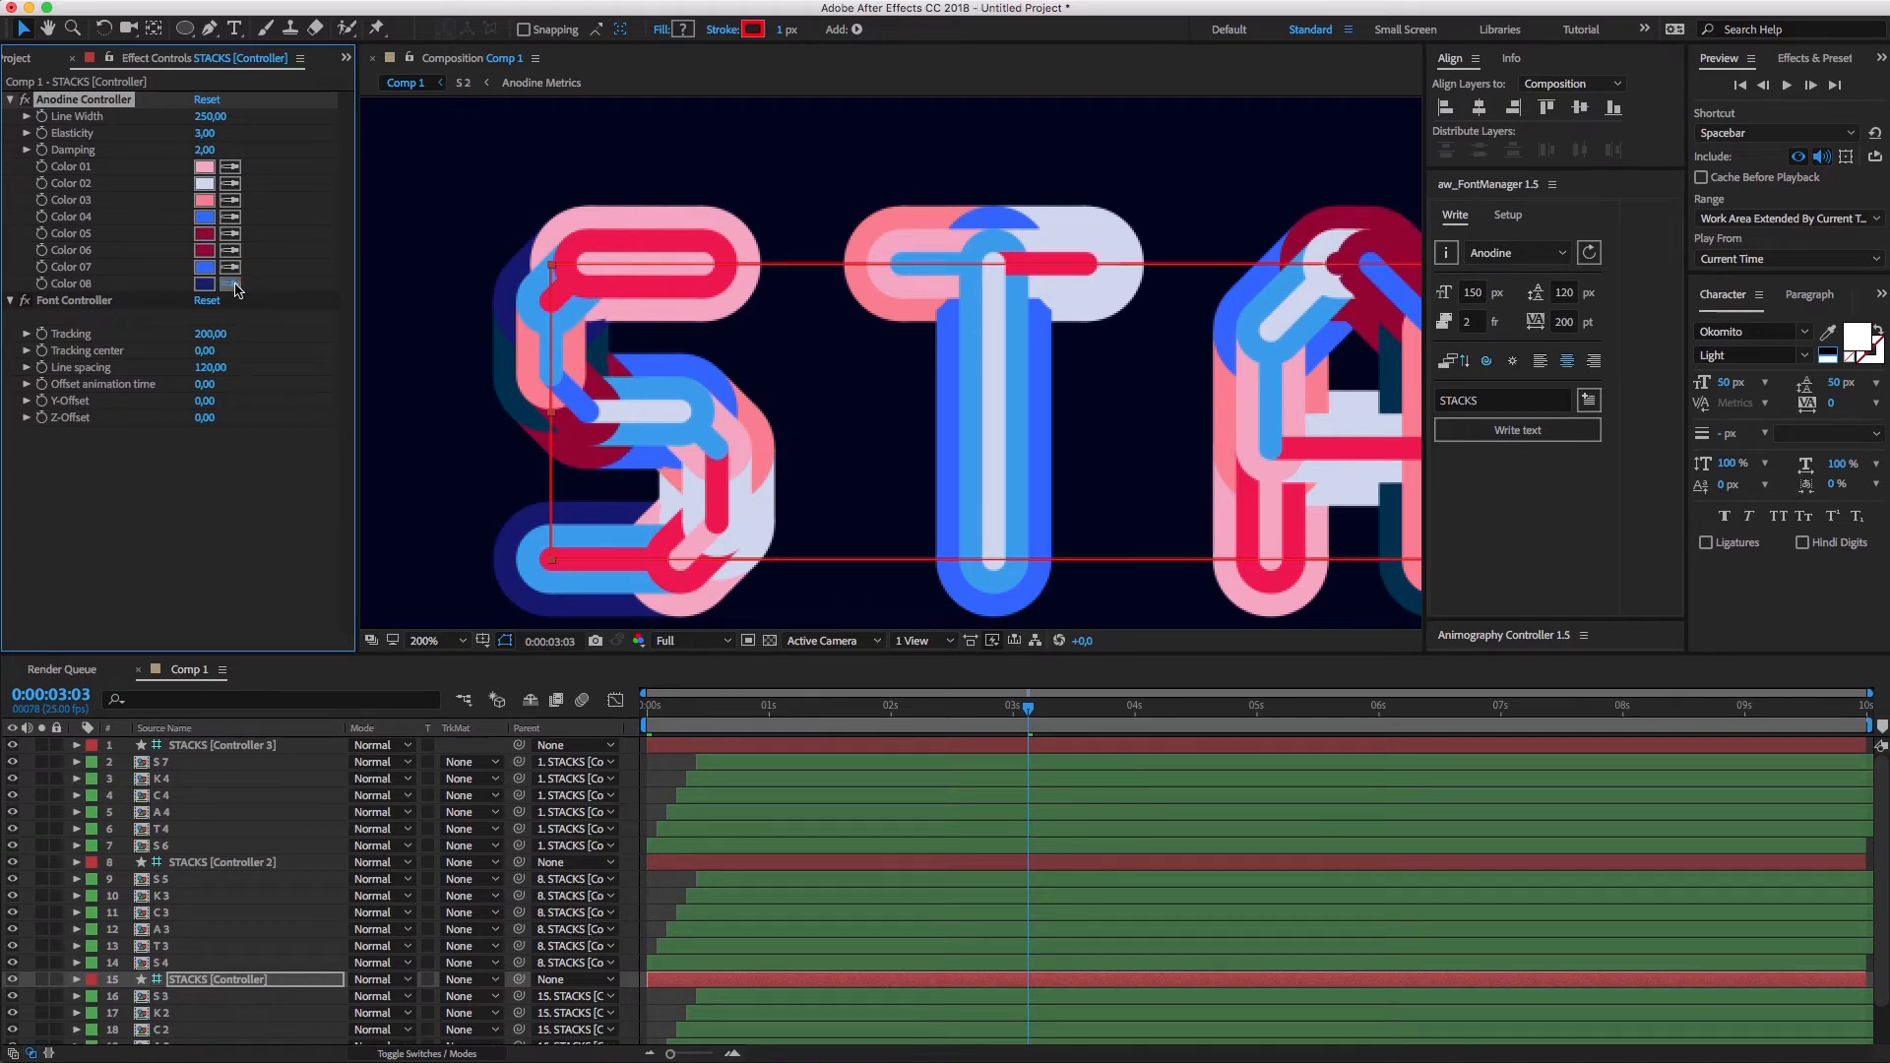
click(205, 284)
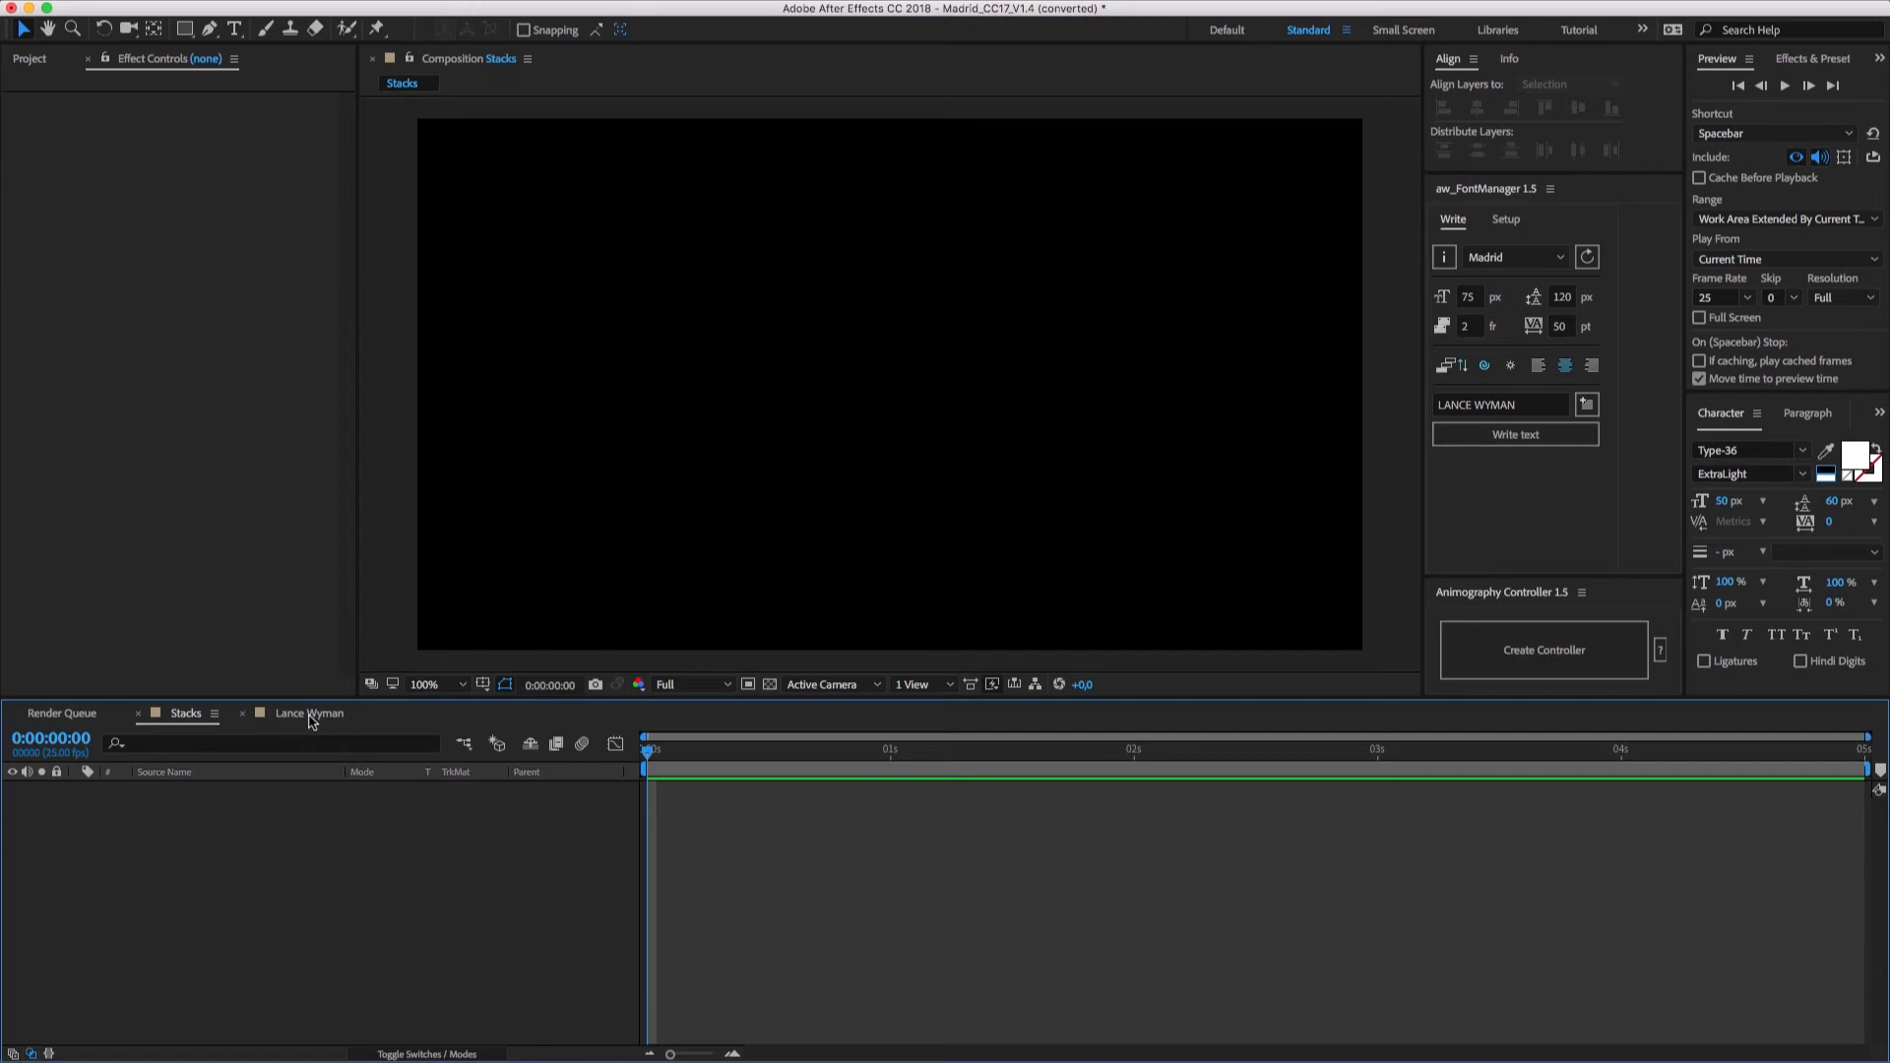
Step: Switch to the Lance Wyman composition, then move to the Webster project
click(309, 713)
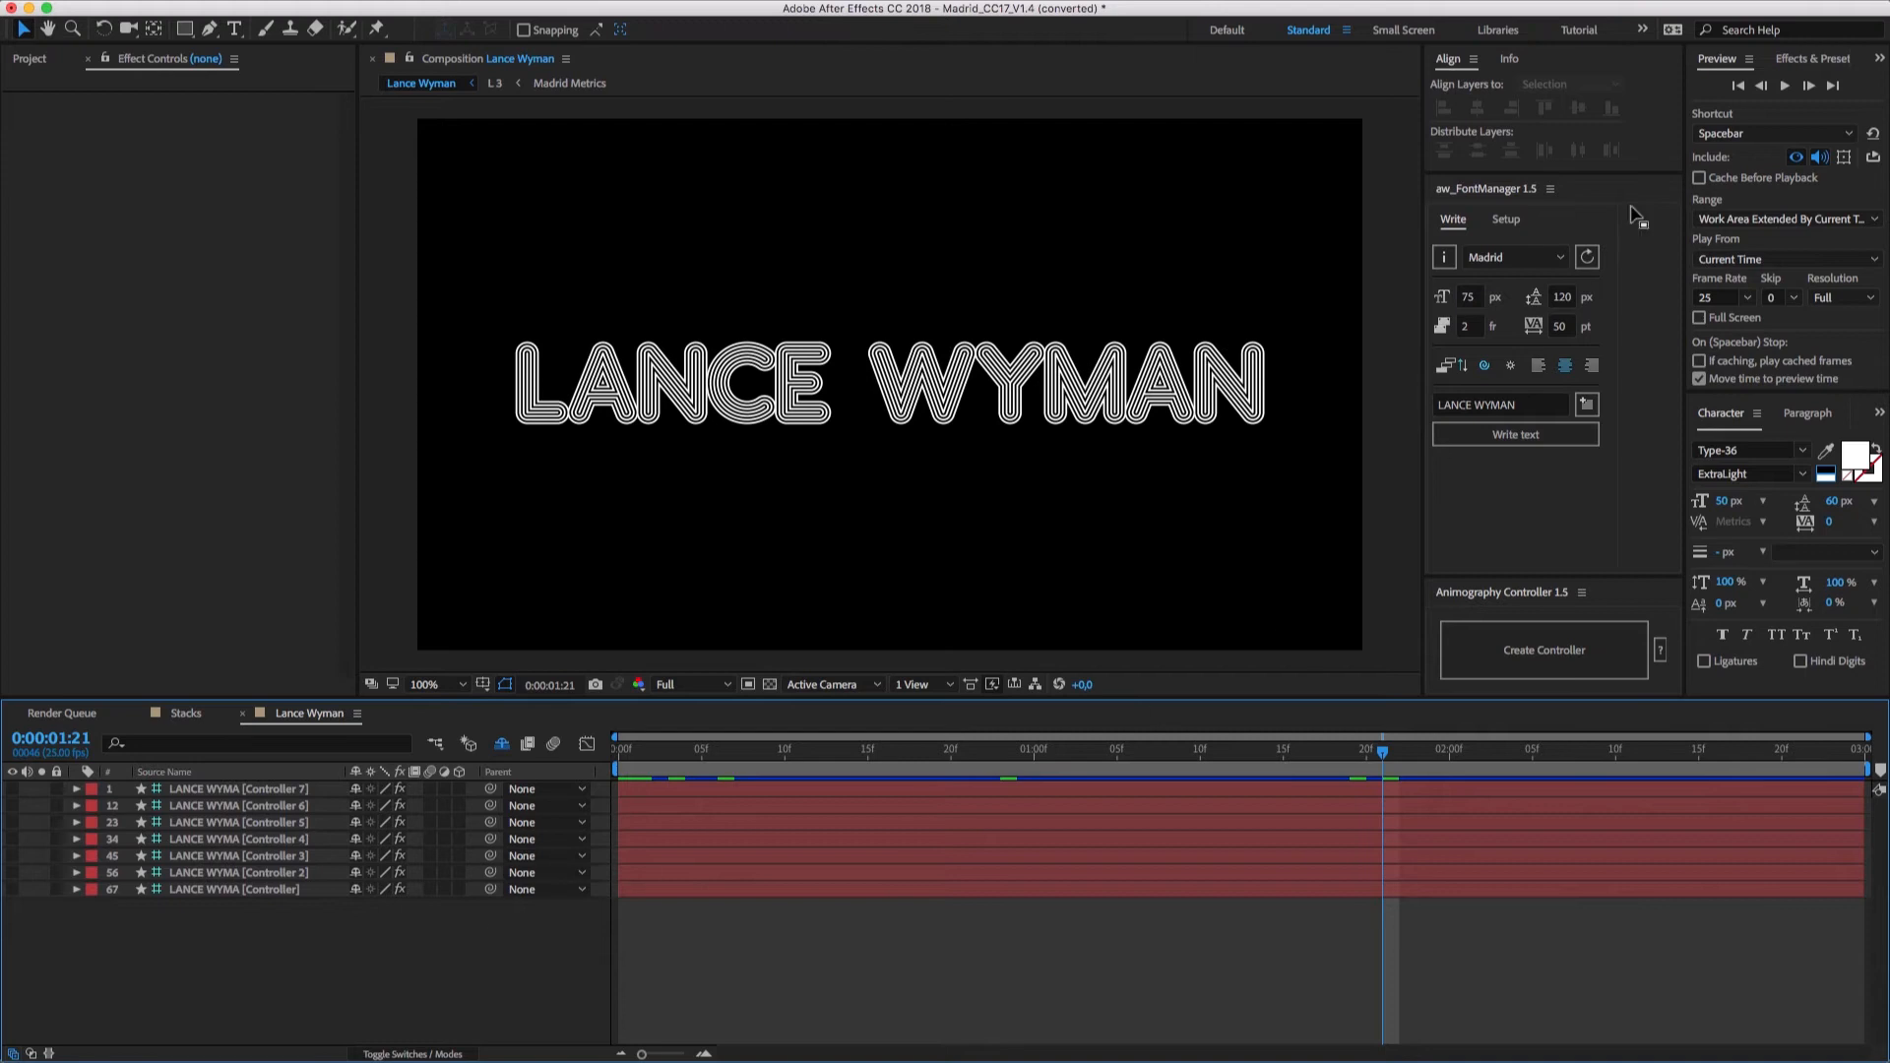
click(1738, 84)
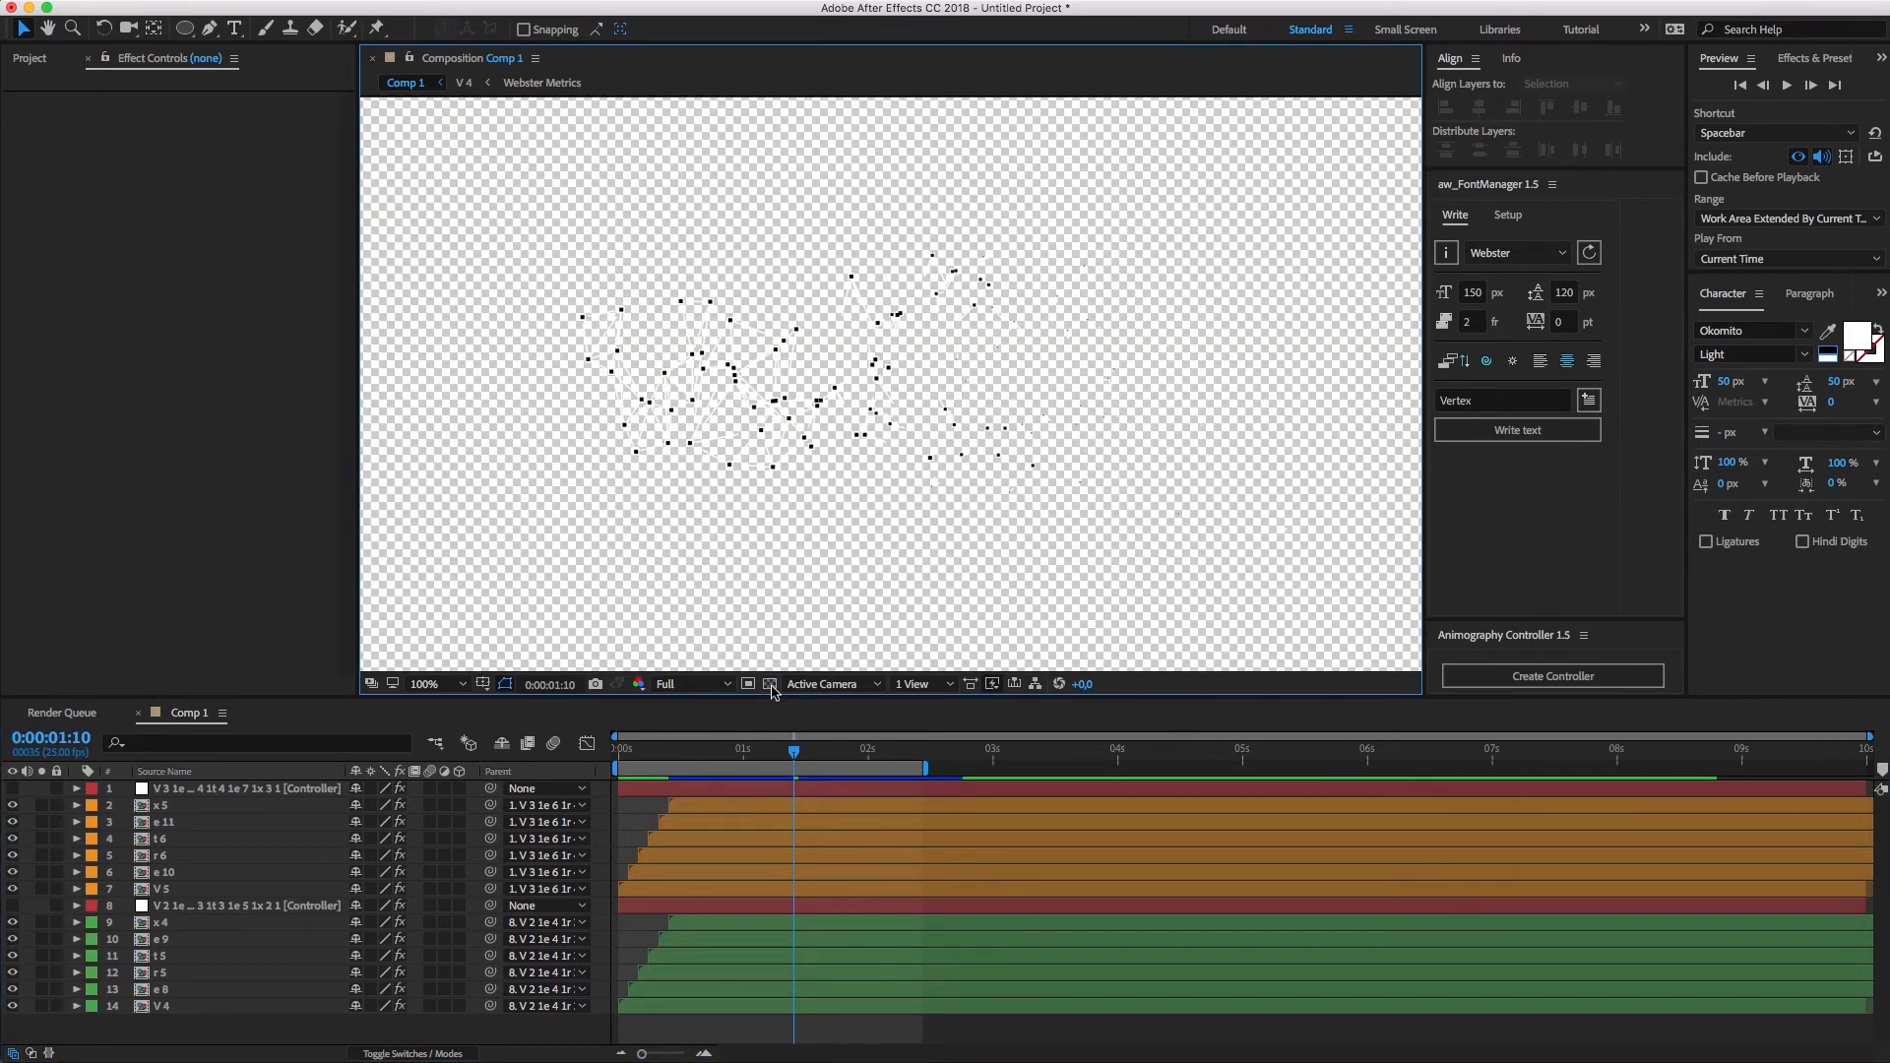
Step: Show a solid background and expand the Webster Controller's Lines settings groups
click(163, 806)
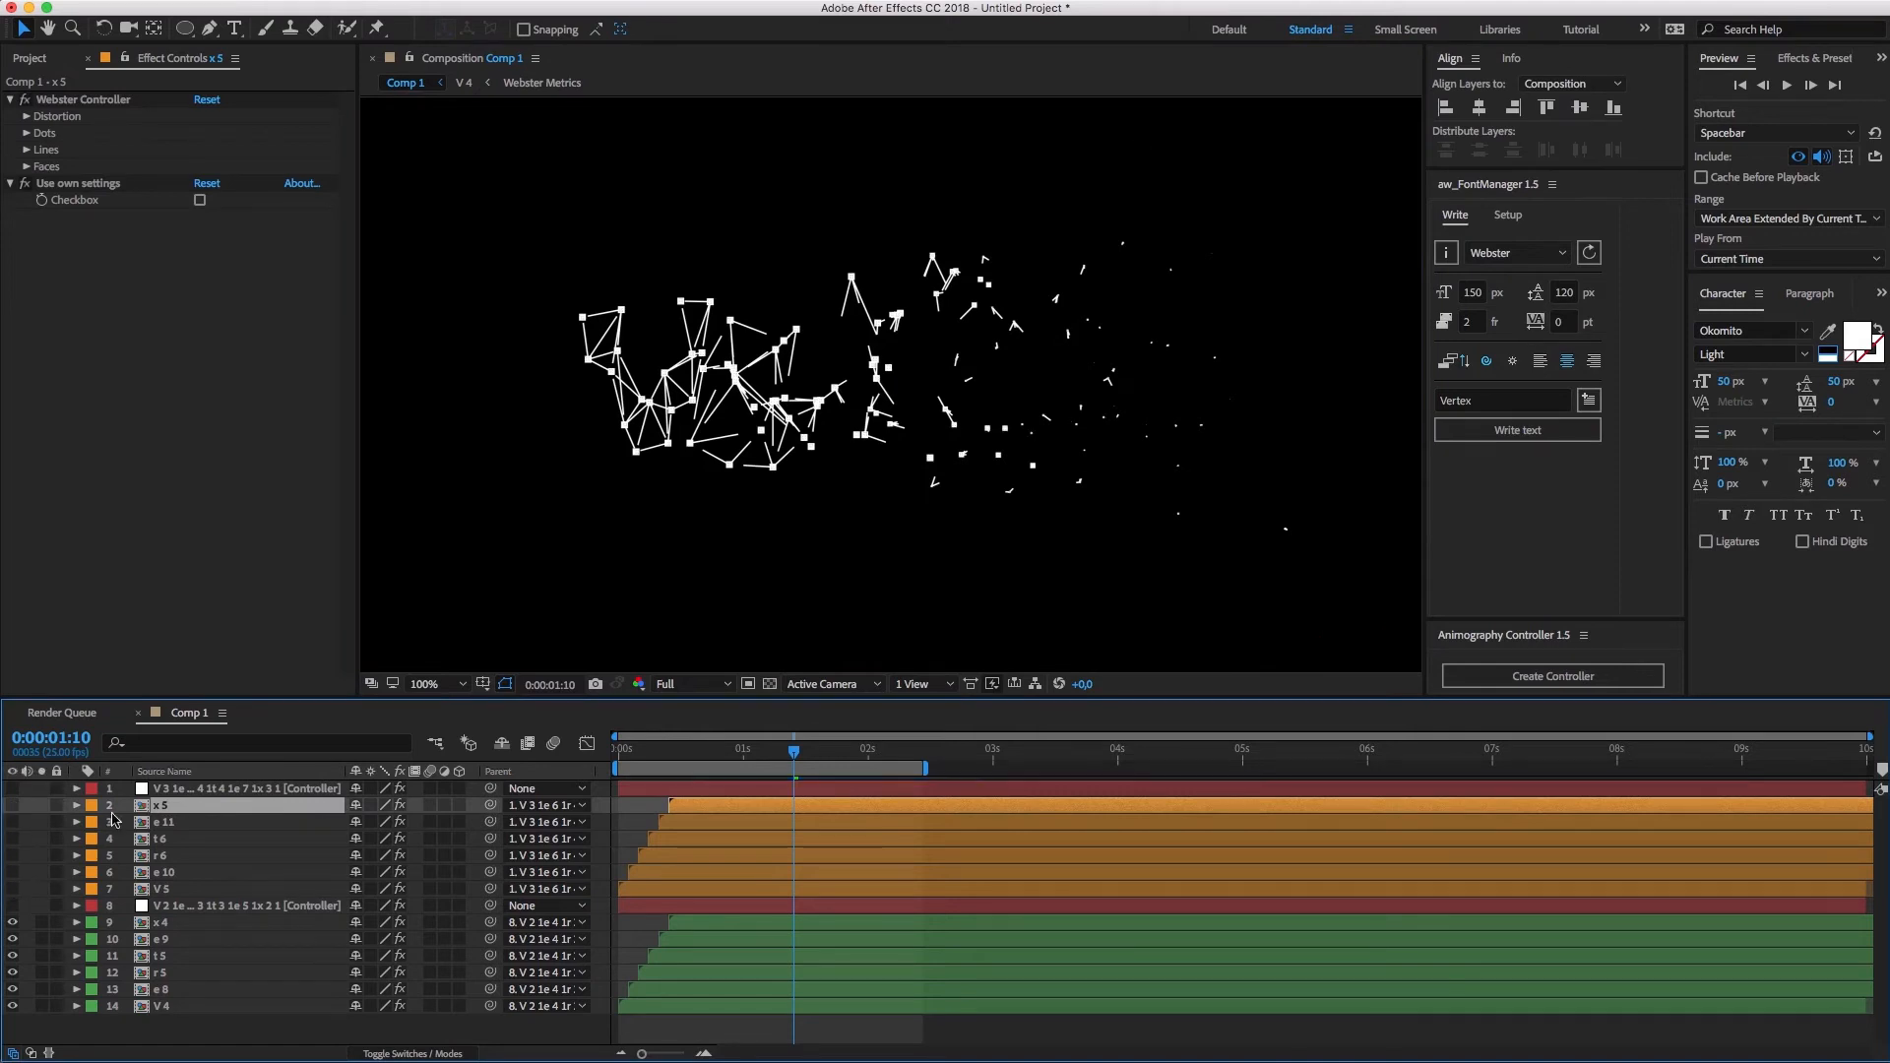
click(241, 788)
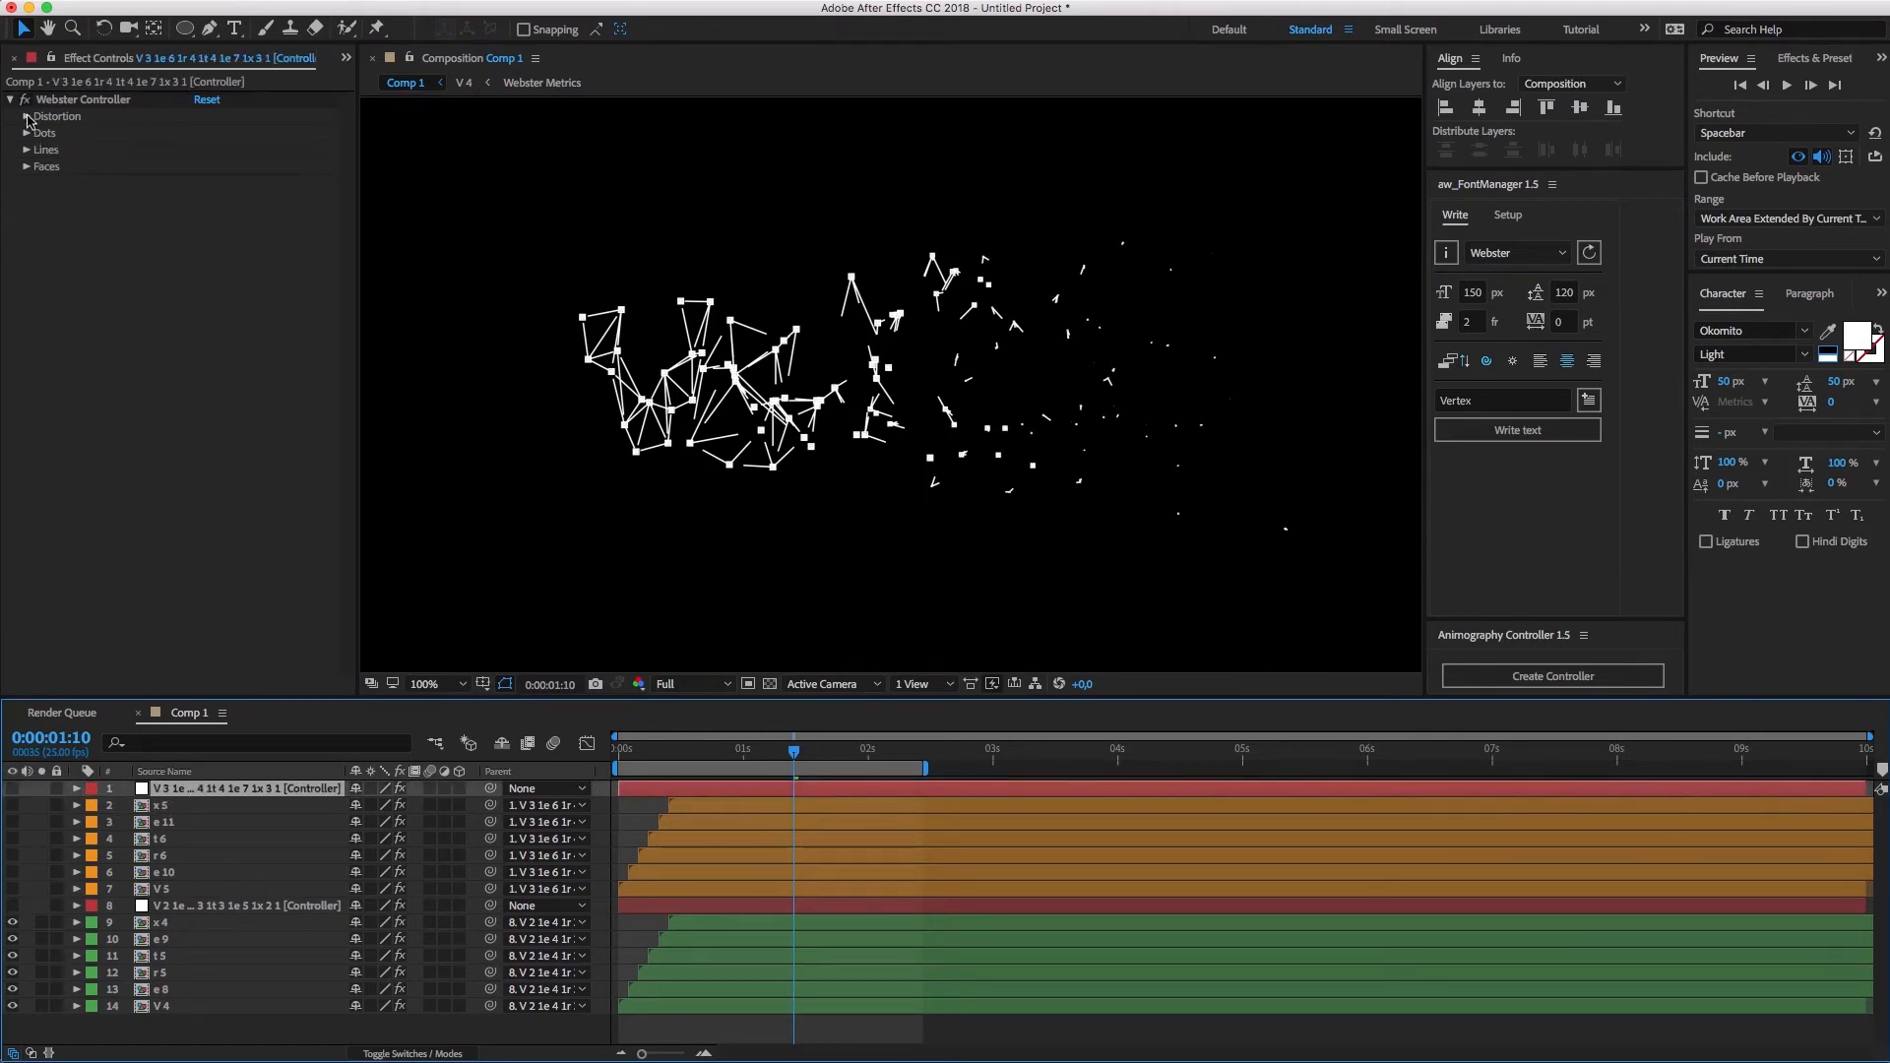
click(26, 116)
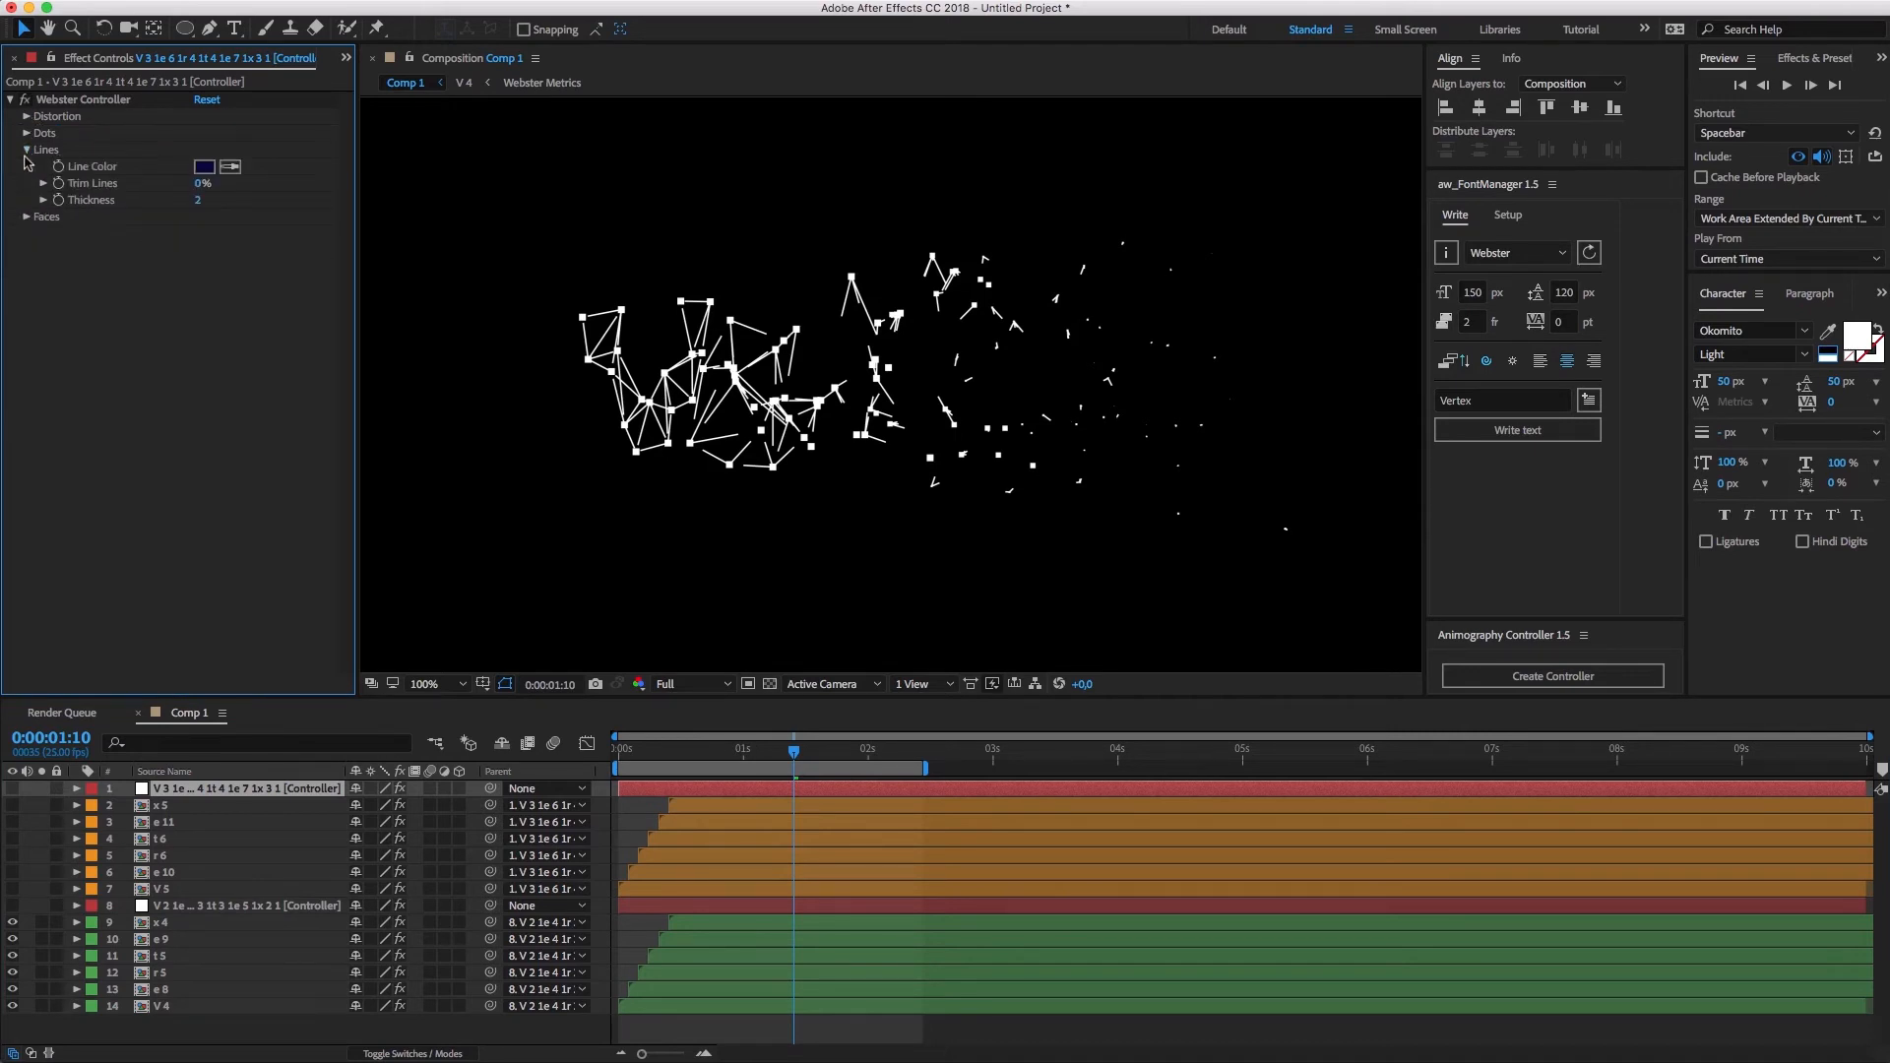
click(26, 132)
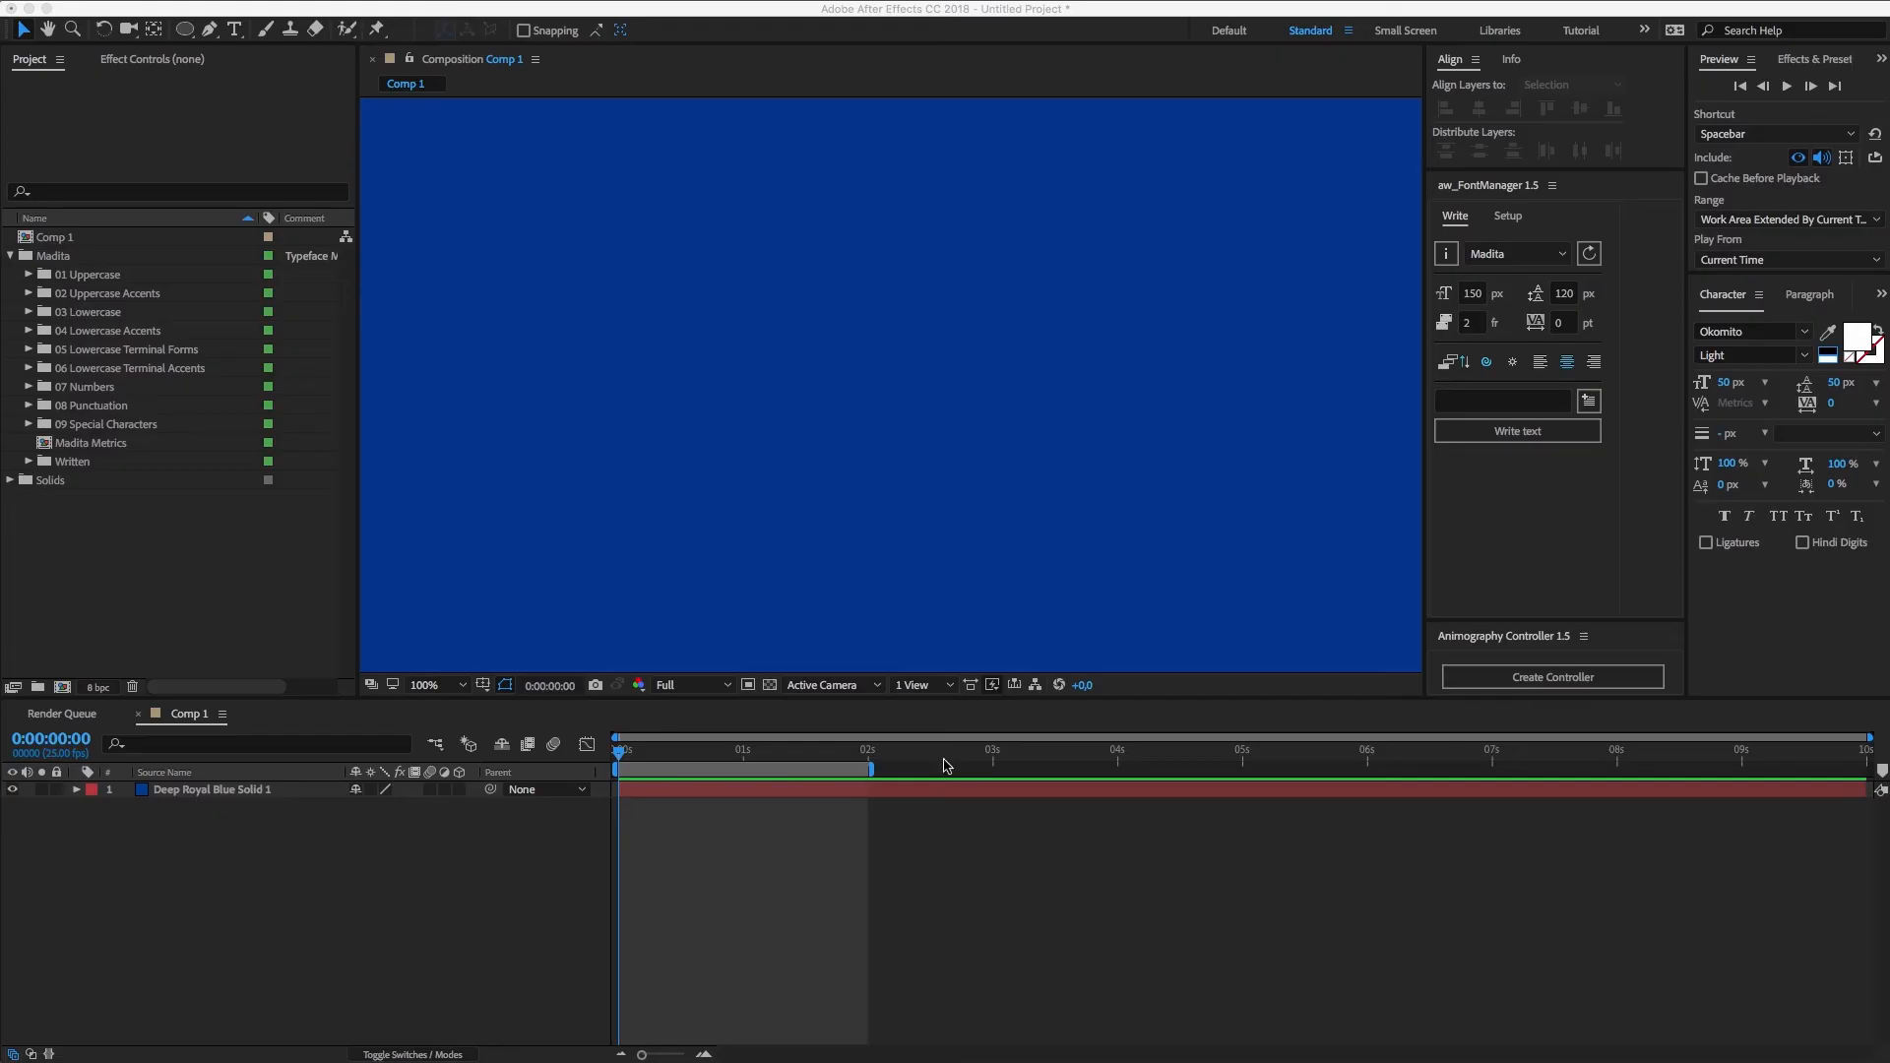
Step: Write 'Depth' in Madita three times as stacked letter sets with controllers
text(Depth)
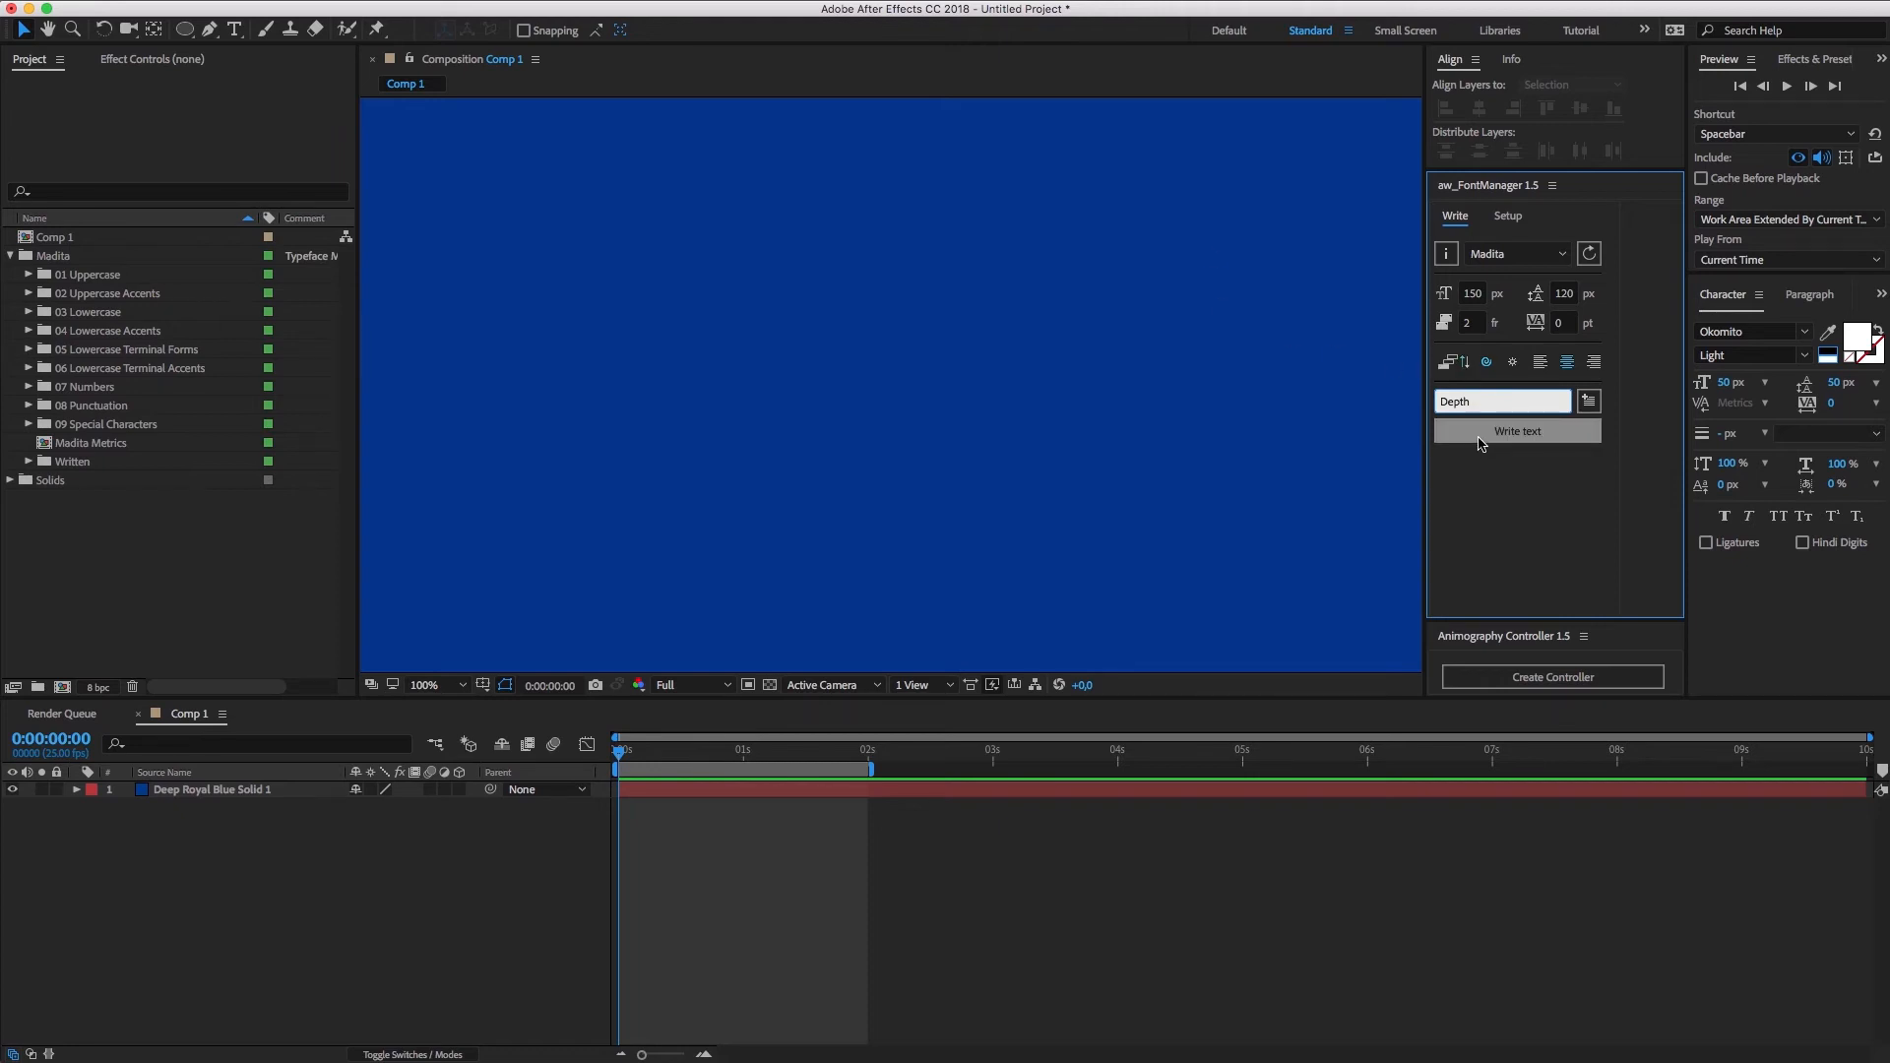
click(1516, 431)
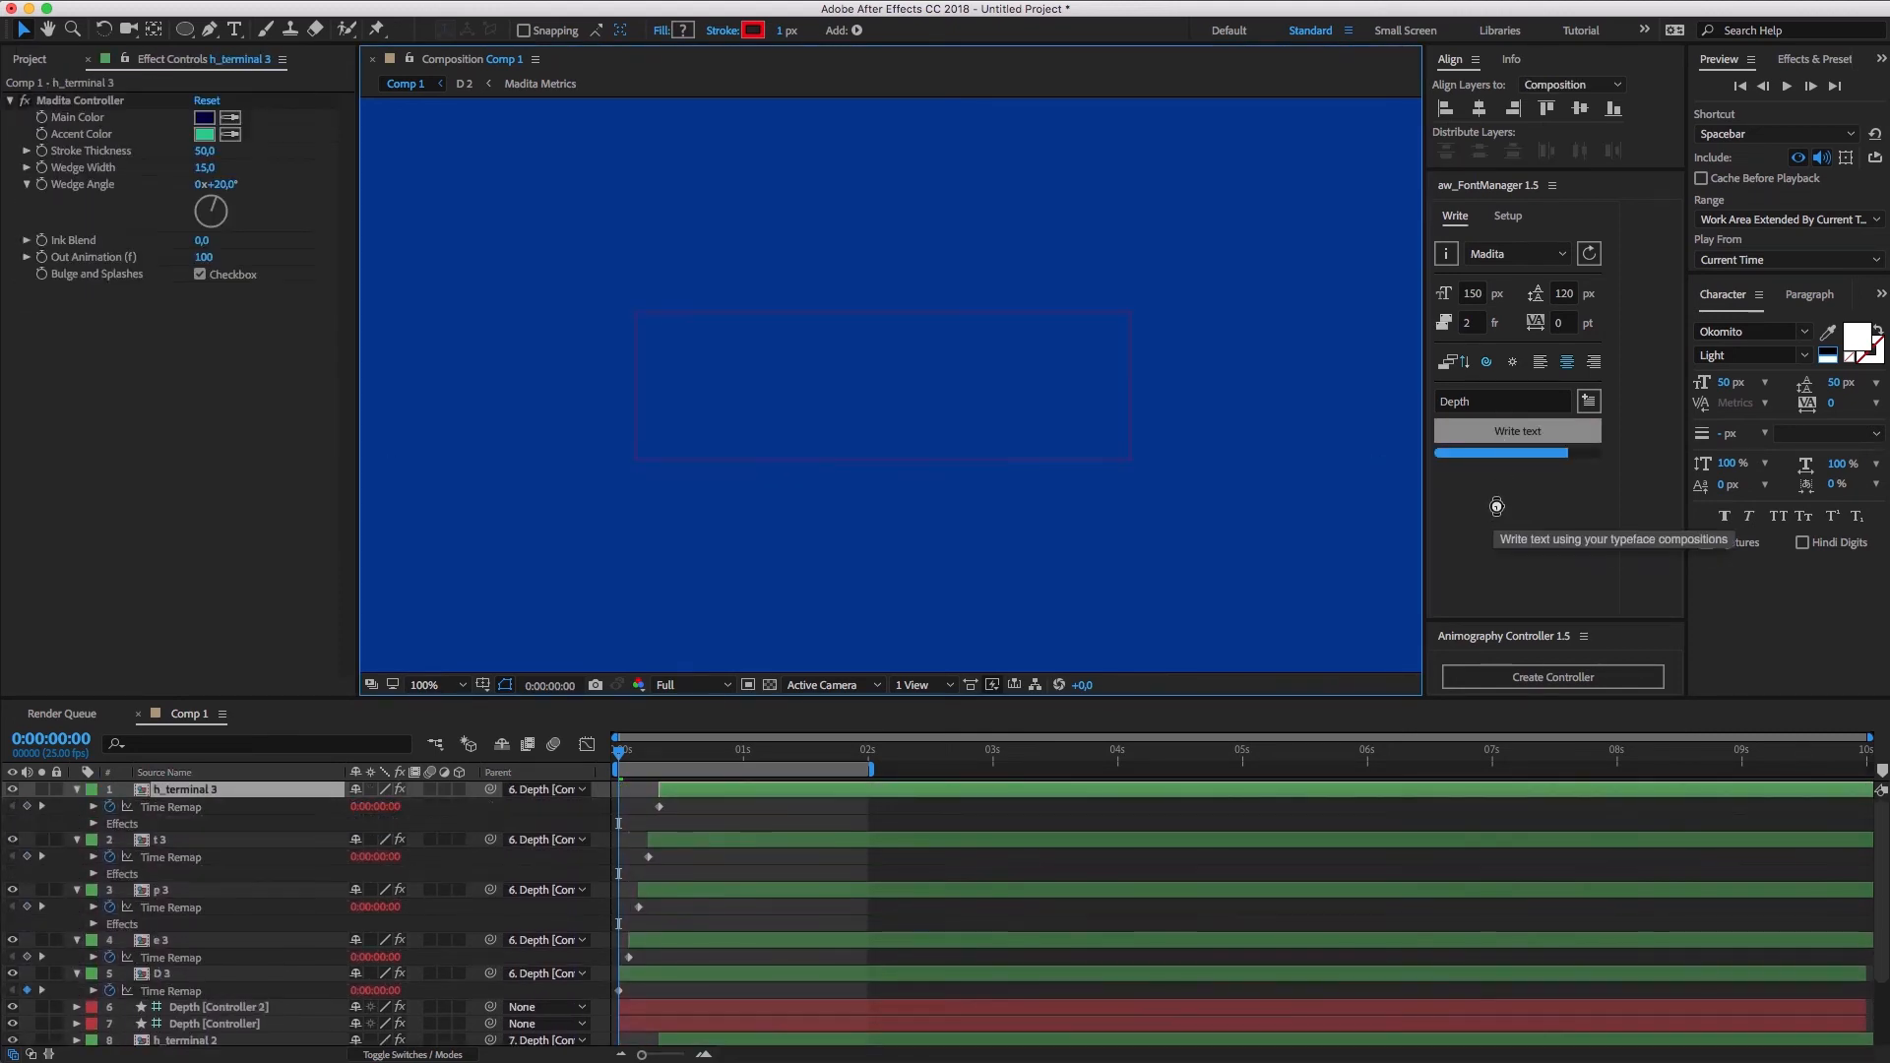
click(1516, 431)
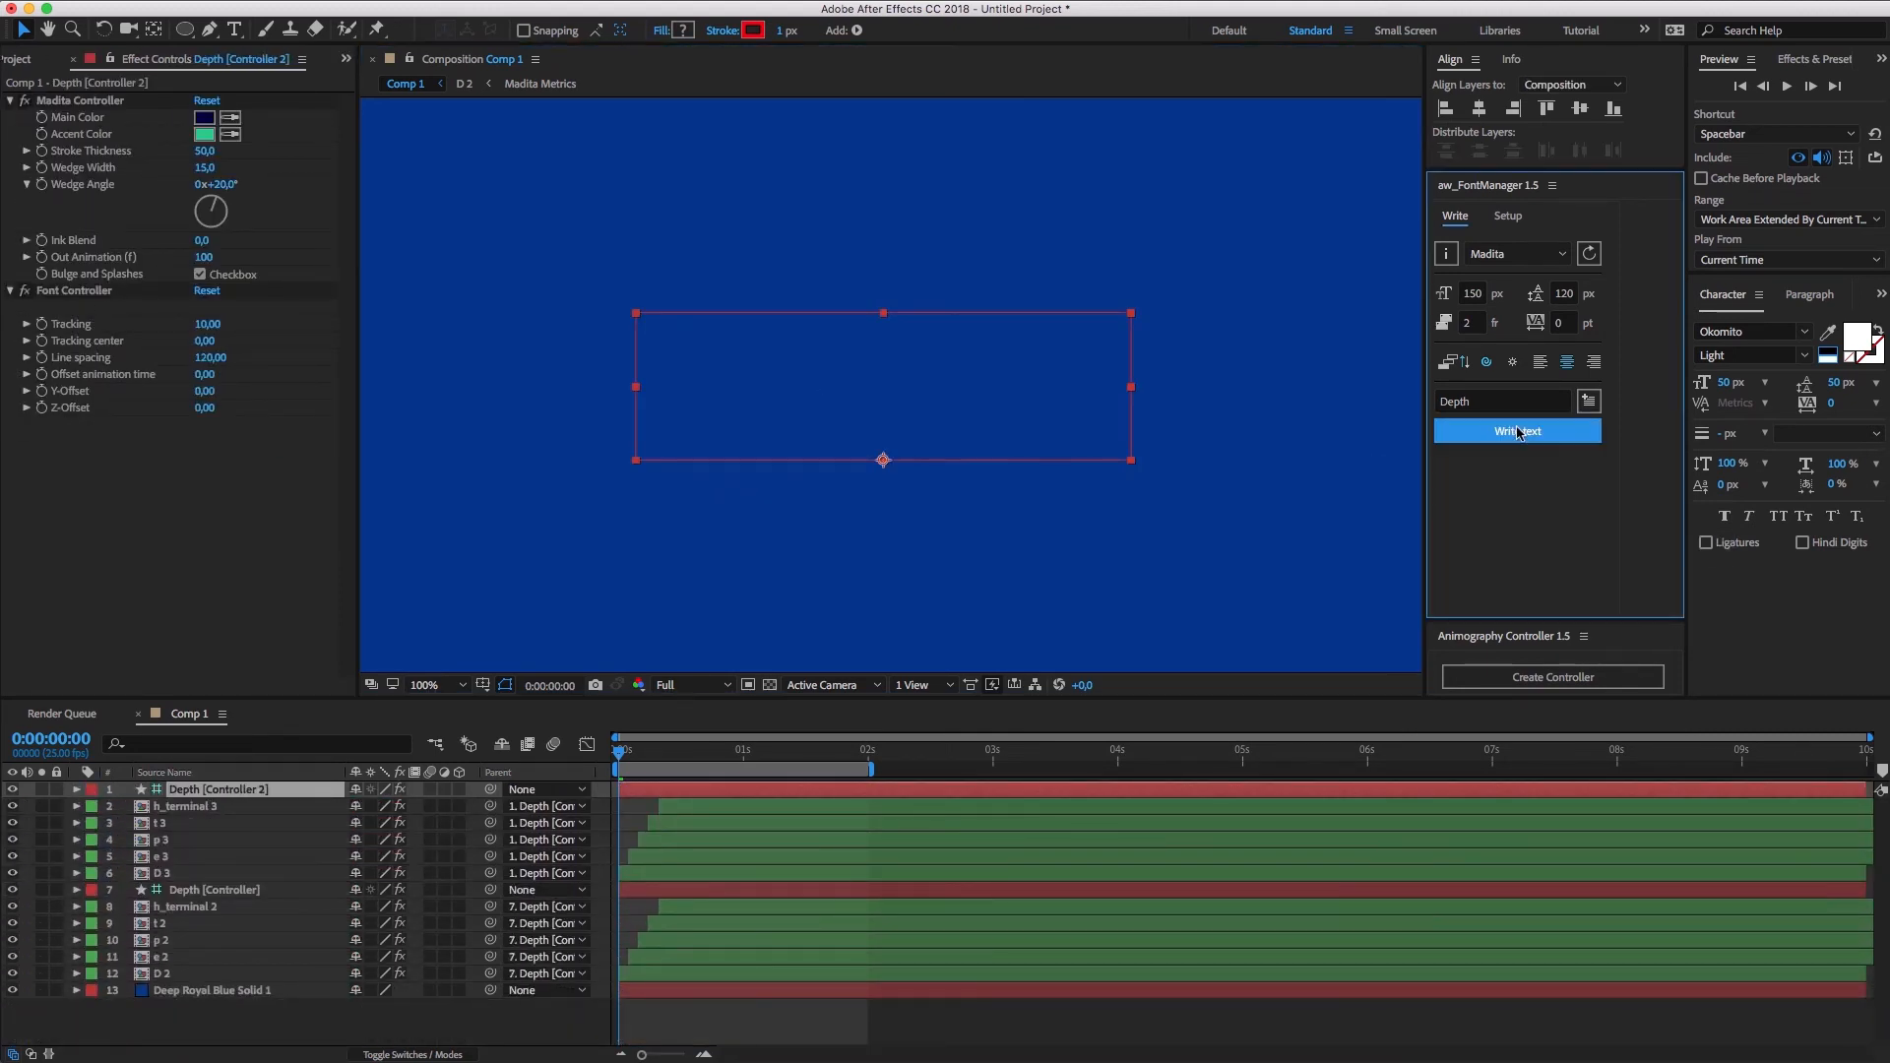
click(1516, 431)
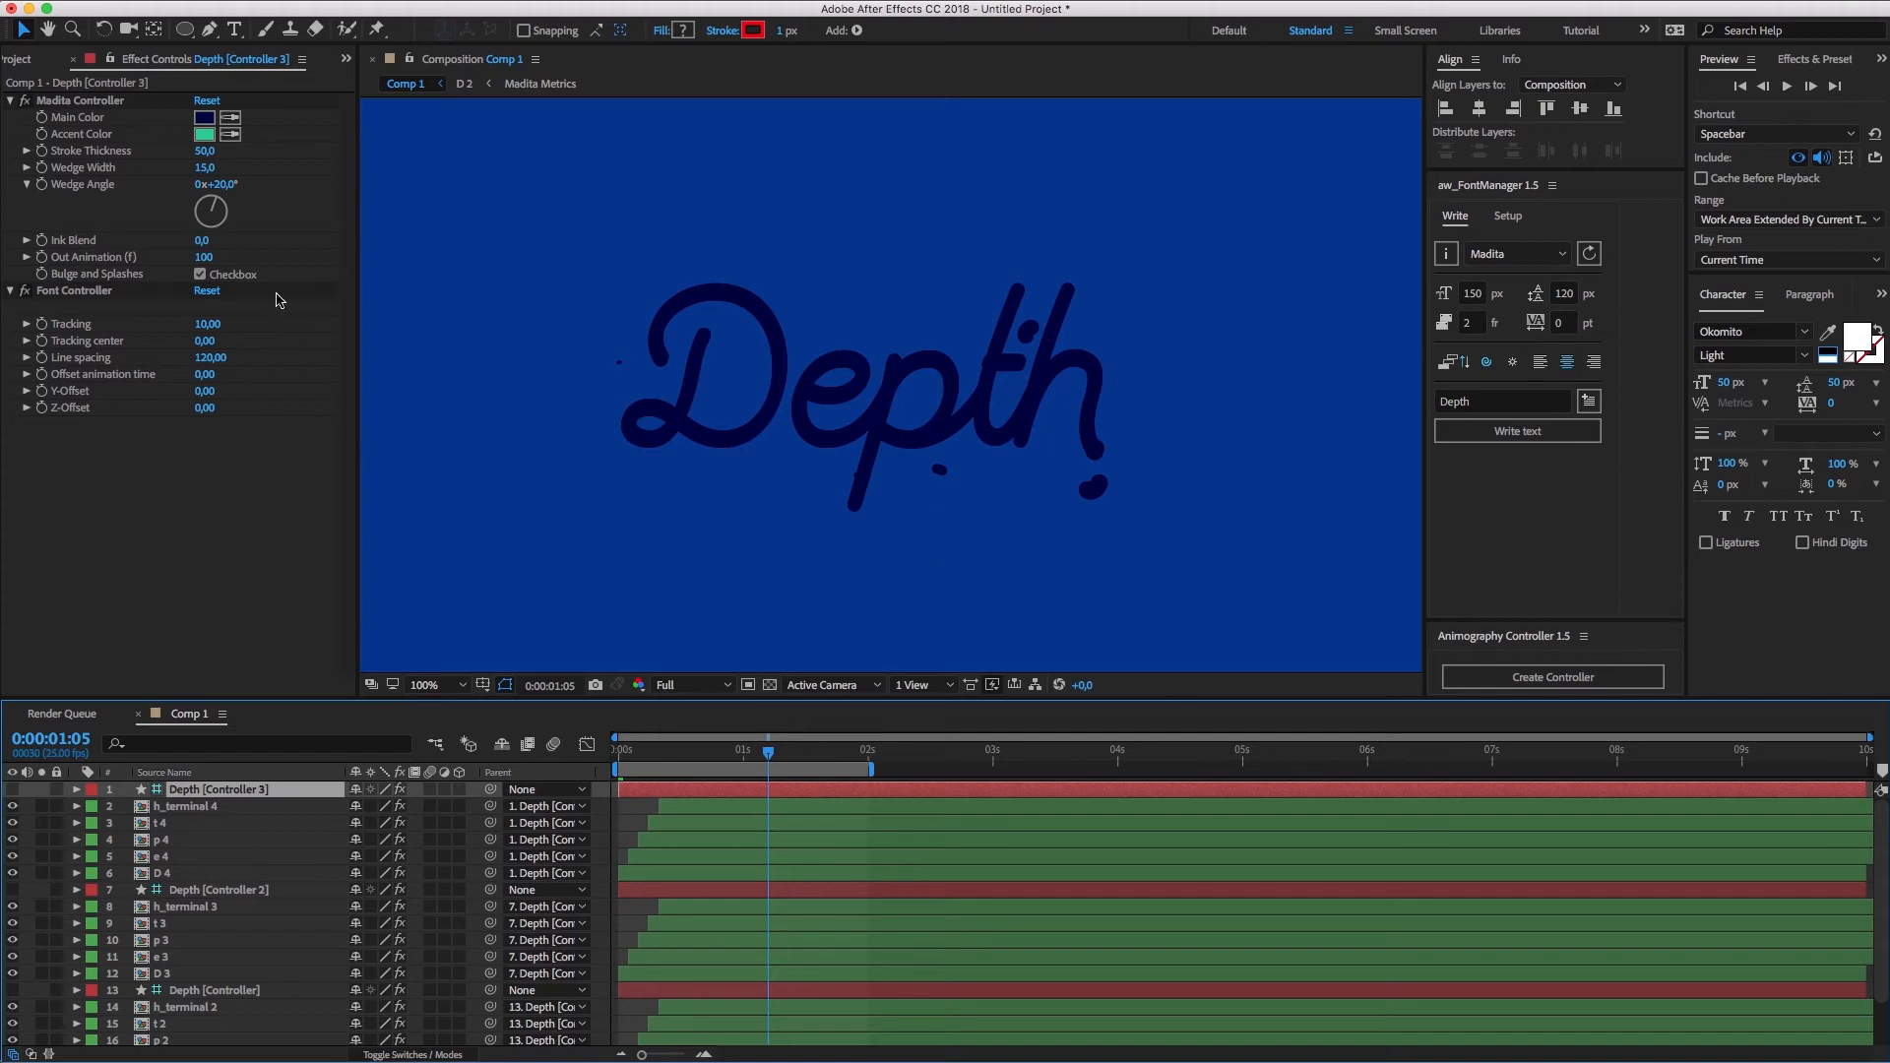
Step: Give the top Depth set a cream main colour and adjust its stroke thickness and wedge width
click(203, 116)
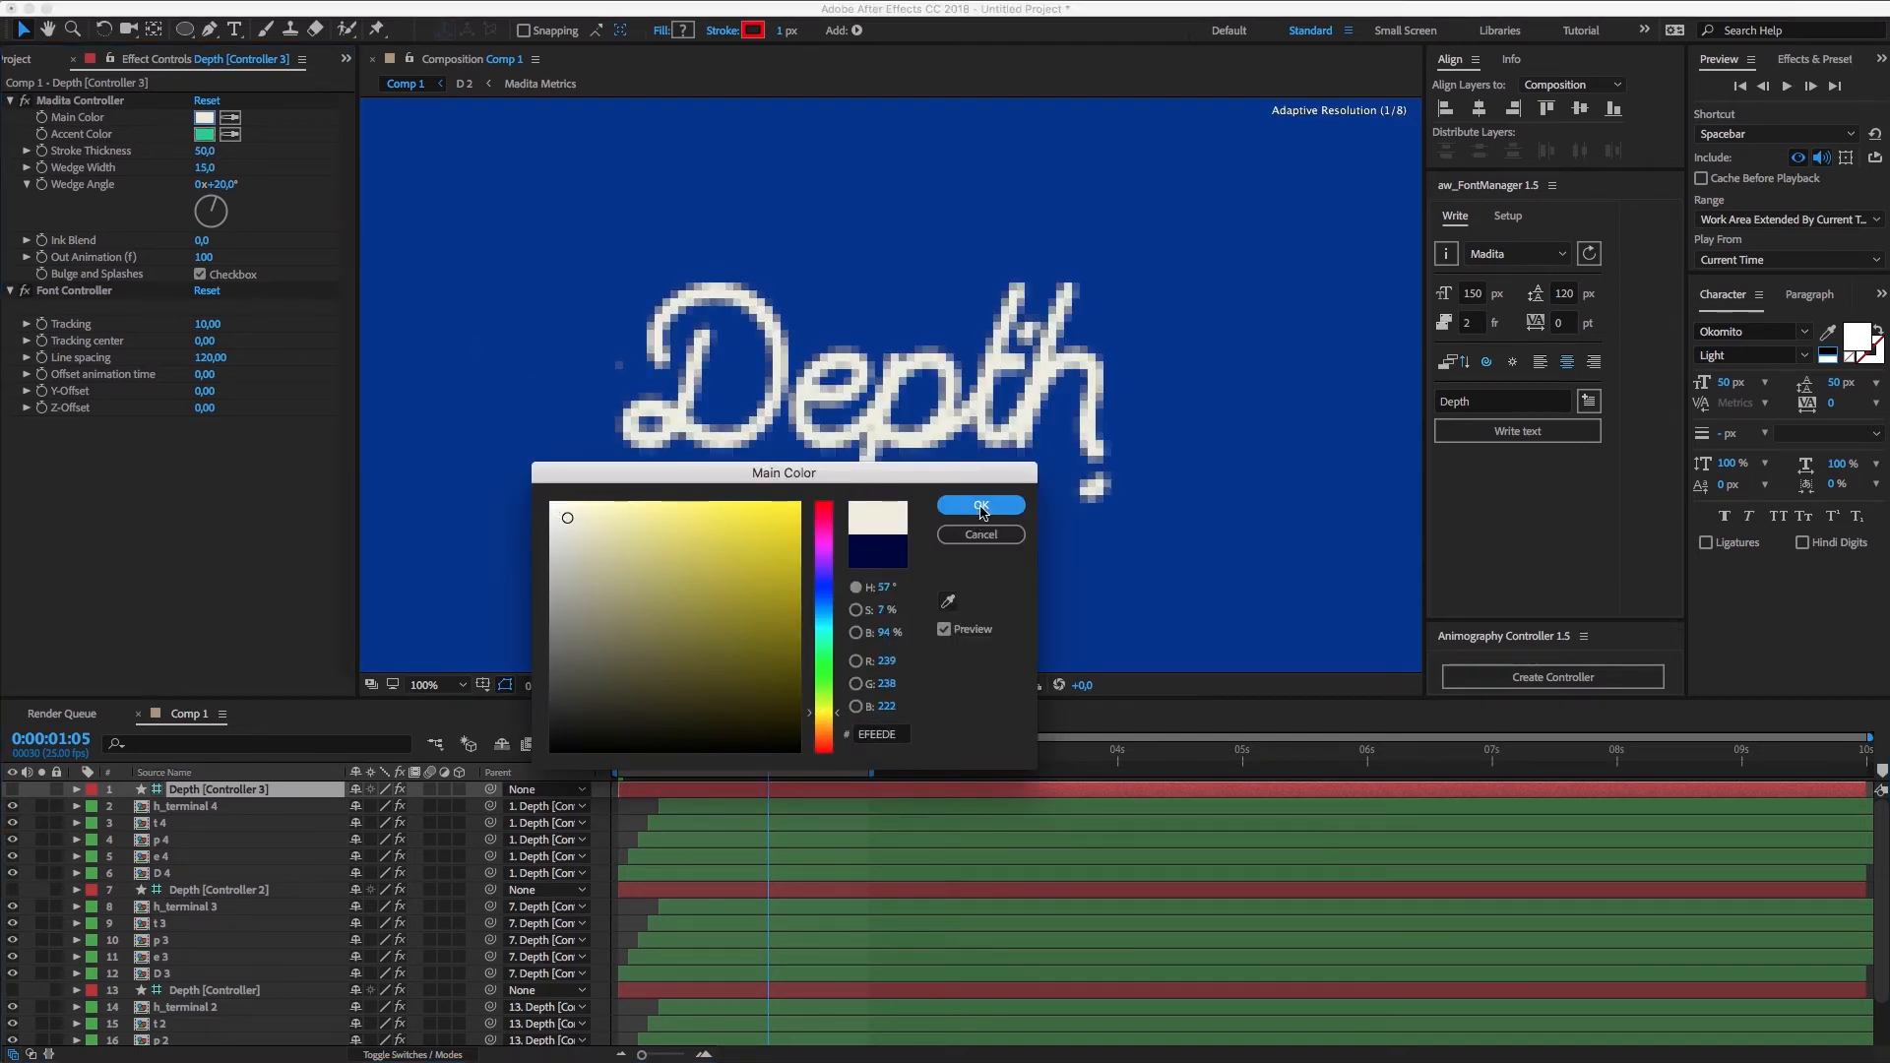
click(978, 506)
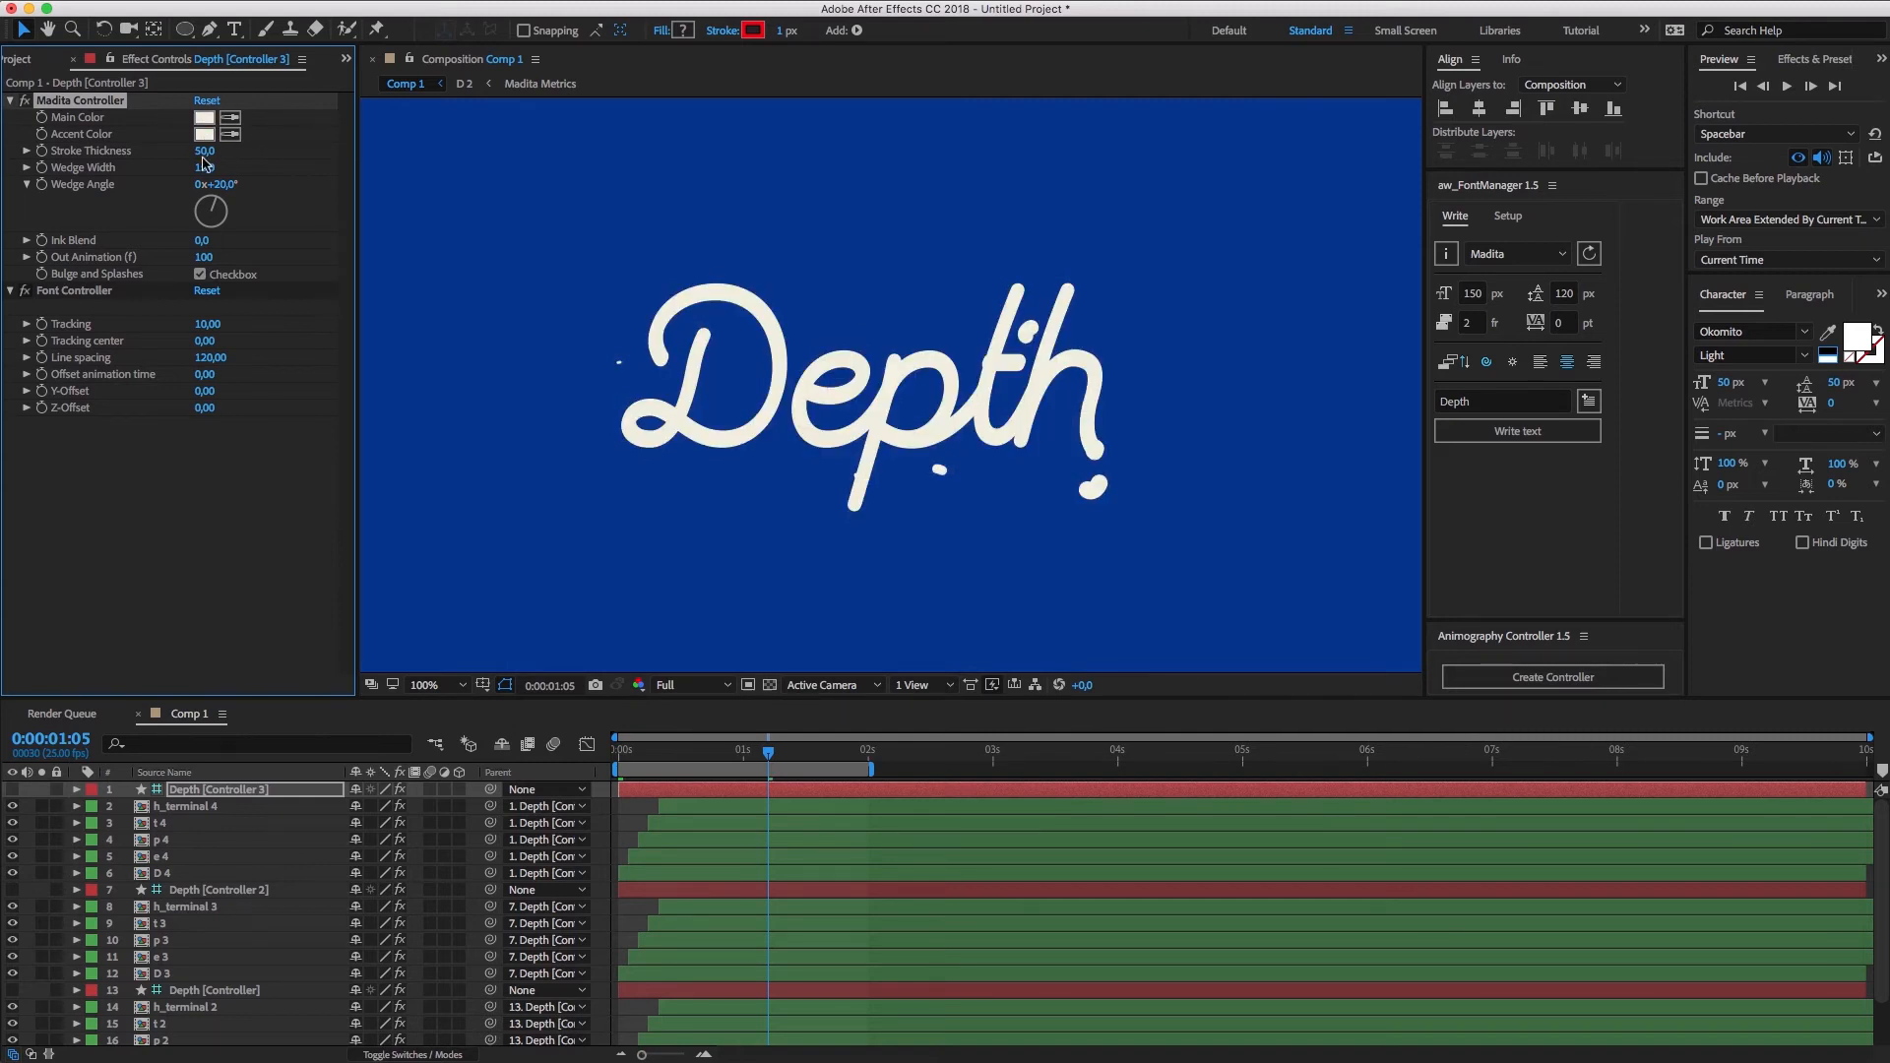
click(206, 151)
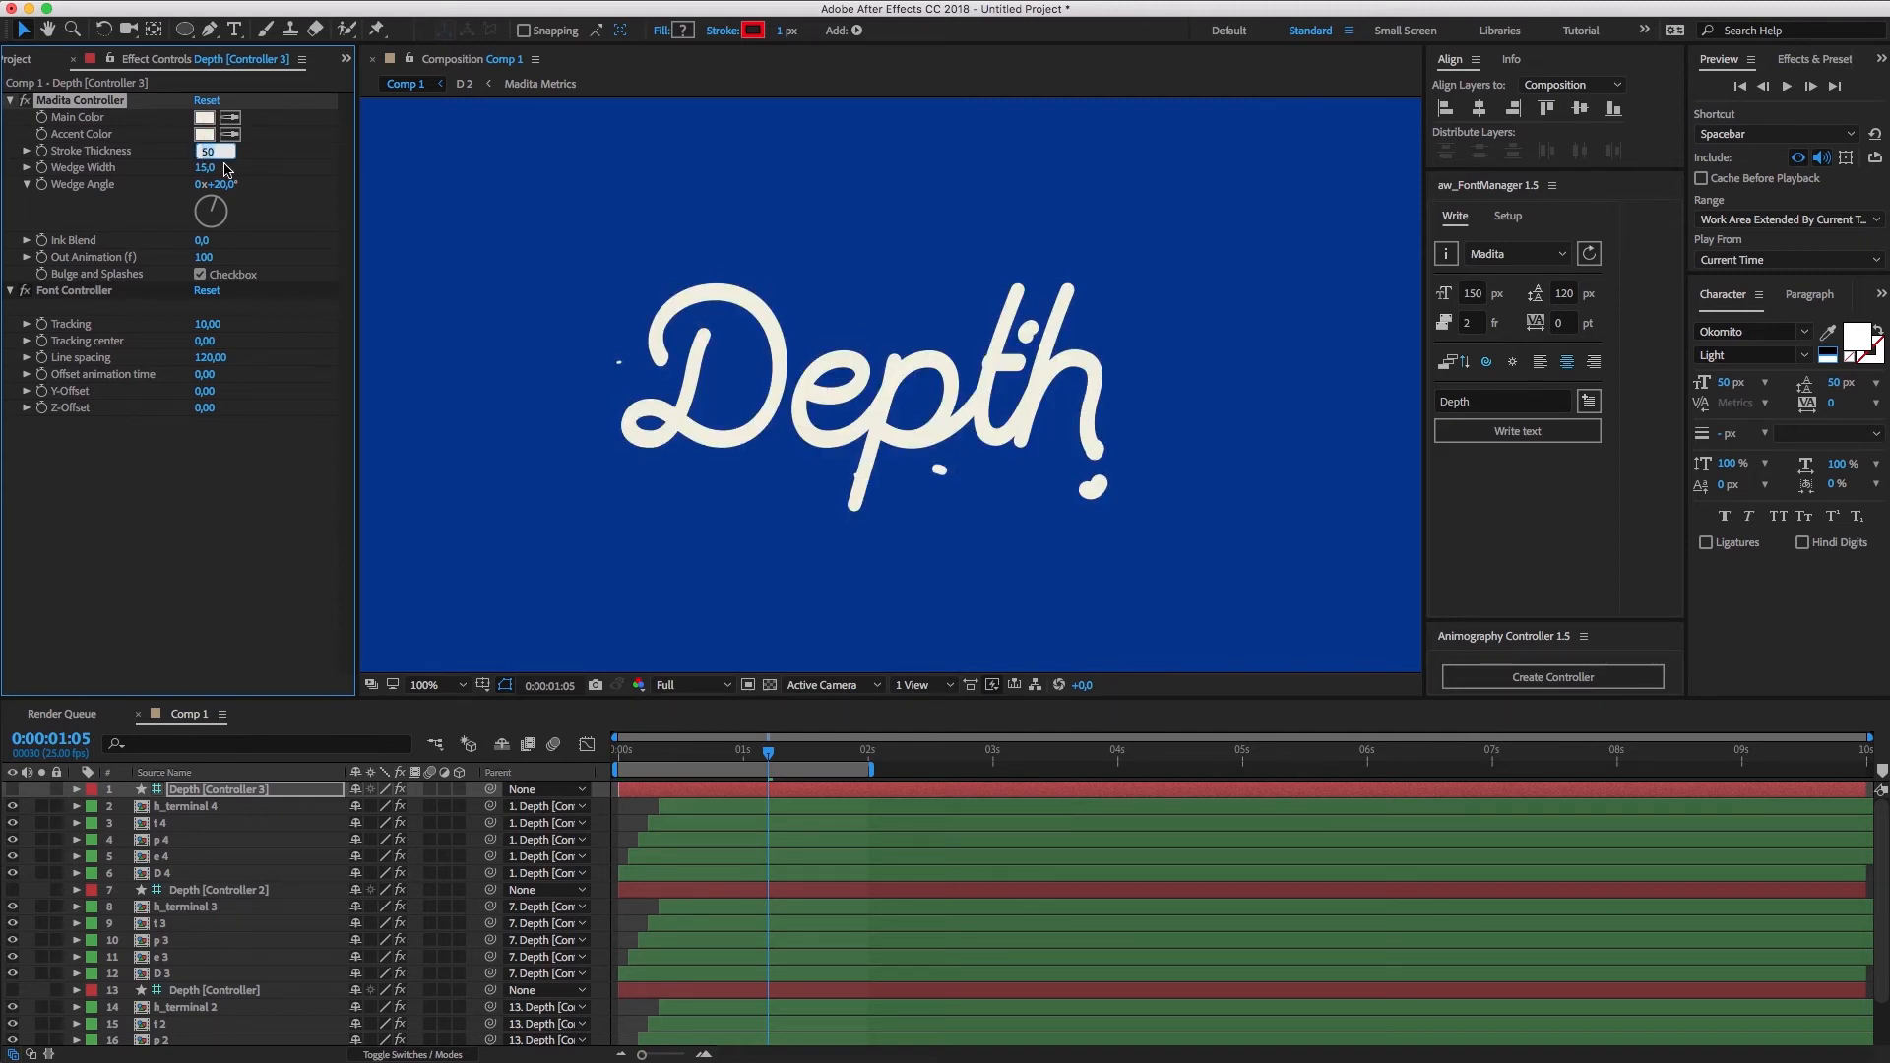
click(214, 166)
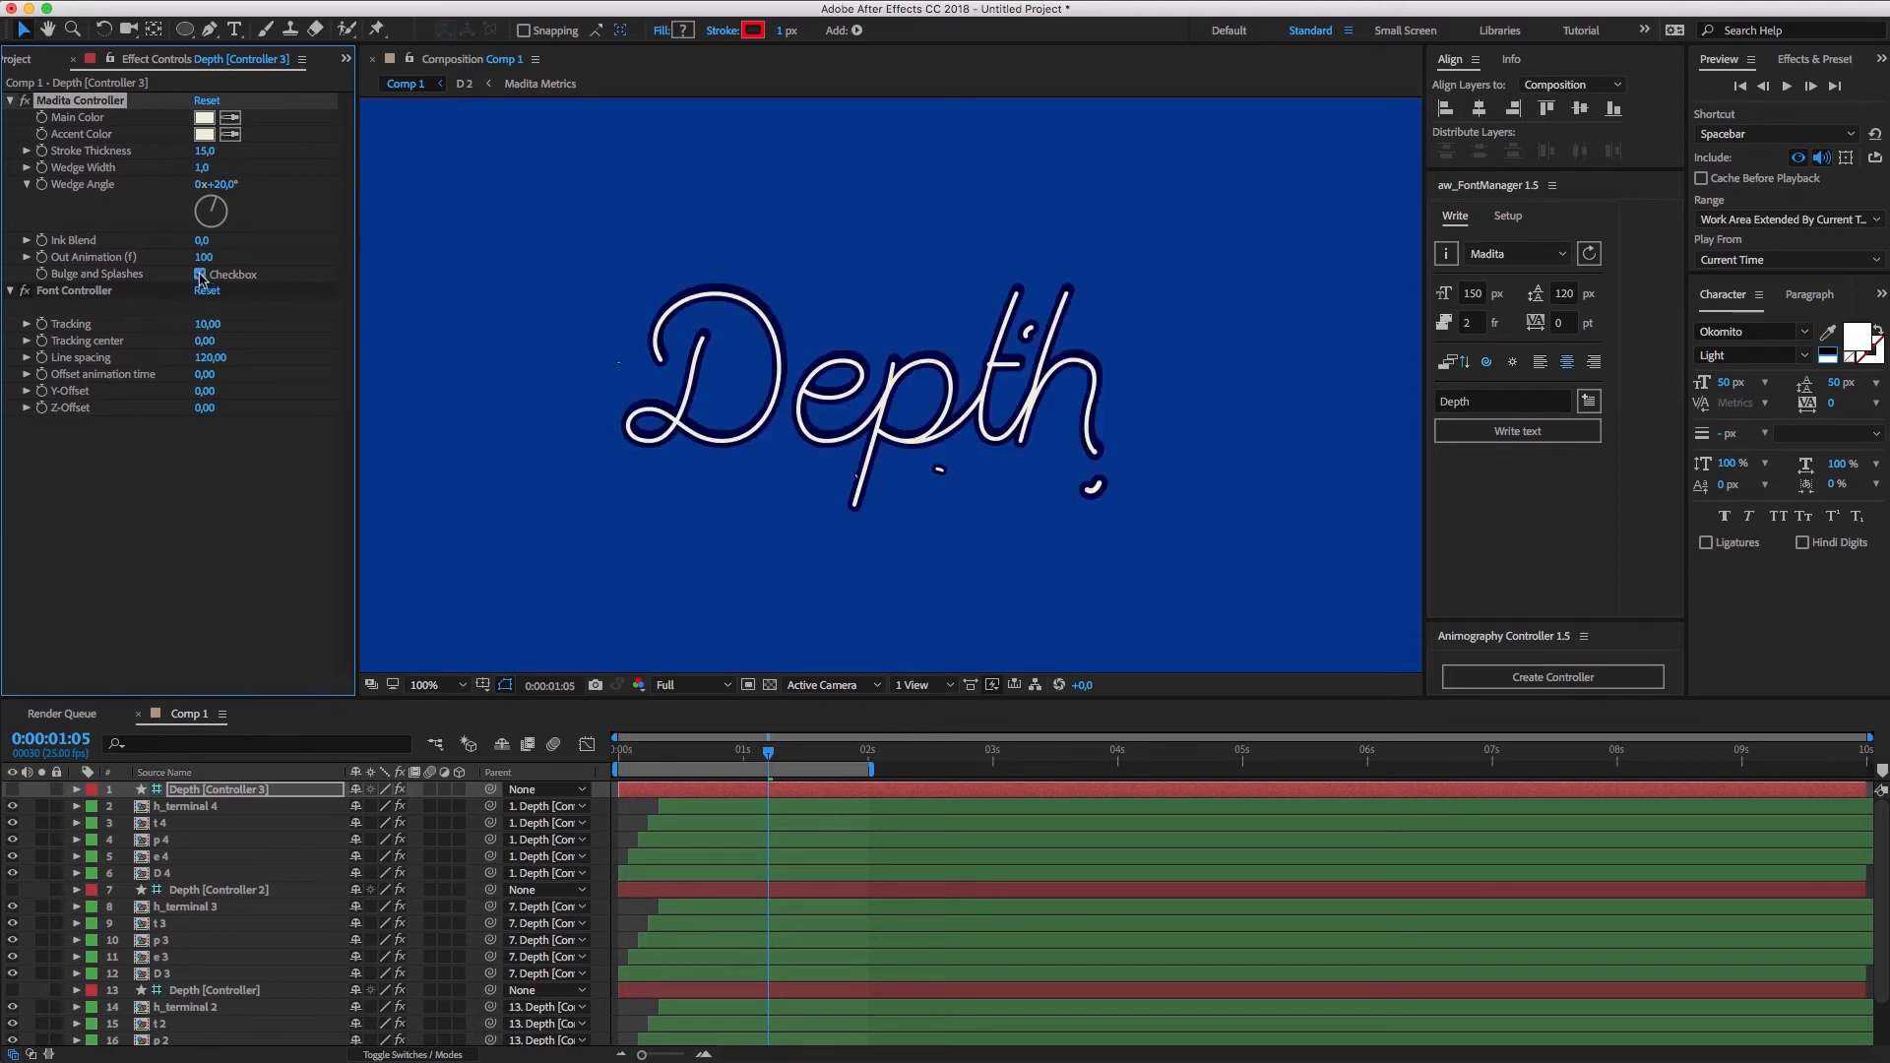
Step: Select the second Depth controller and start choosing its main colour
click(217, 890)
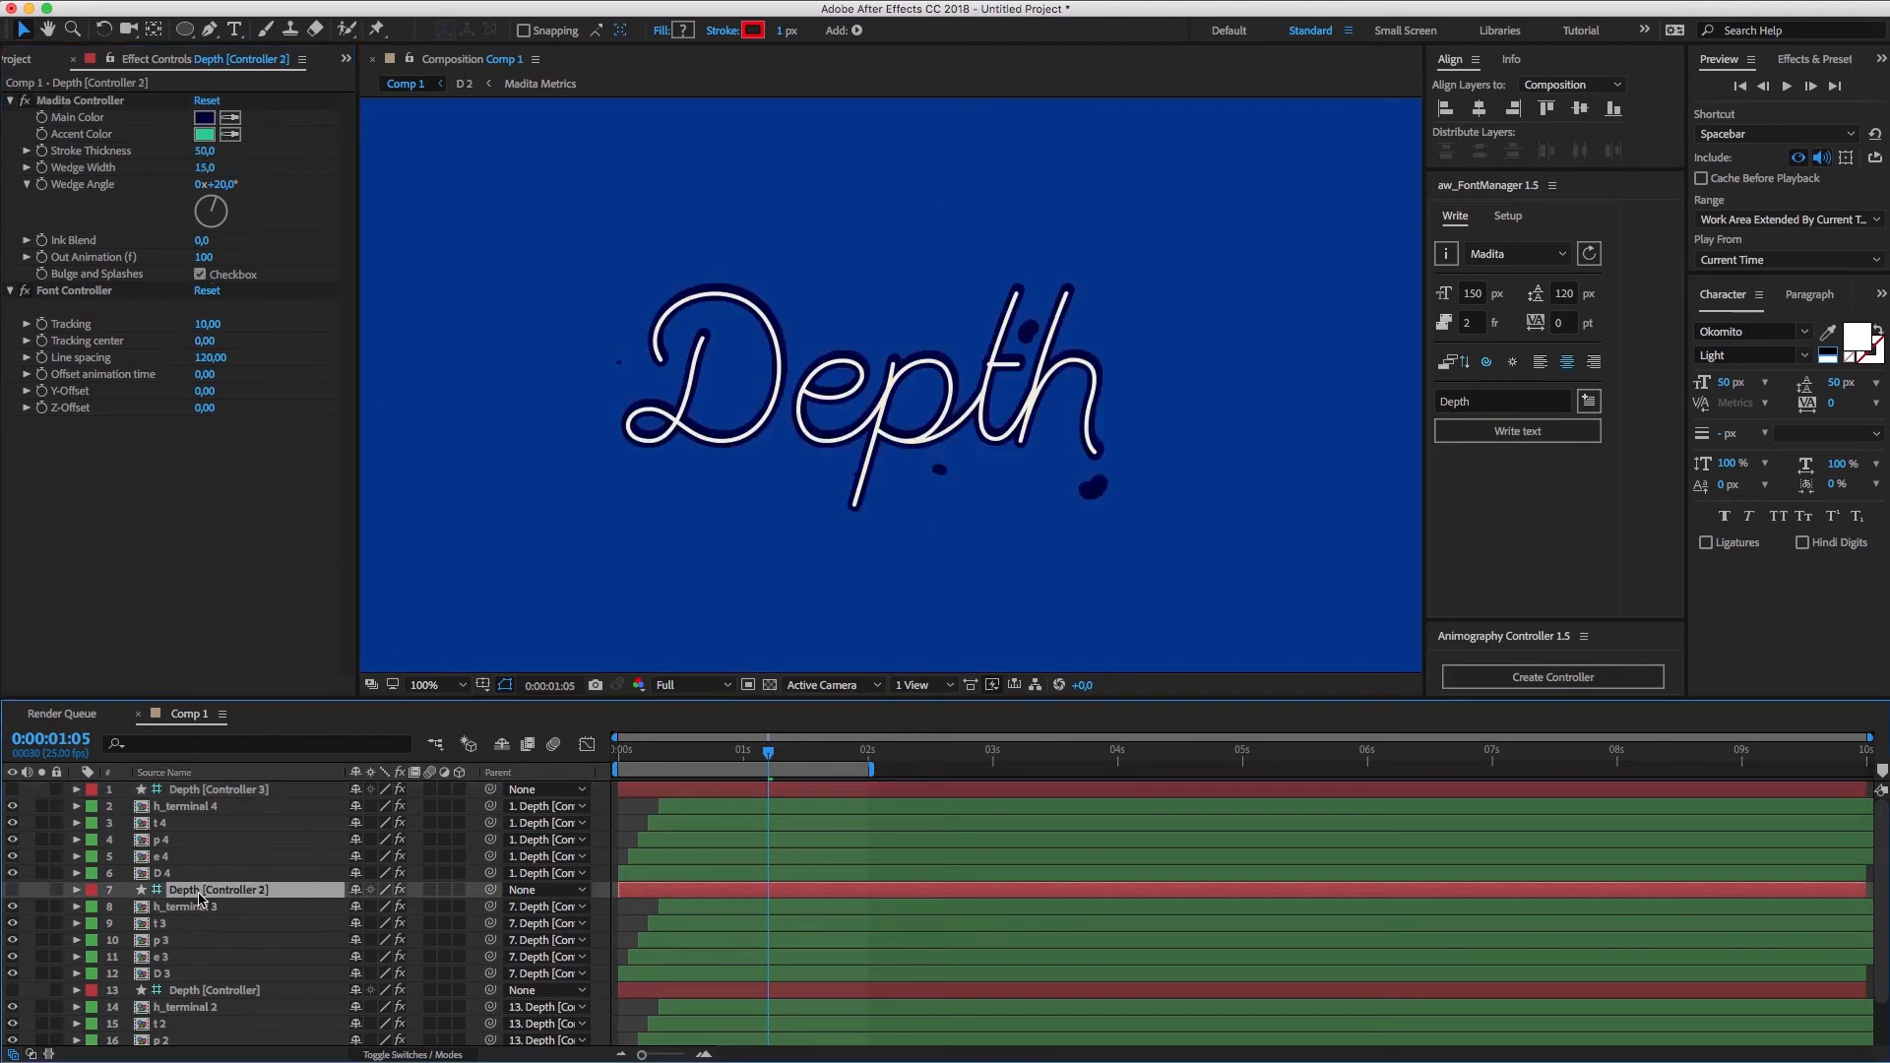
click(203, 116)
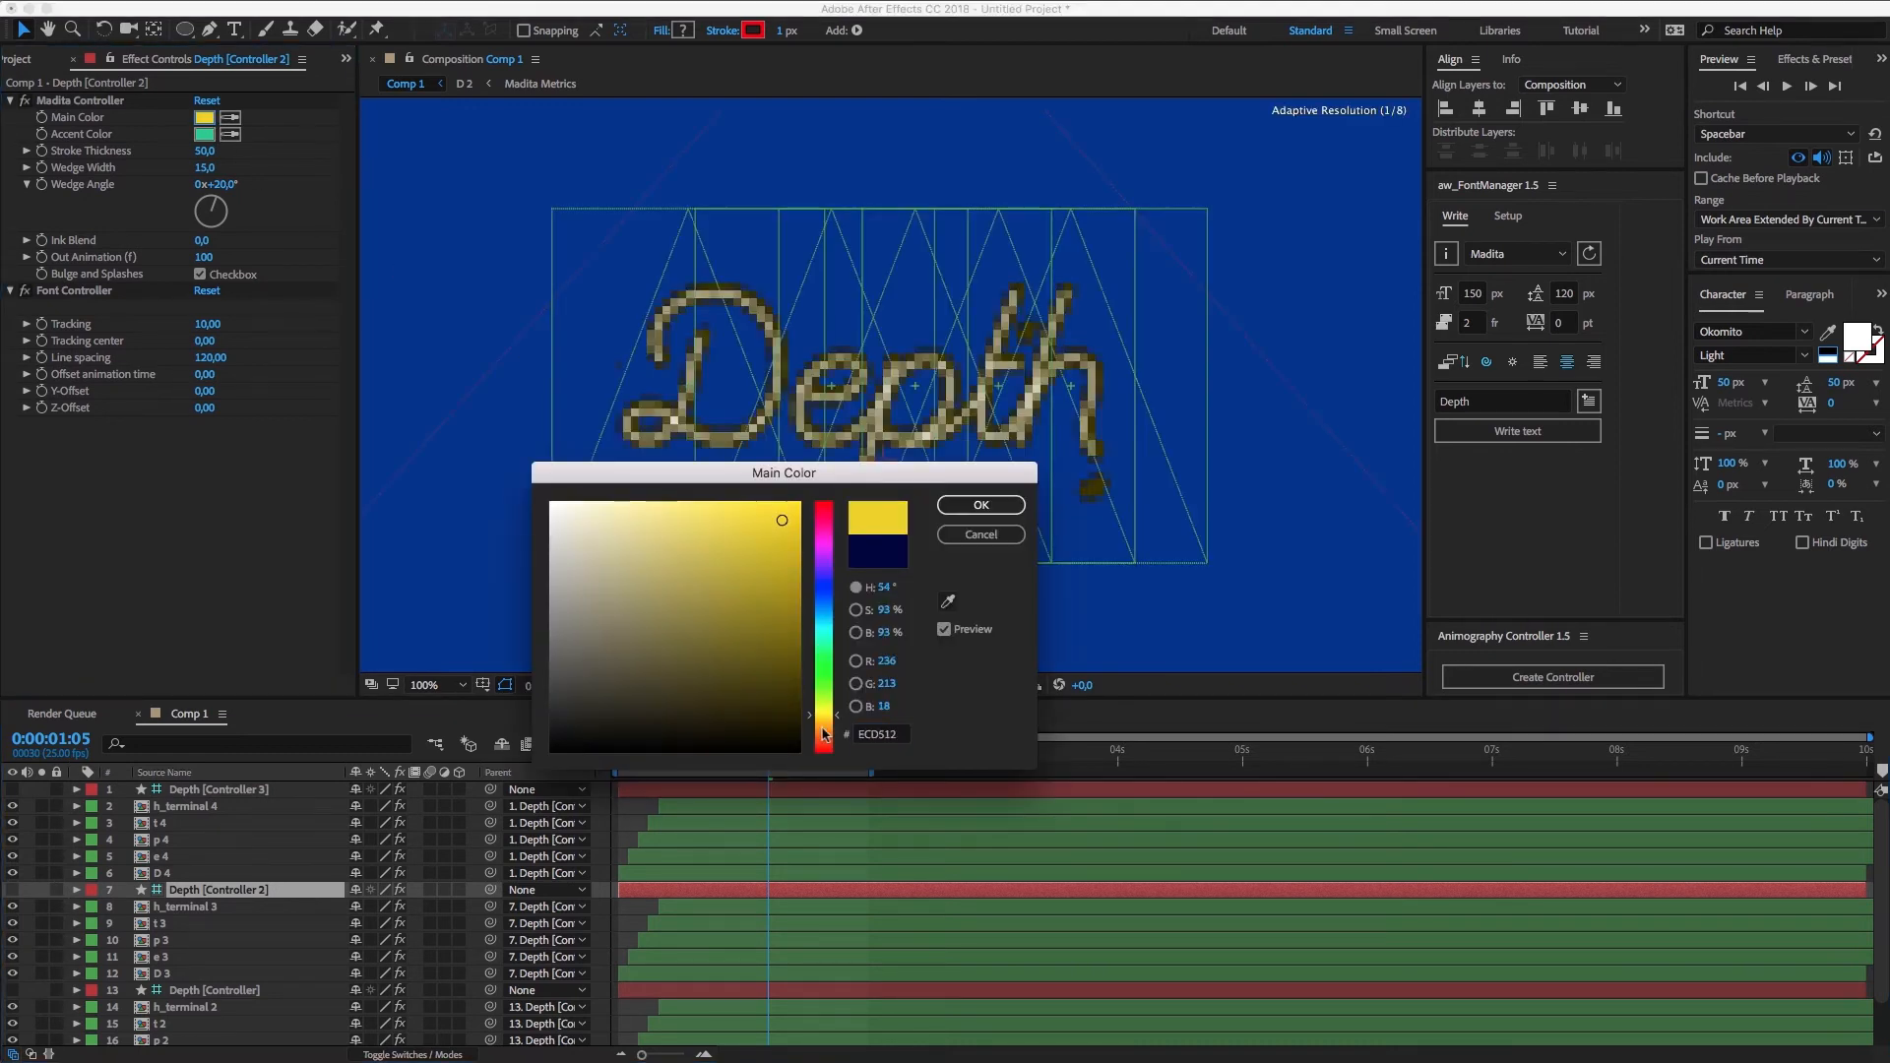
Step: Confirm yellow as the second Depth set's main colour and move to its accent colour
click(981, 504)
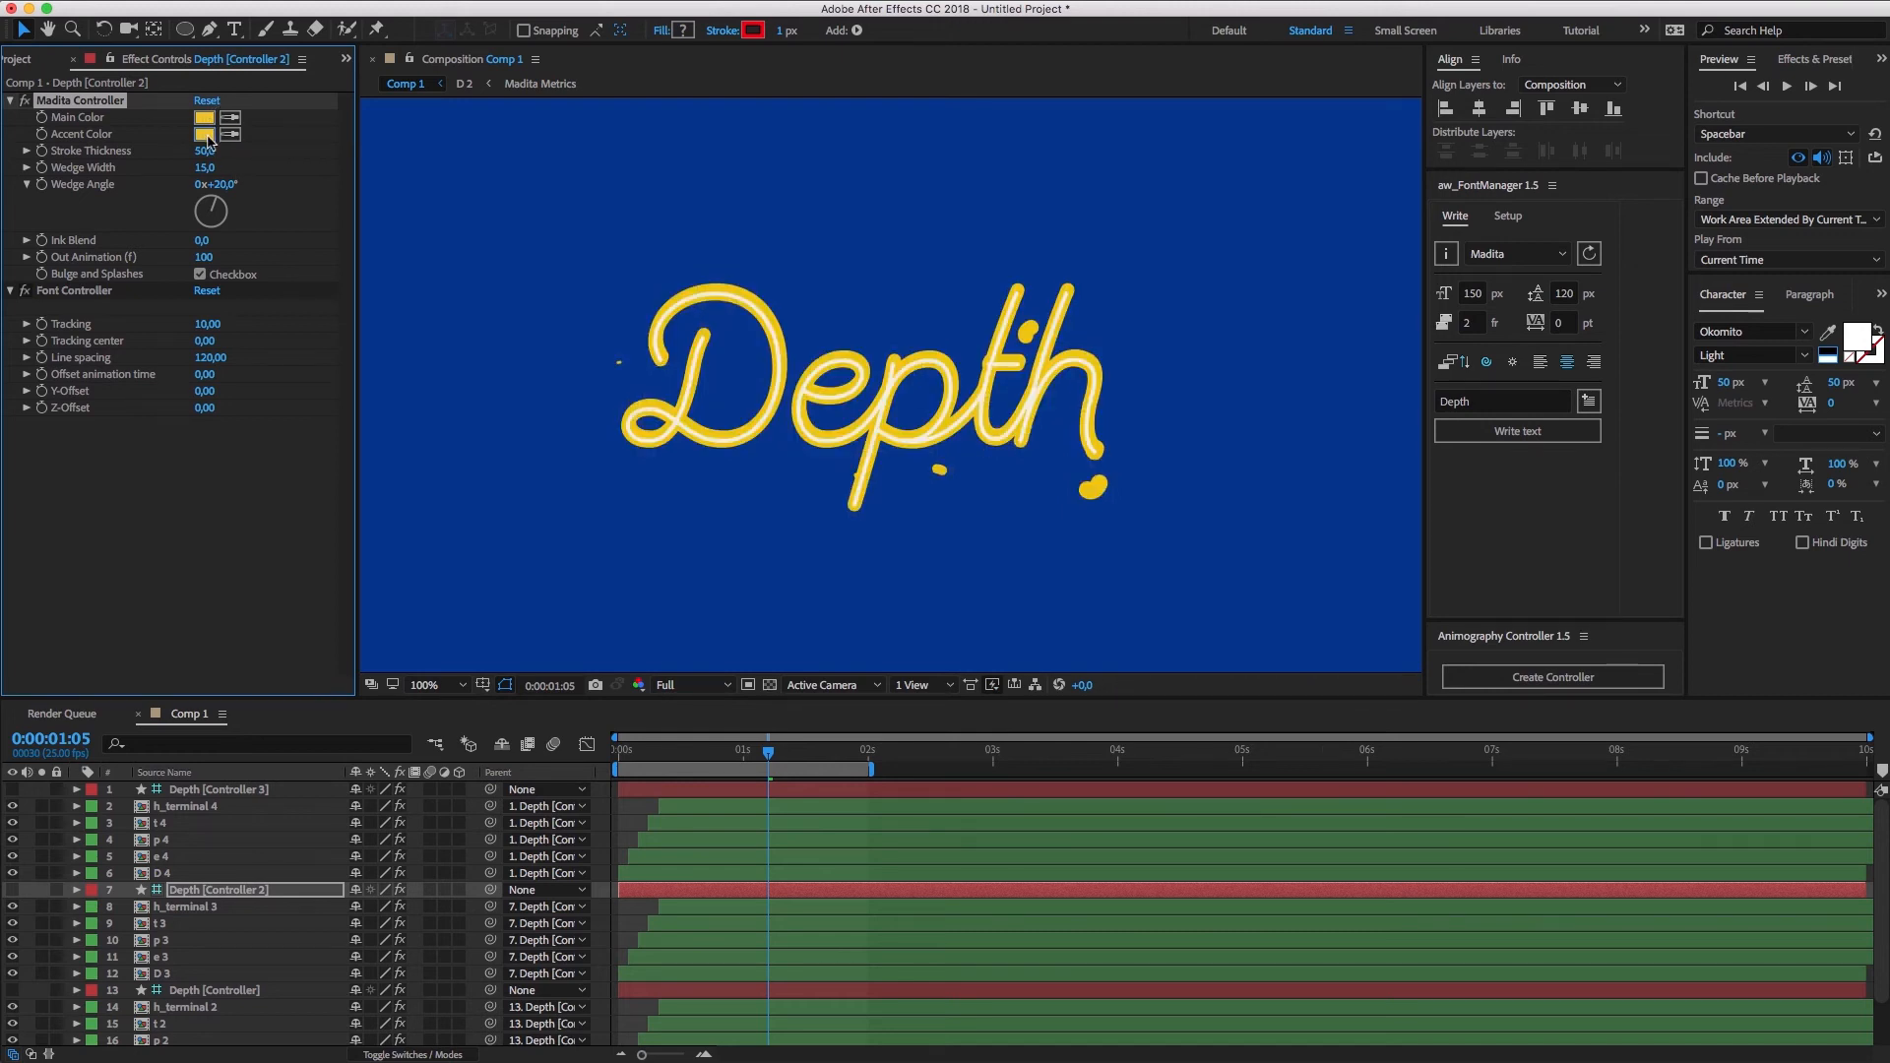
click(205, 134)
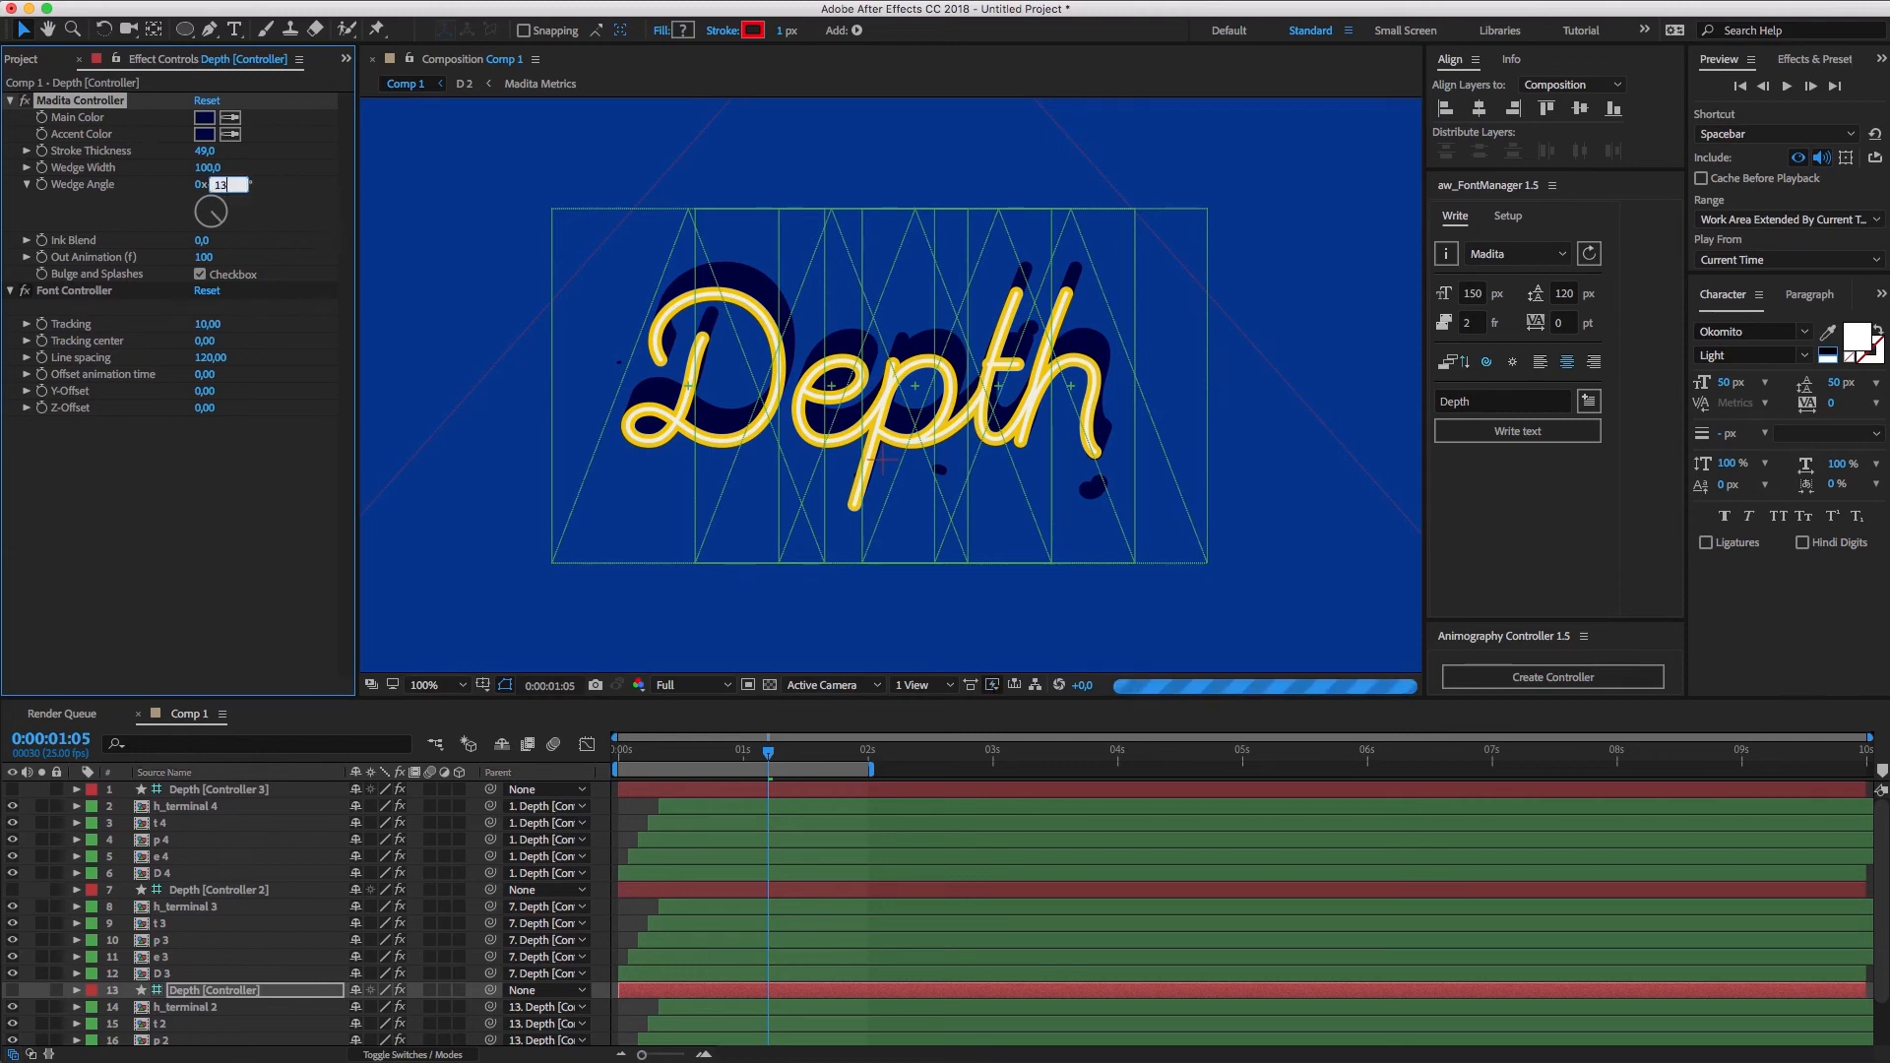
Step: Set the Depth shadow wedge angle to 135° and preview the animation
text(135,0°)
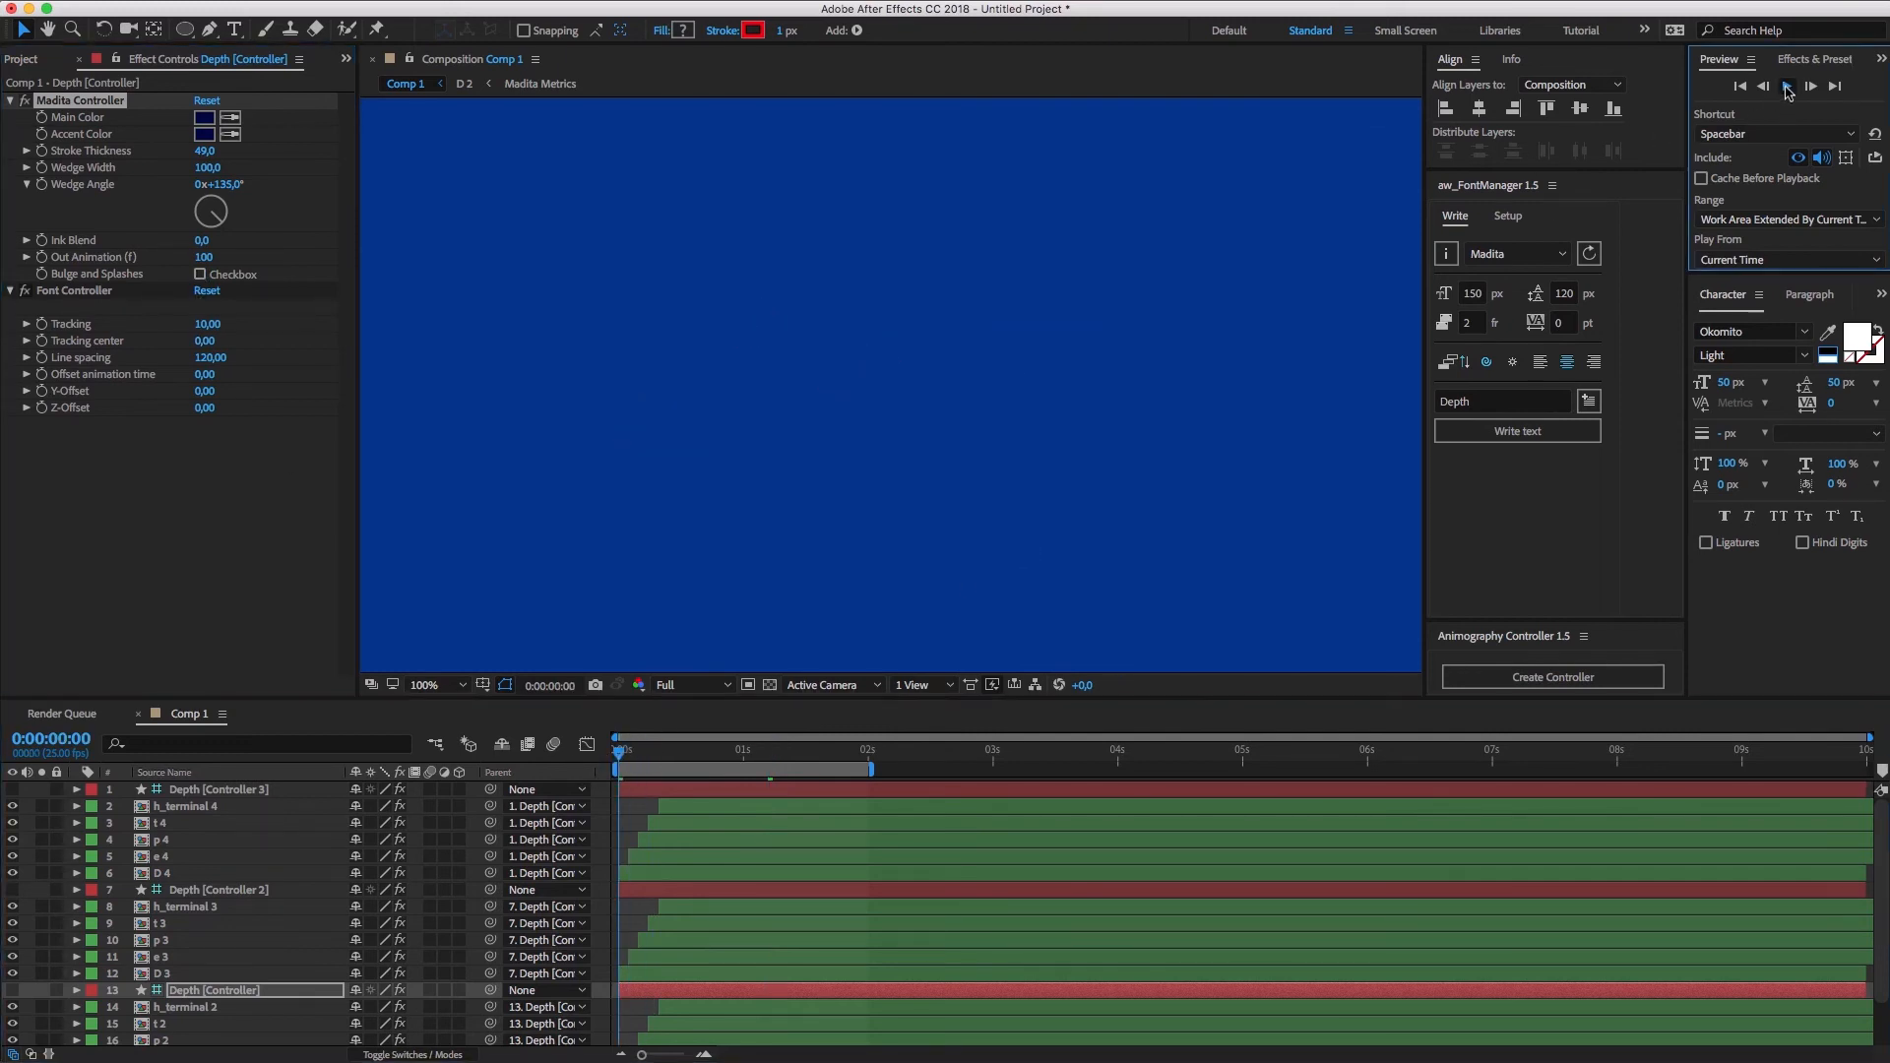
click(1788, 85)
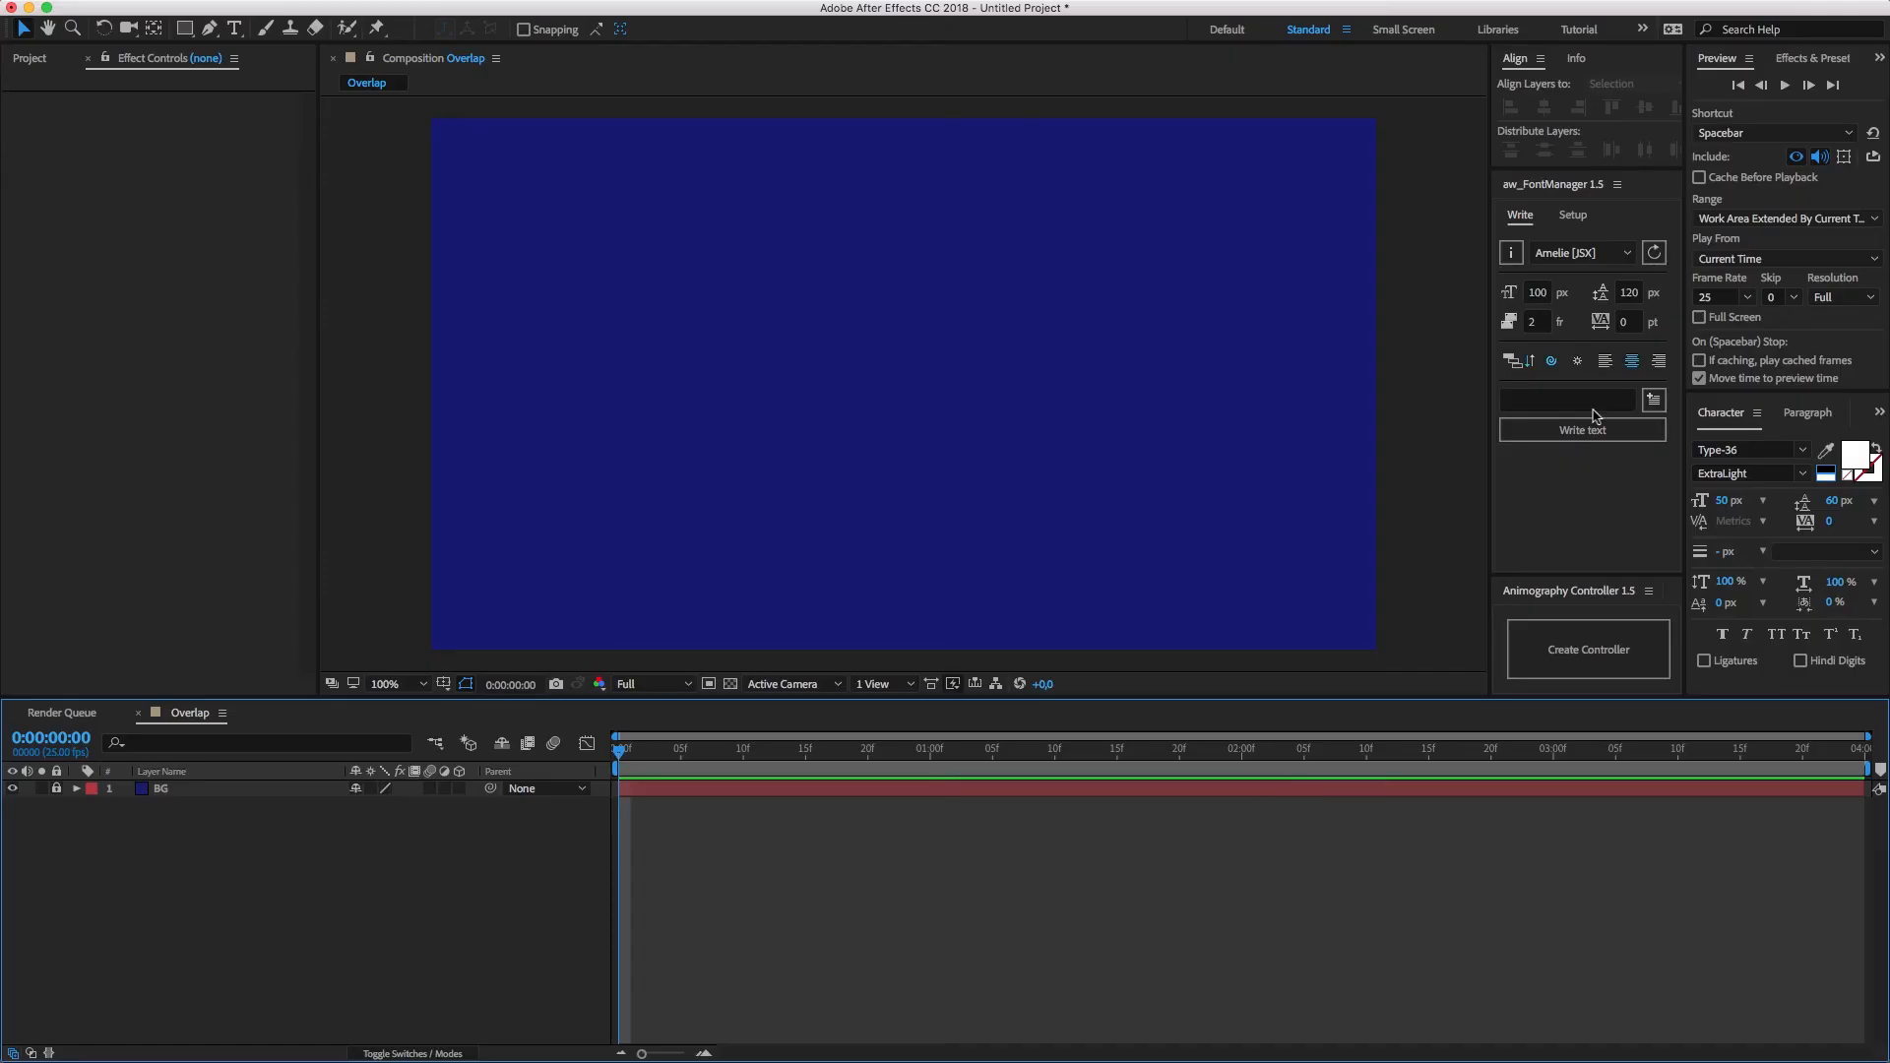
Step: Write 'OVERLAP' in Amelie as two letter sets and select the top controller
text(OVERLAP)
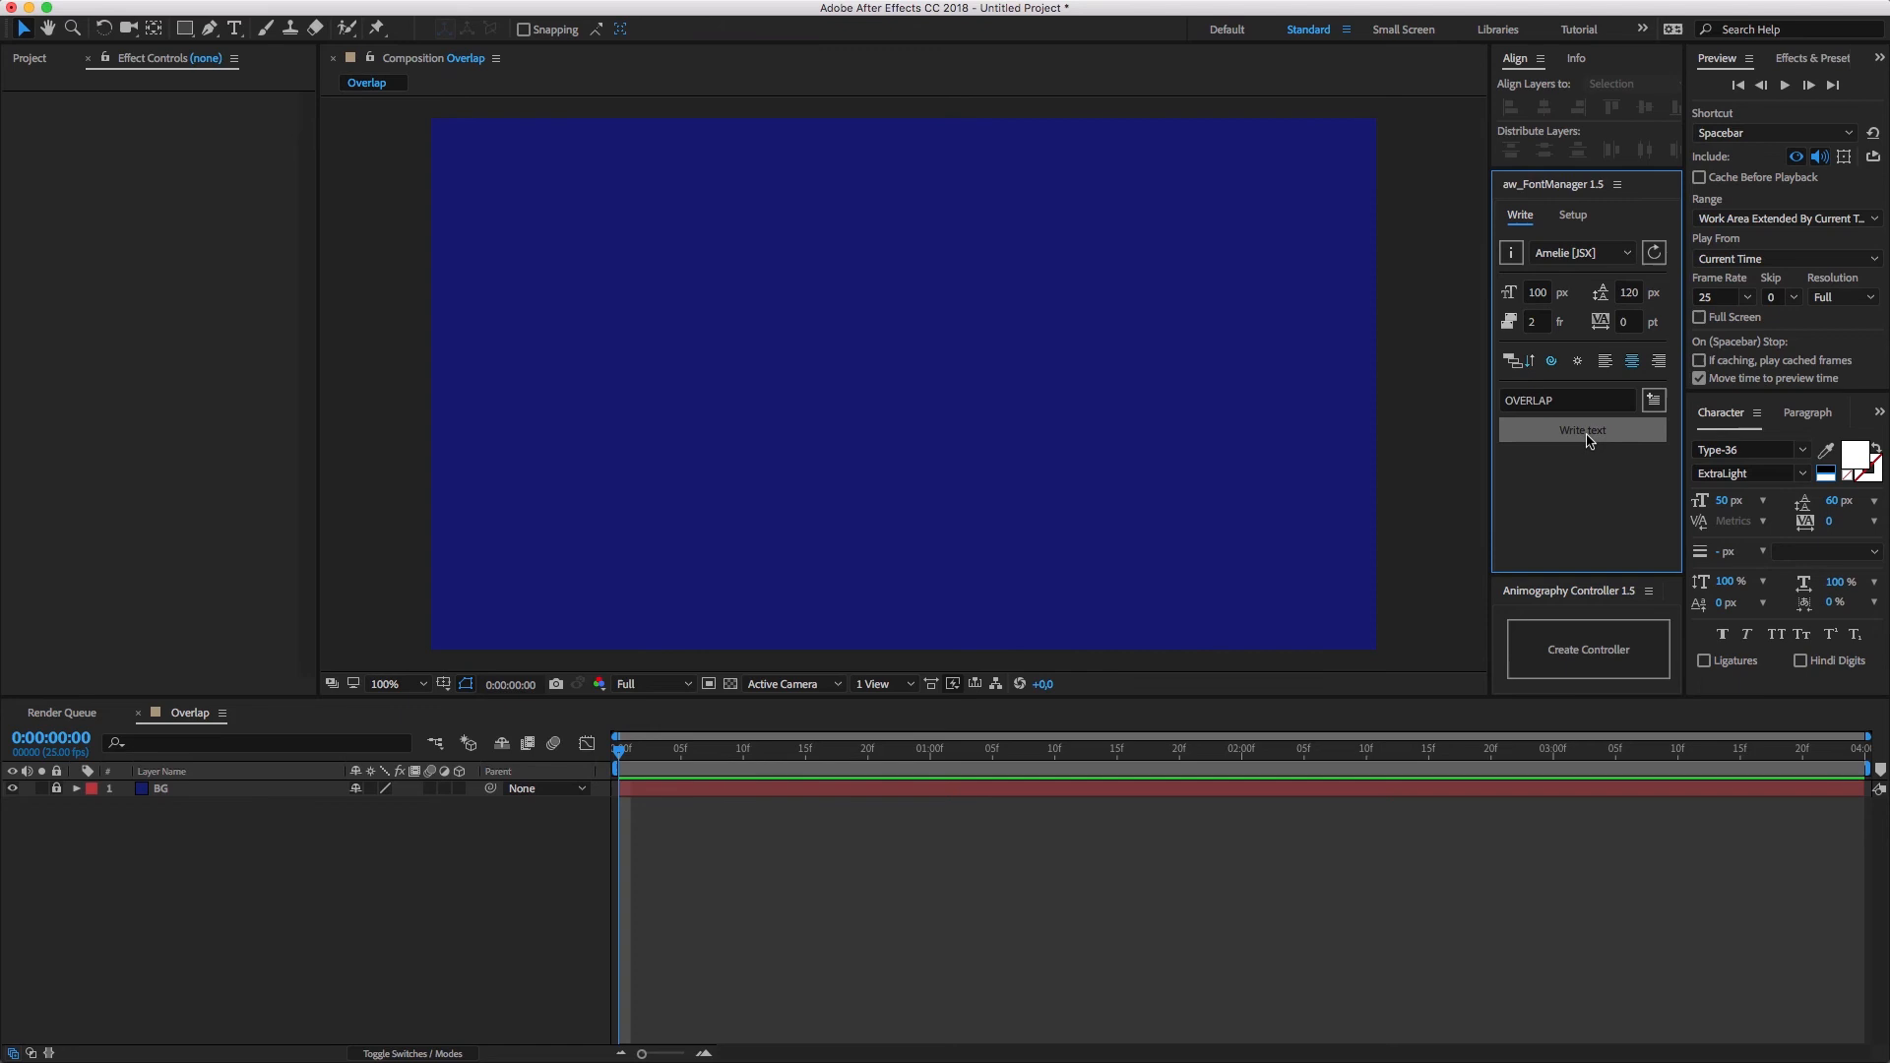
click(1582, 431)
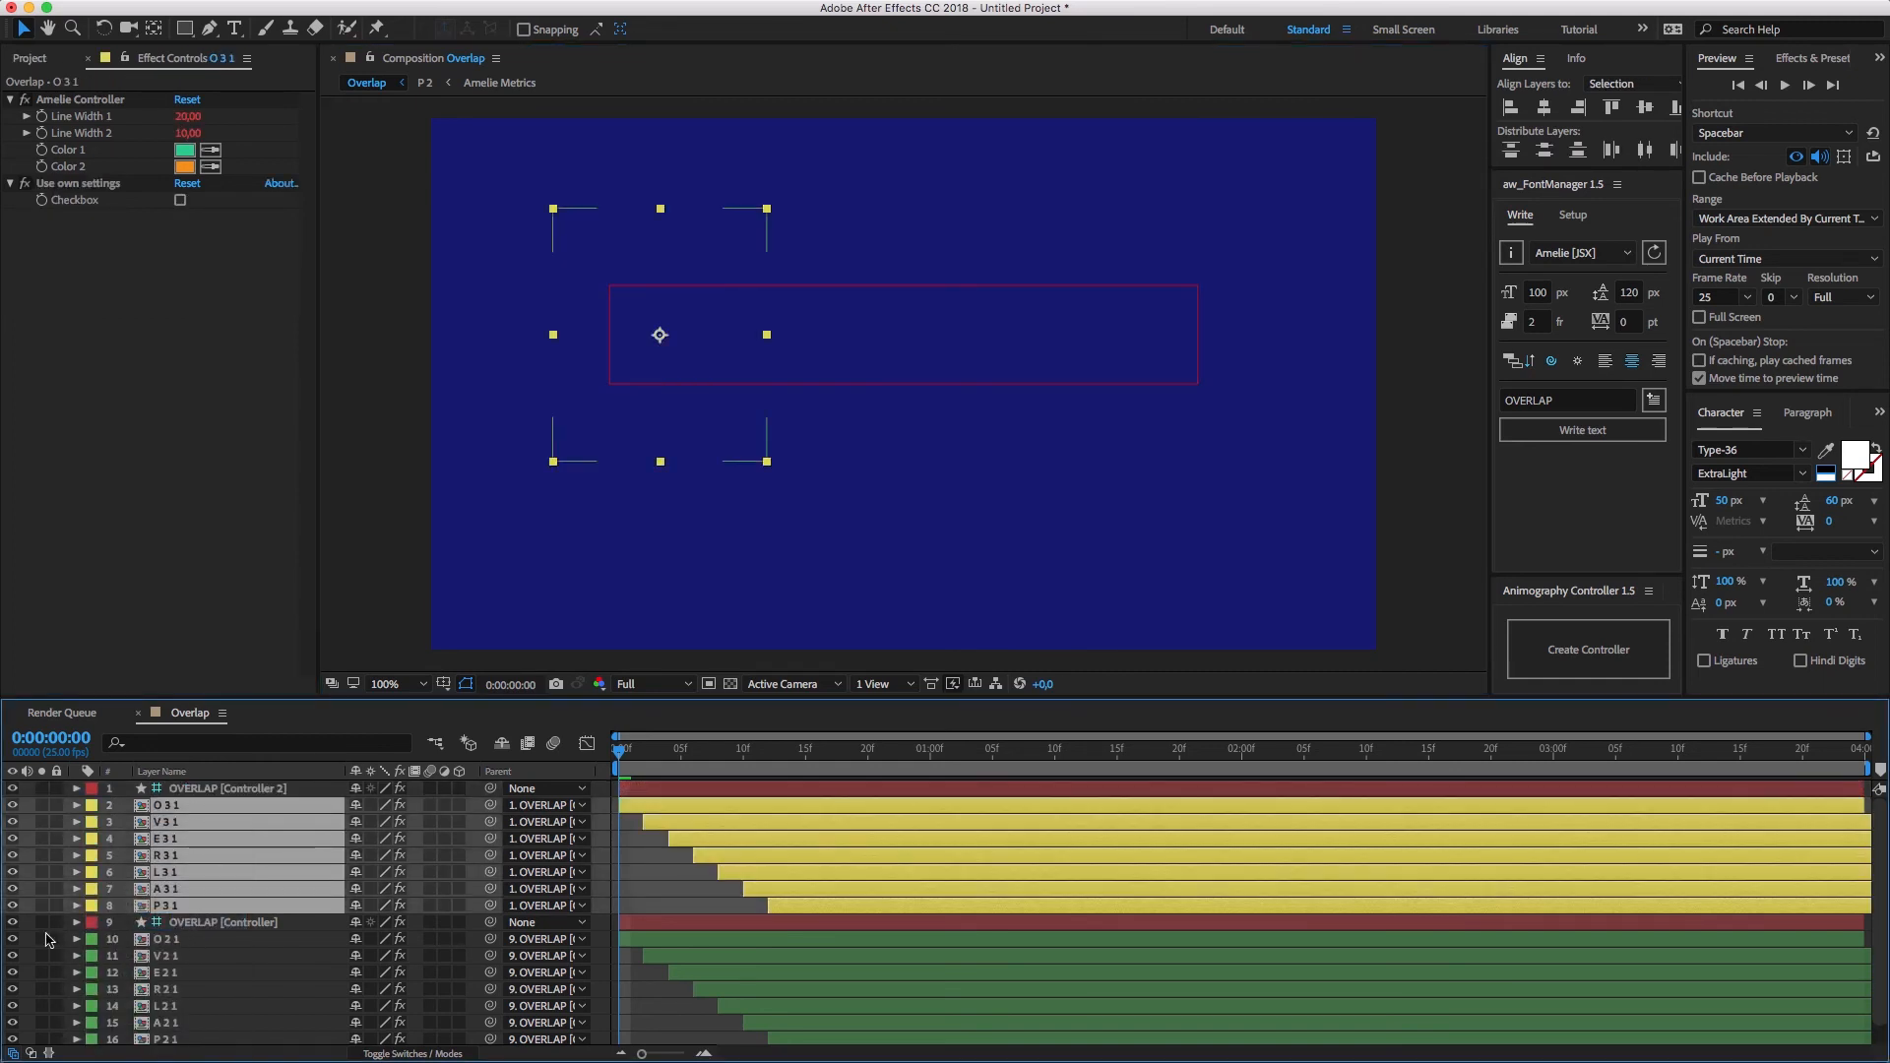
click(227, 788)
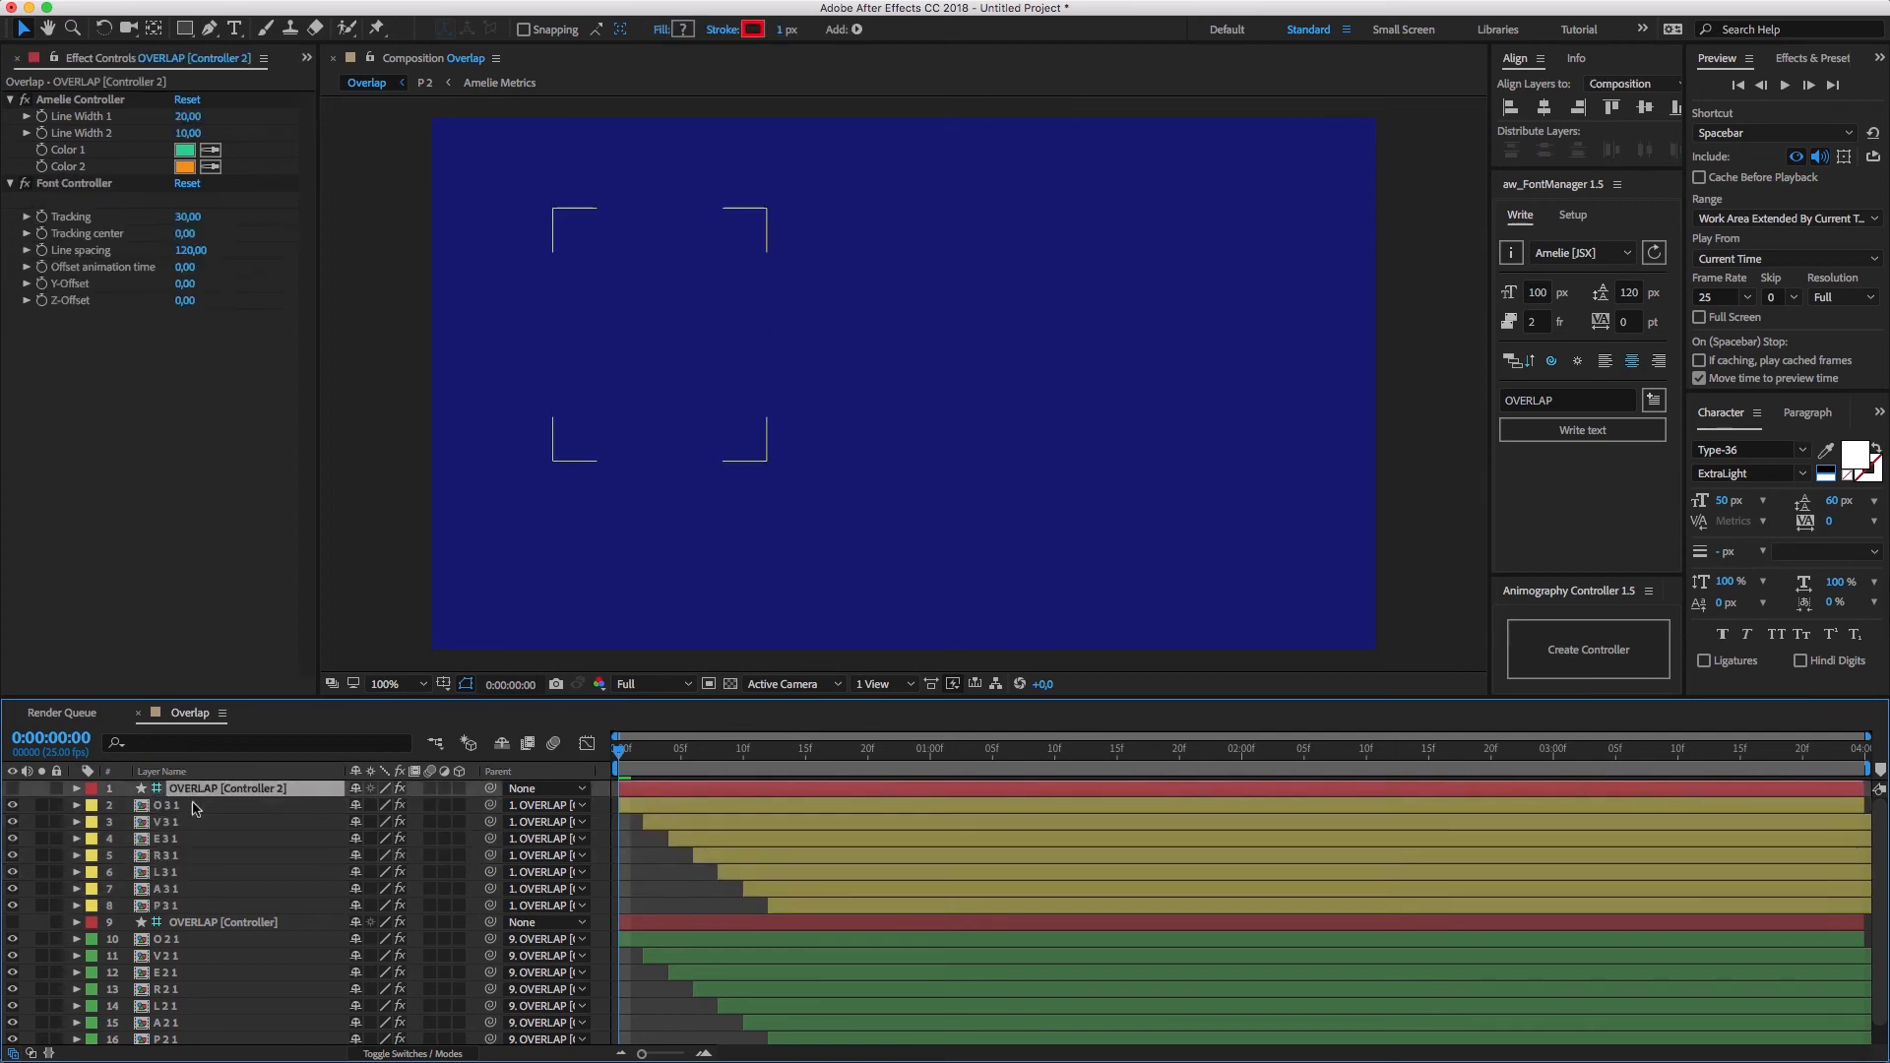
Step: Make the top OVERLAP letters white, then select the other OVERLAP controller
click(1142, 748)
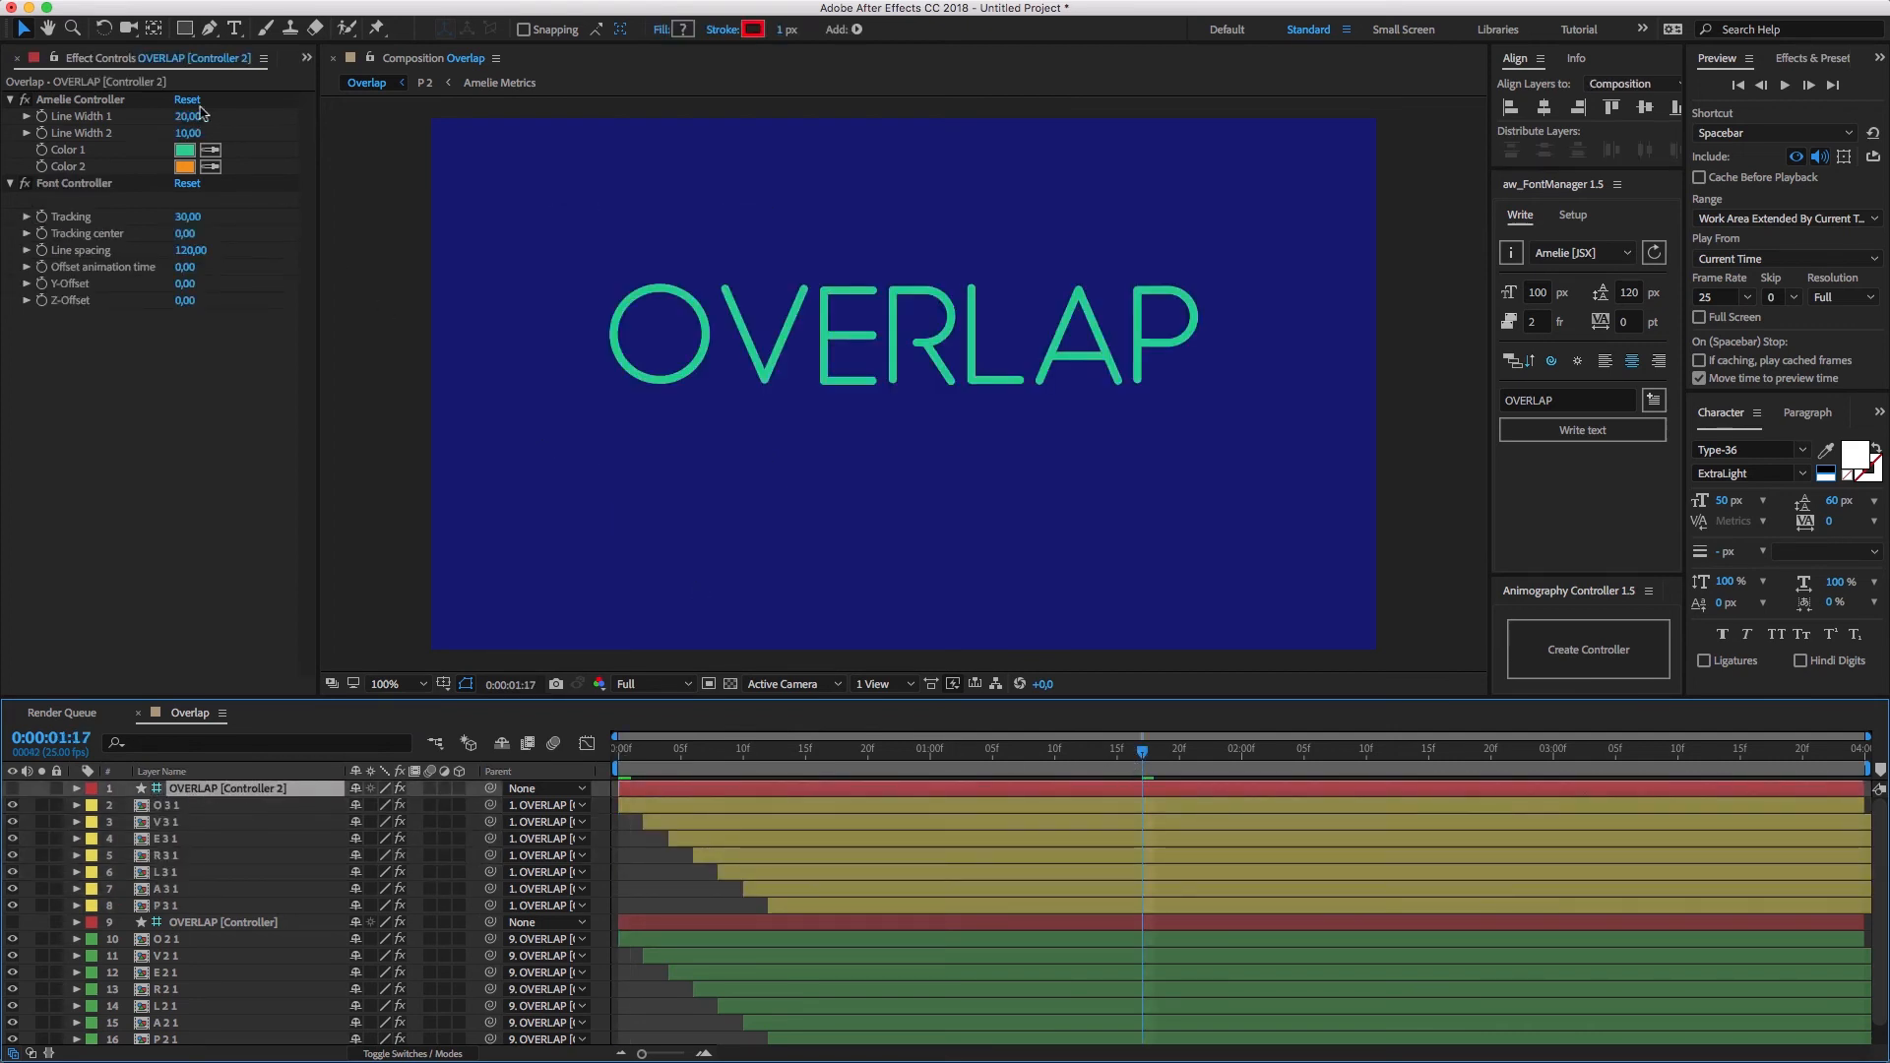
click(183, 150)
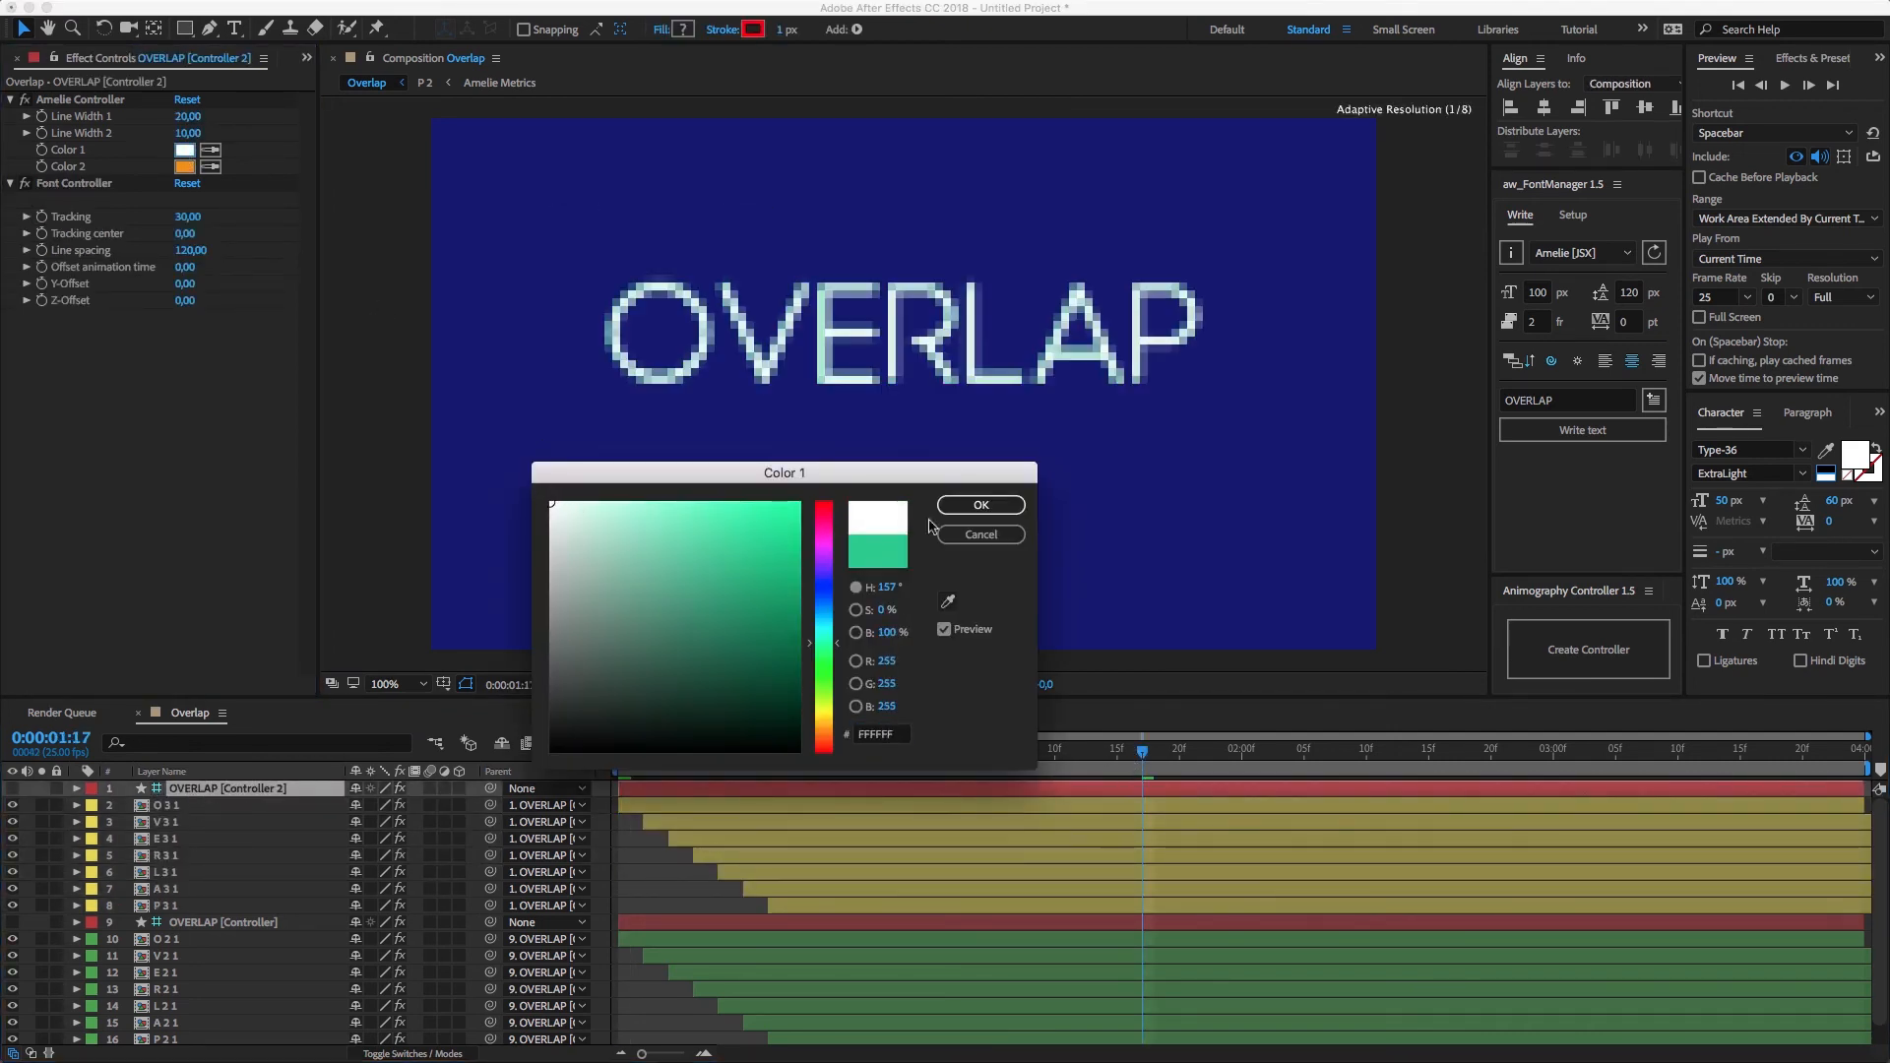
click(979, 504)
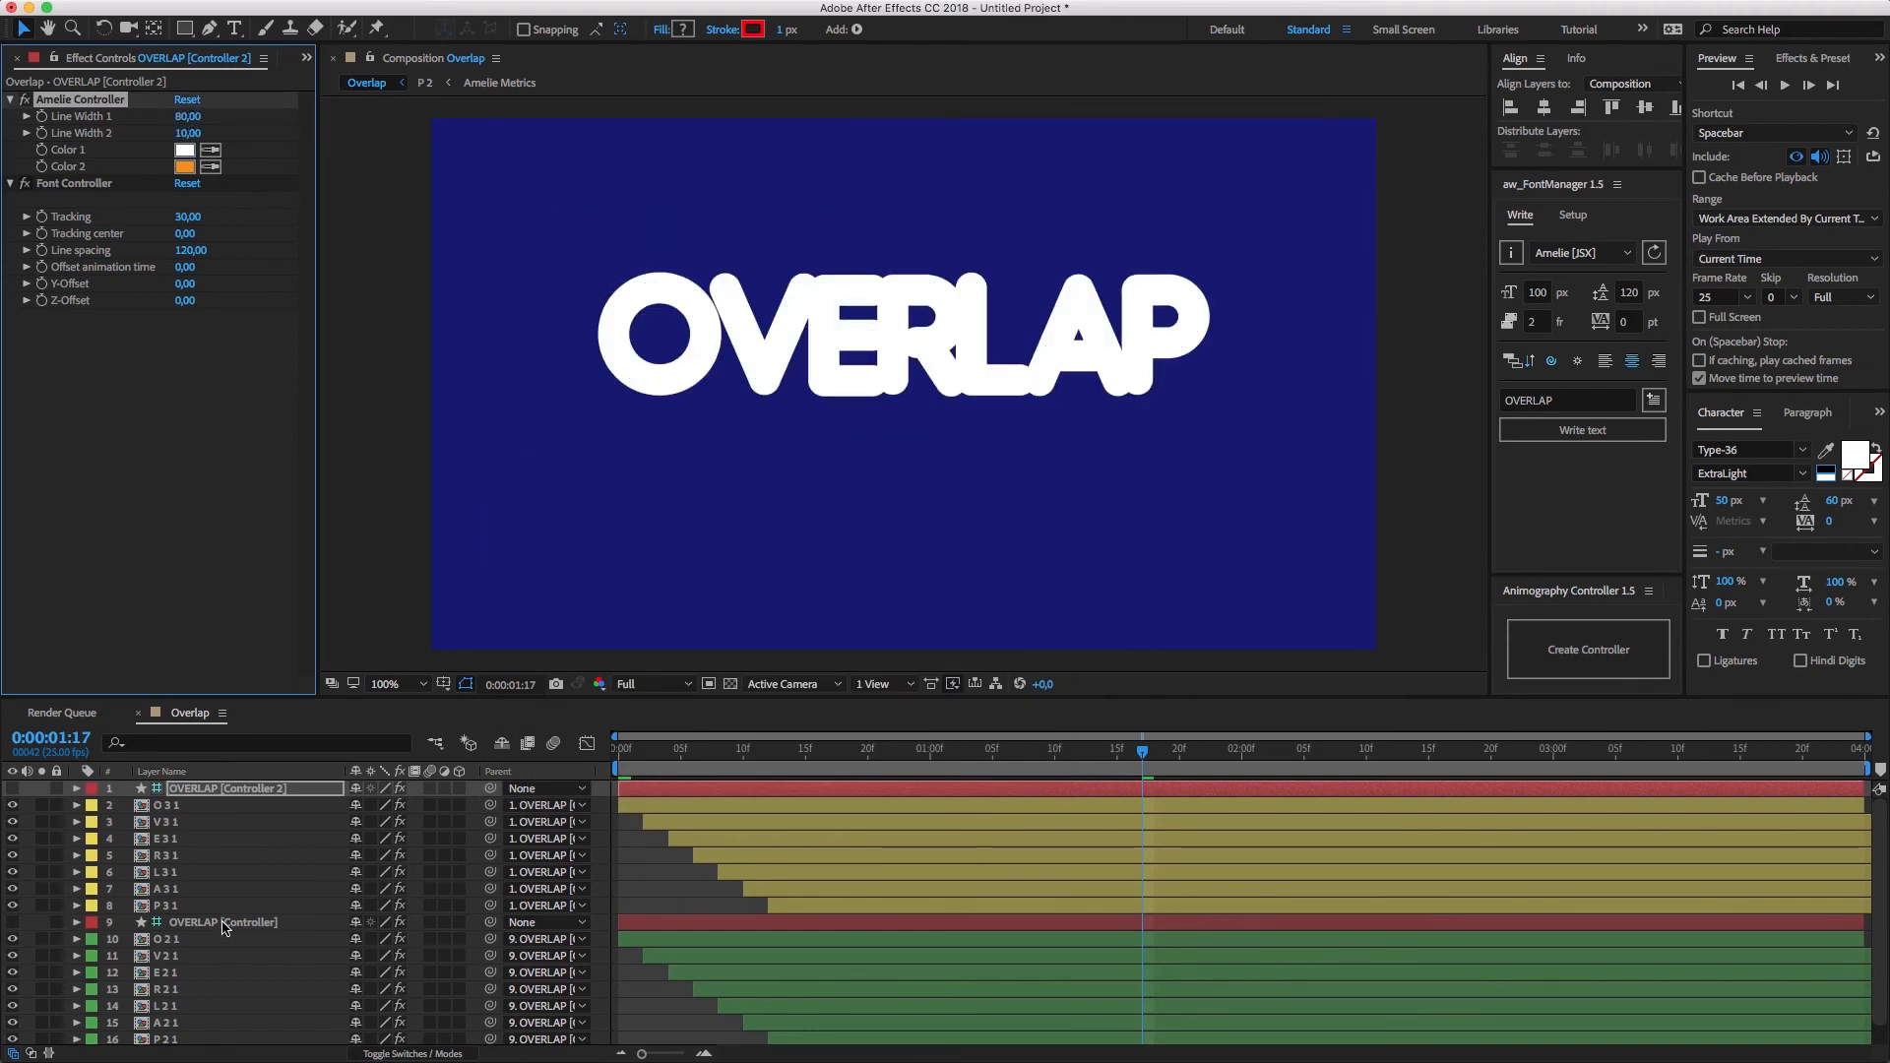
click(222, 921)
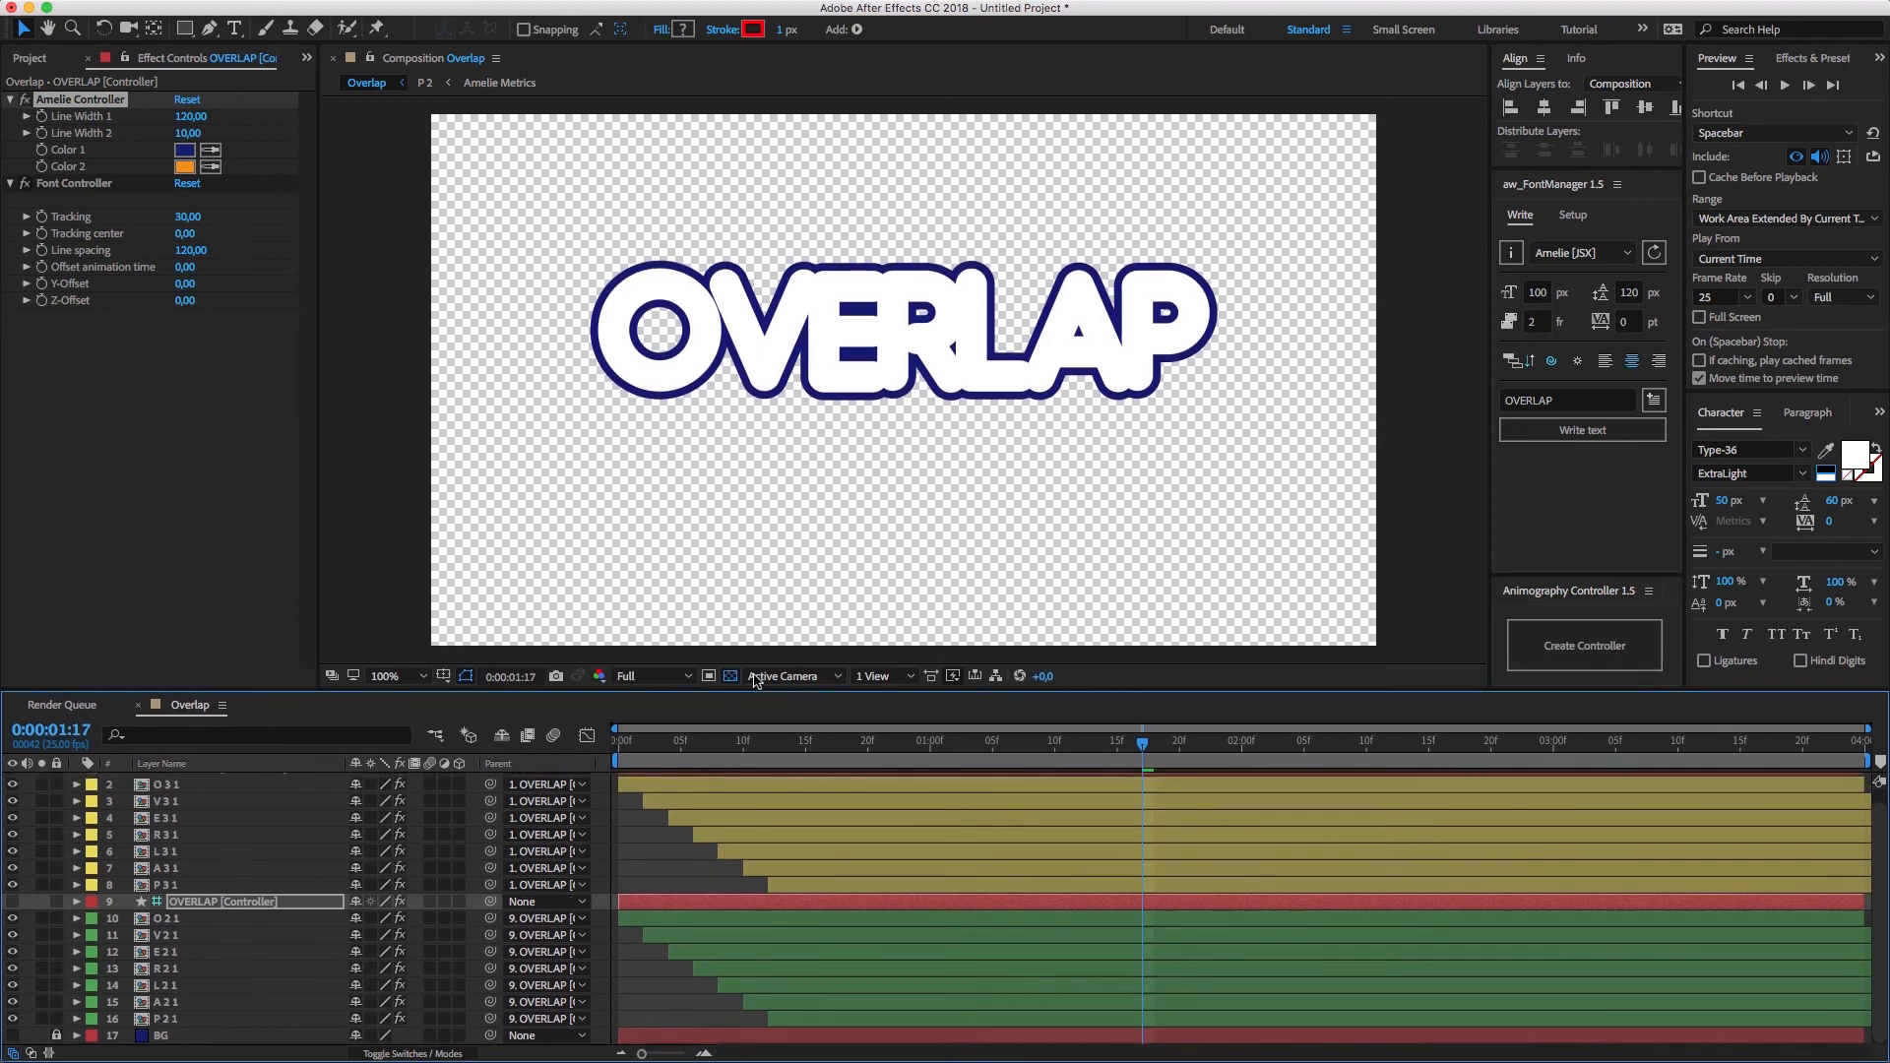
Step: Interleave the OVERLAP letter layers, preview the overlap and select the outline controller
click(1583, 632)
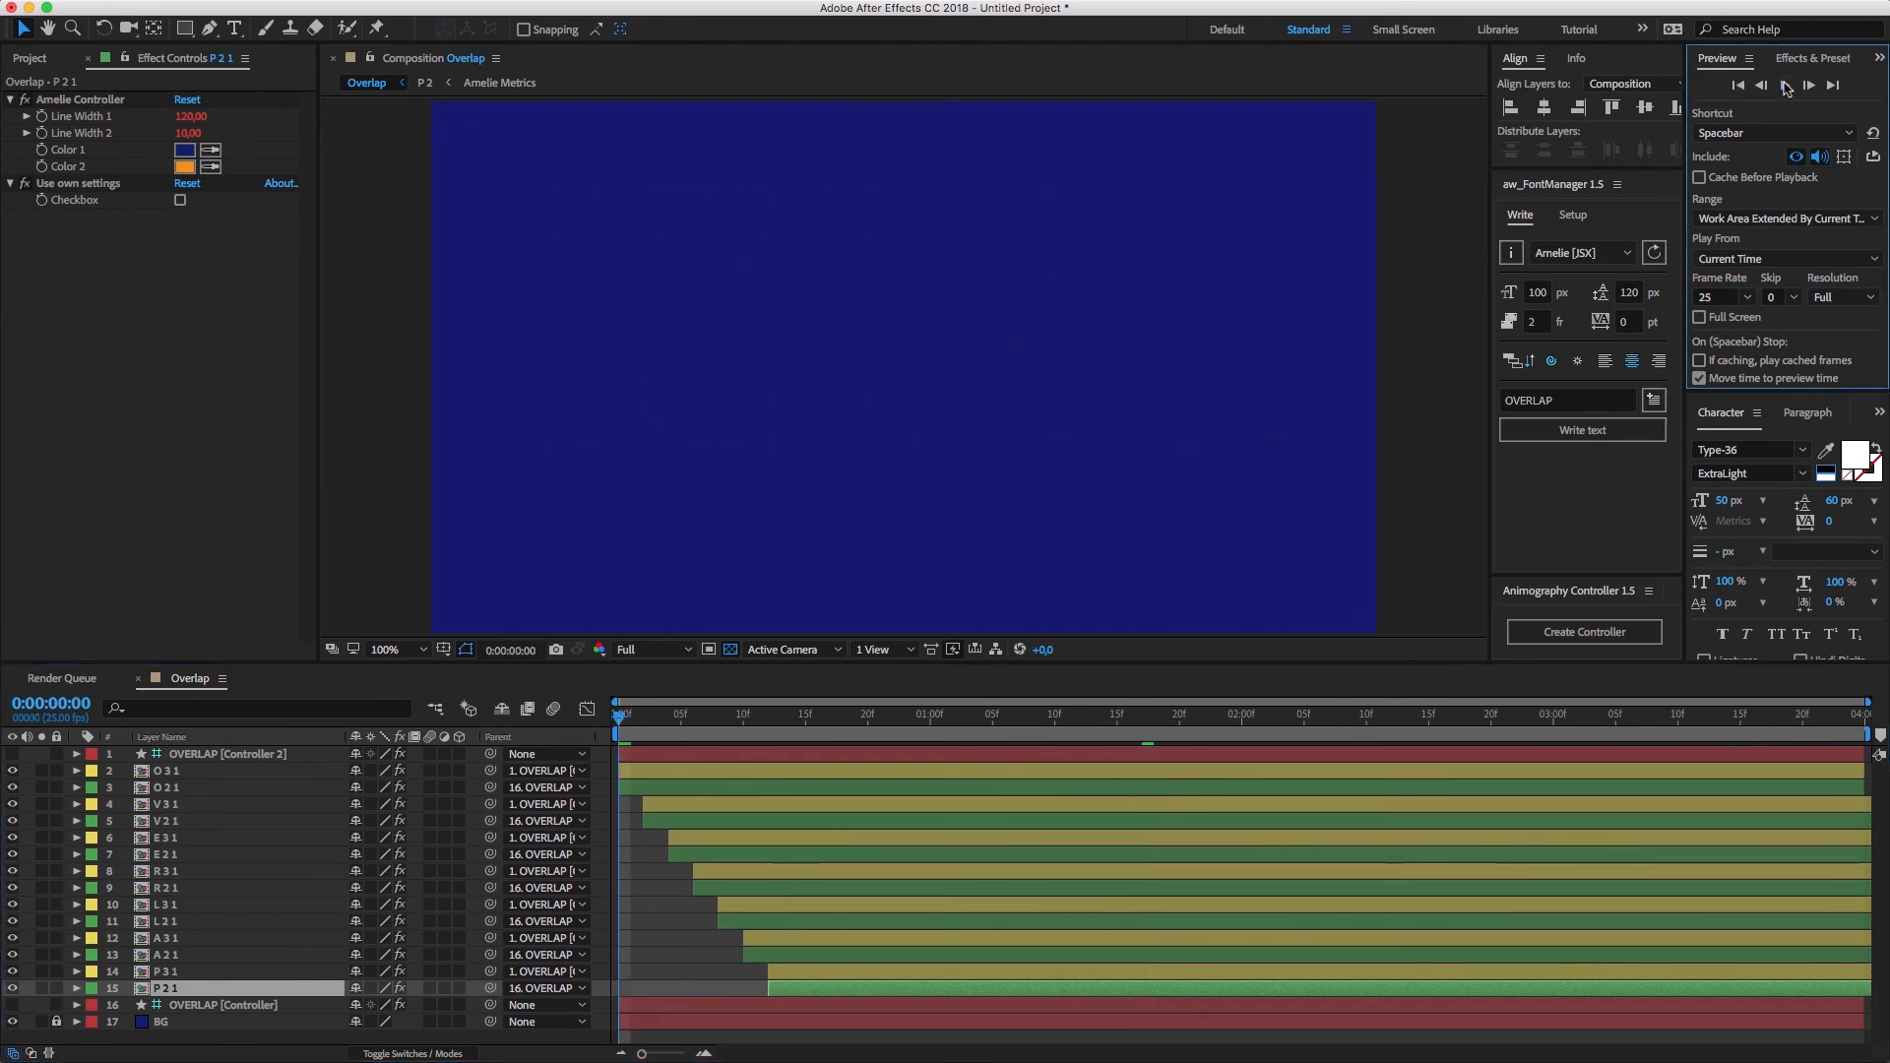
click(1784, 85)
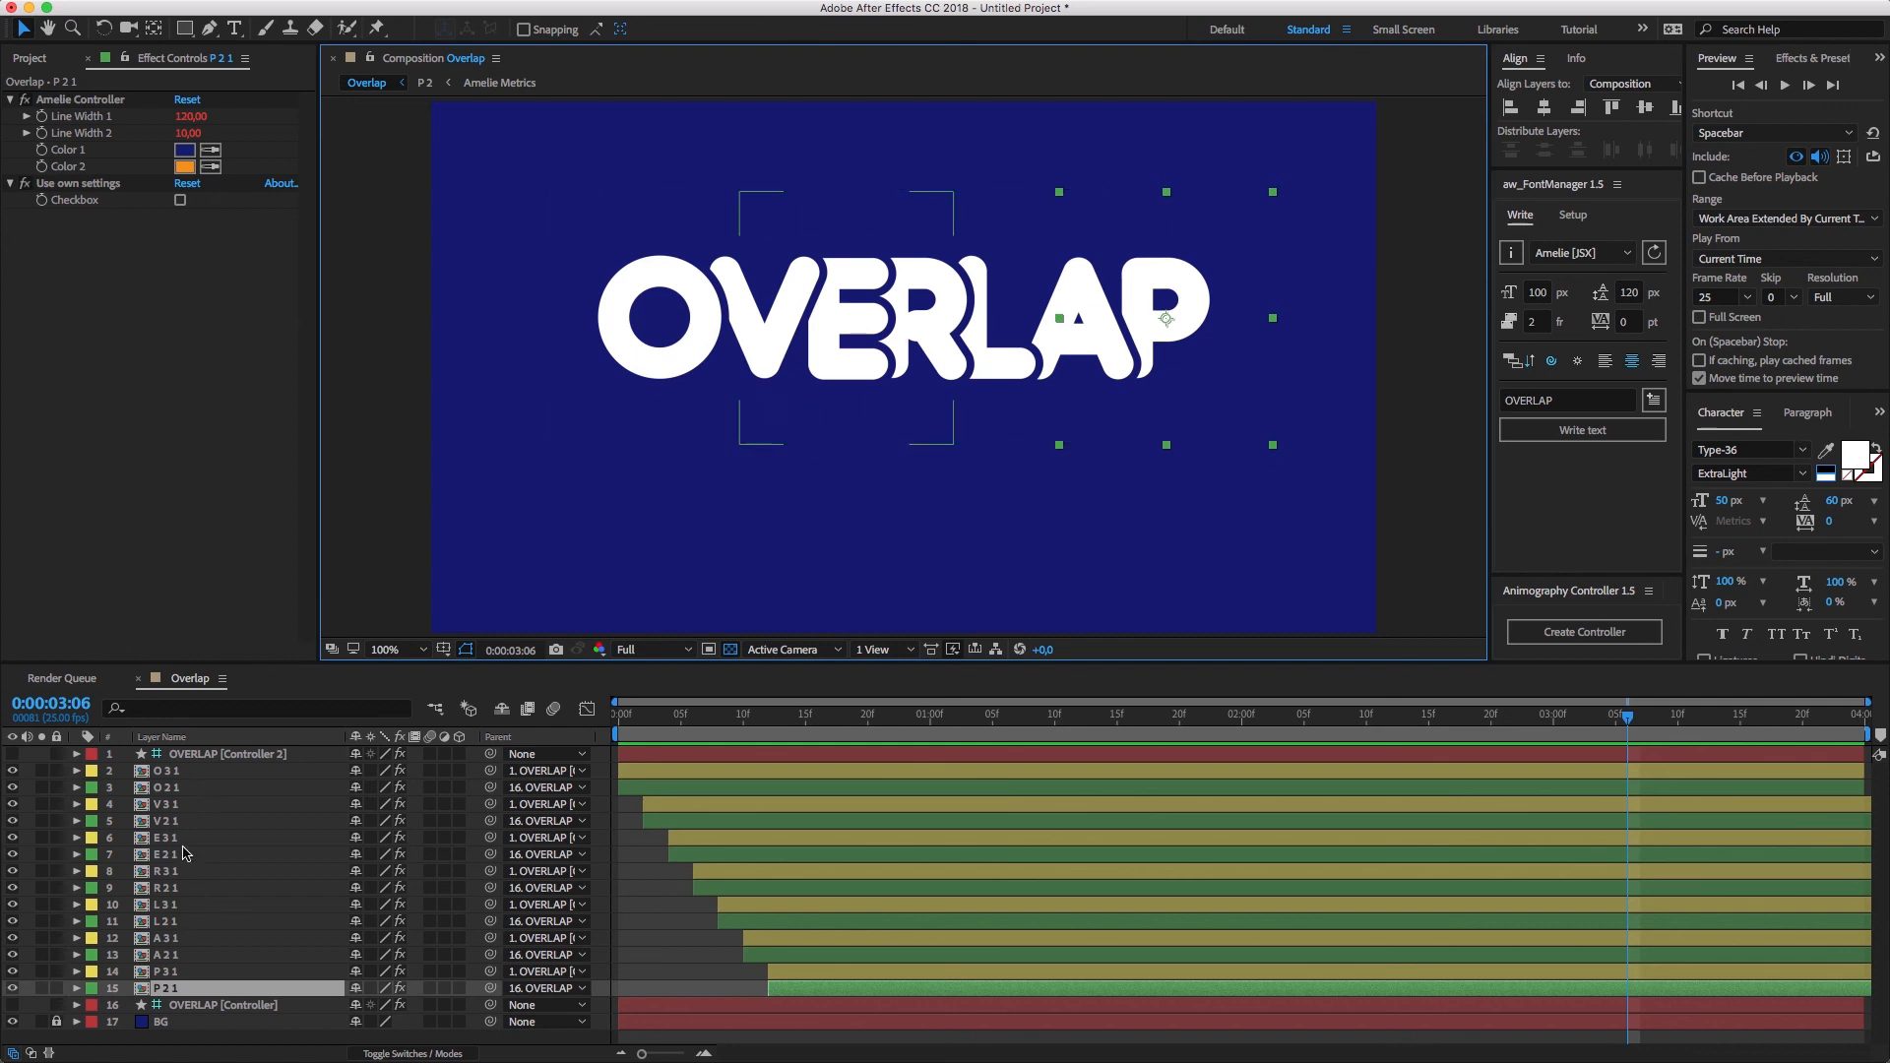
click(228, 755)
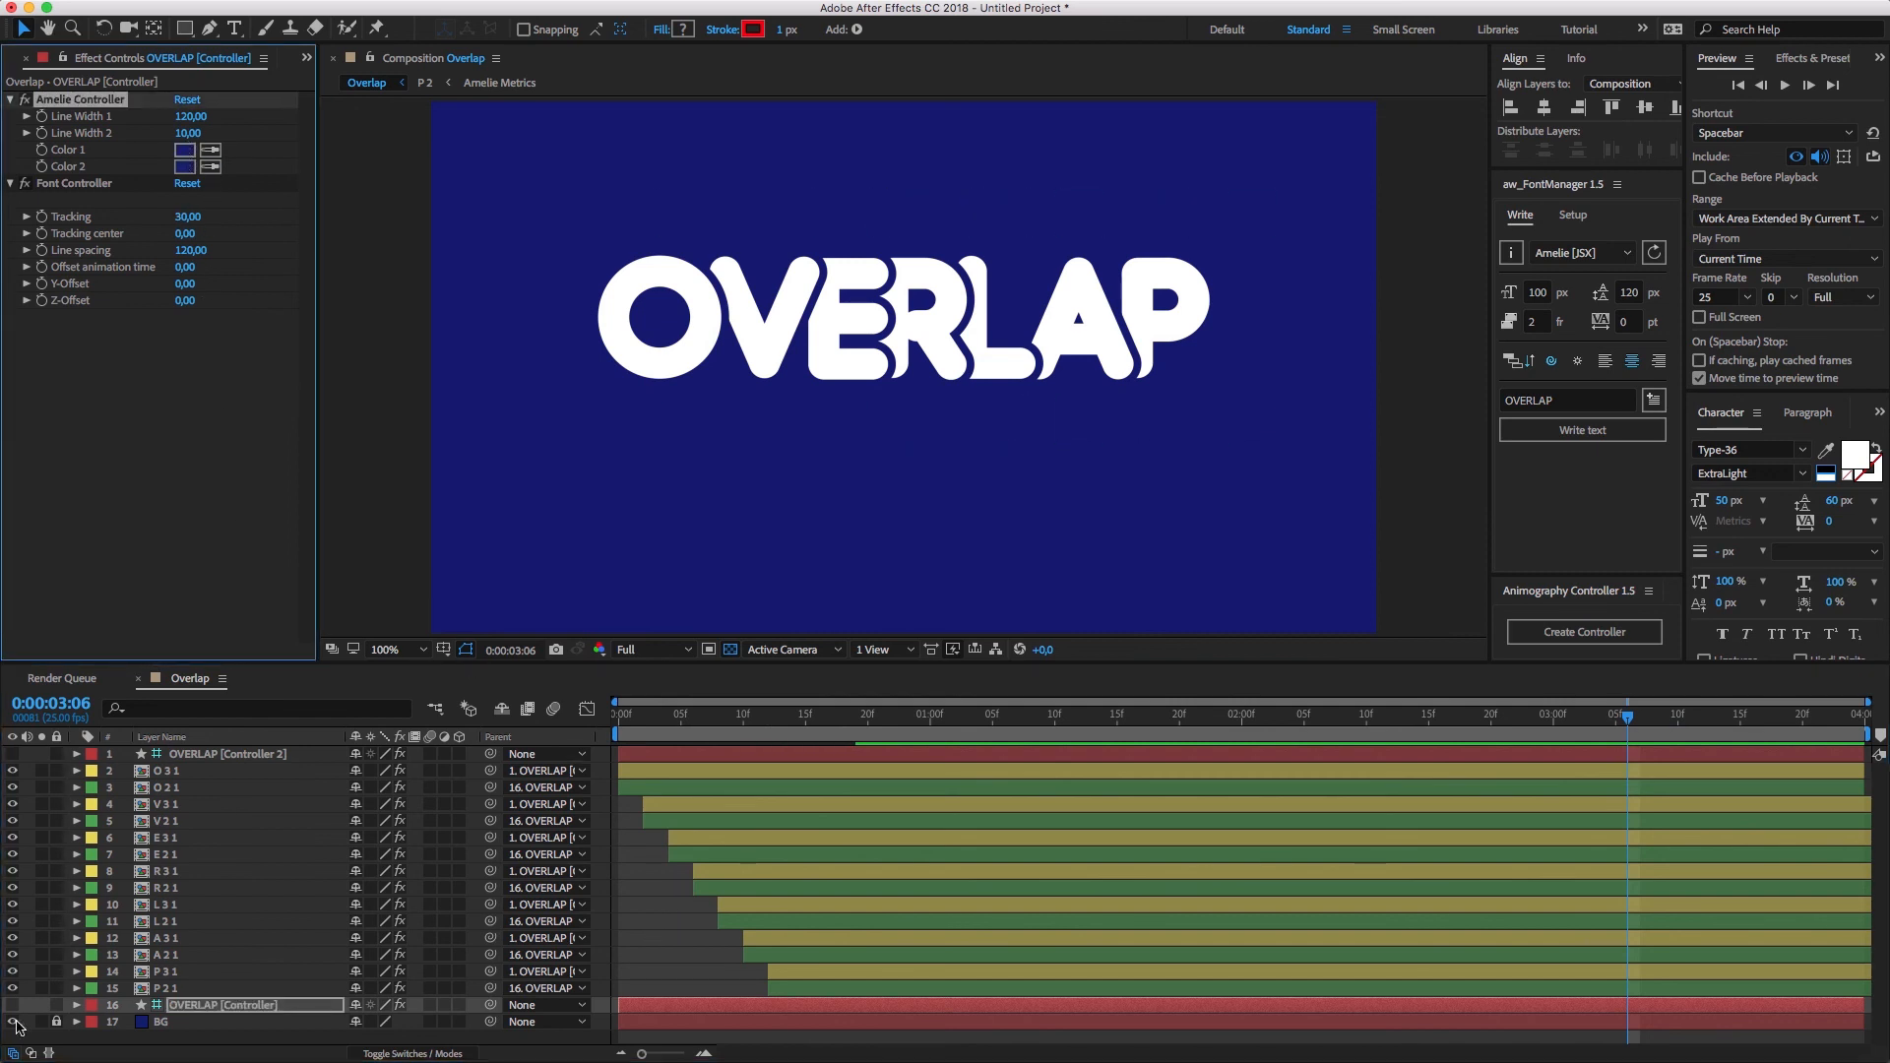
Step: Select the yellow-labelled letters as mattes, lower the outline line width to 100 and preview
right_click(92, 804)
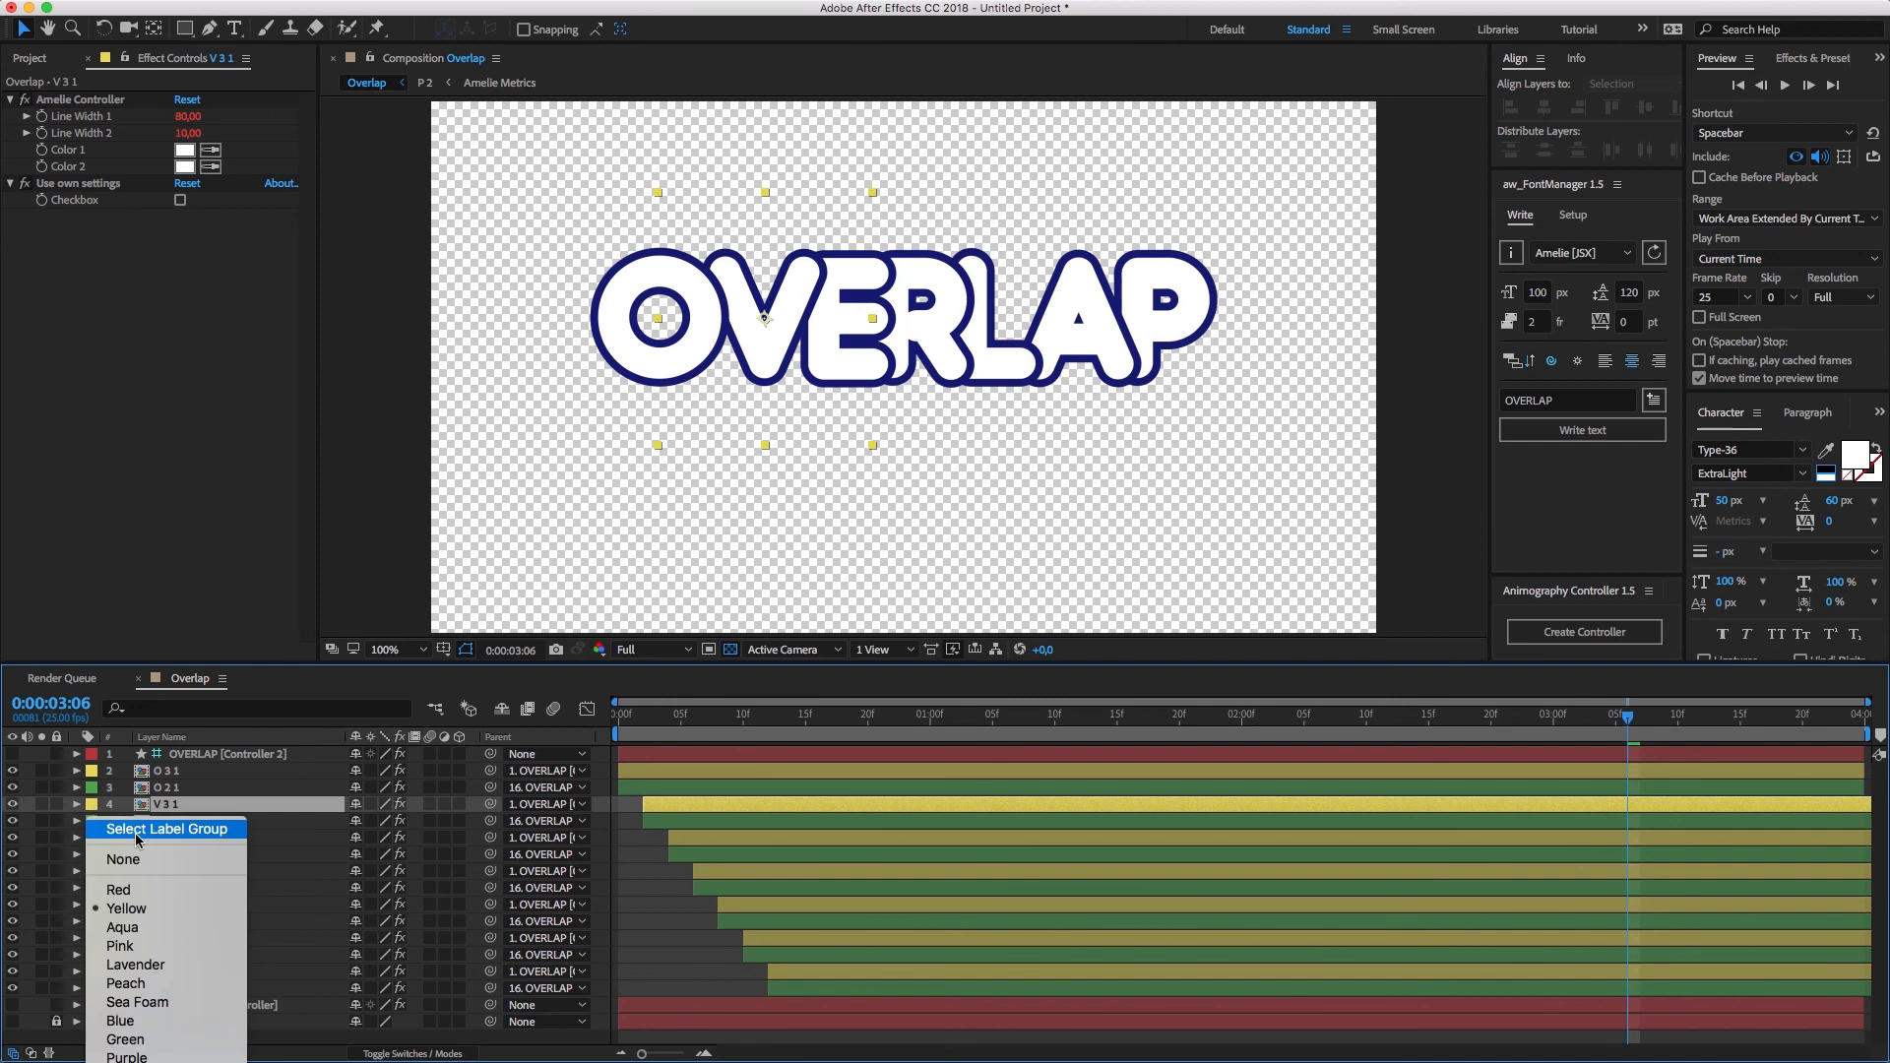
click(168, 829)
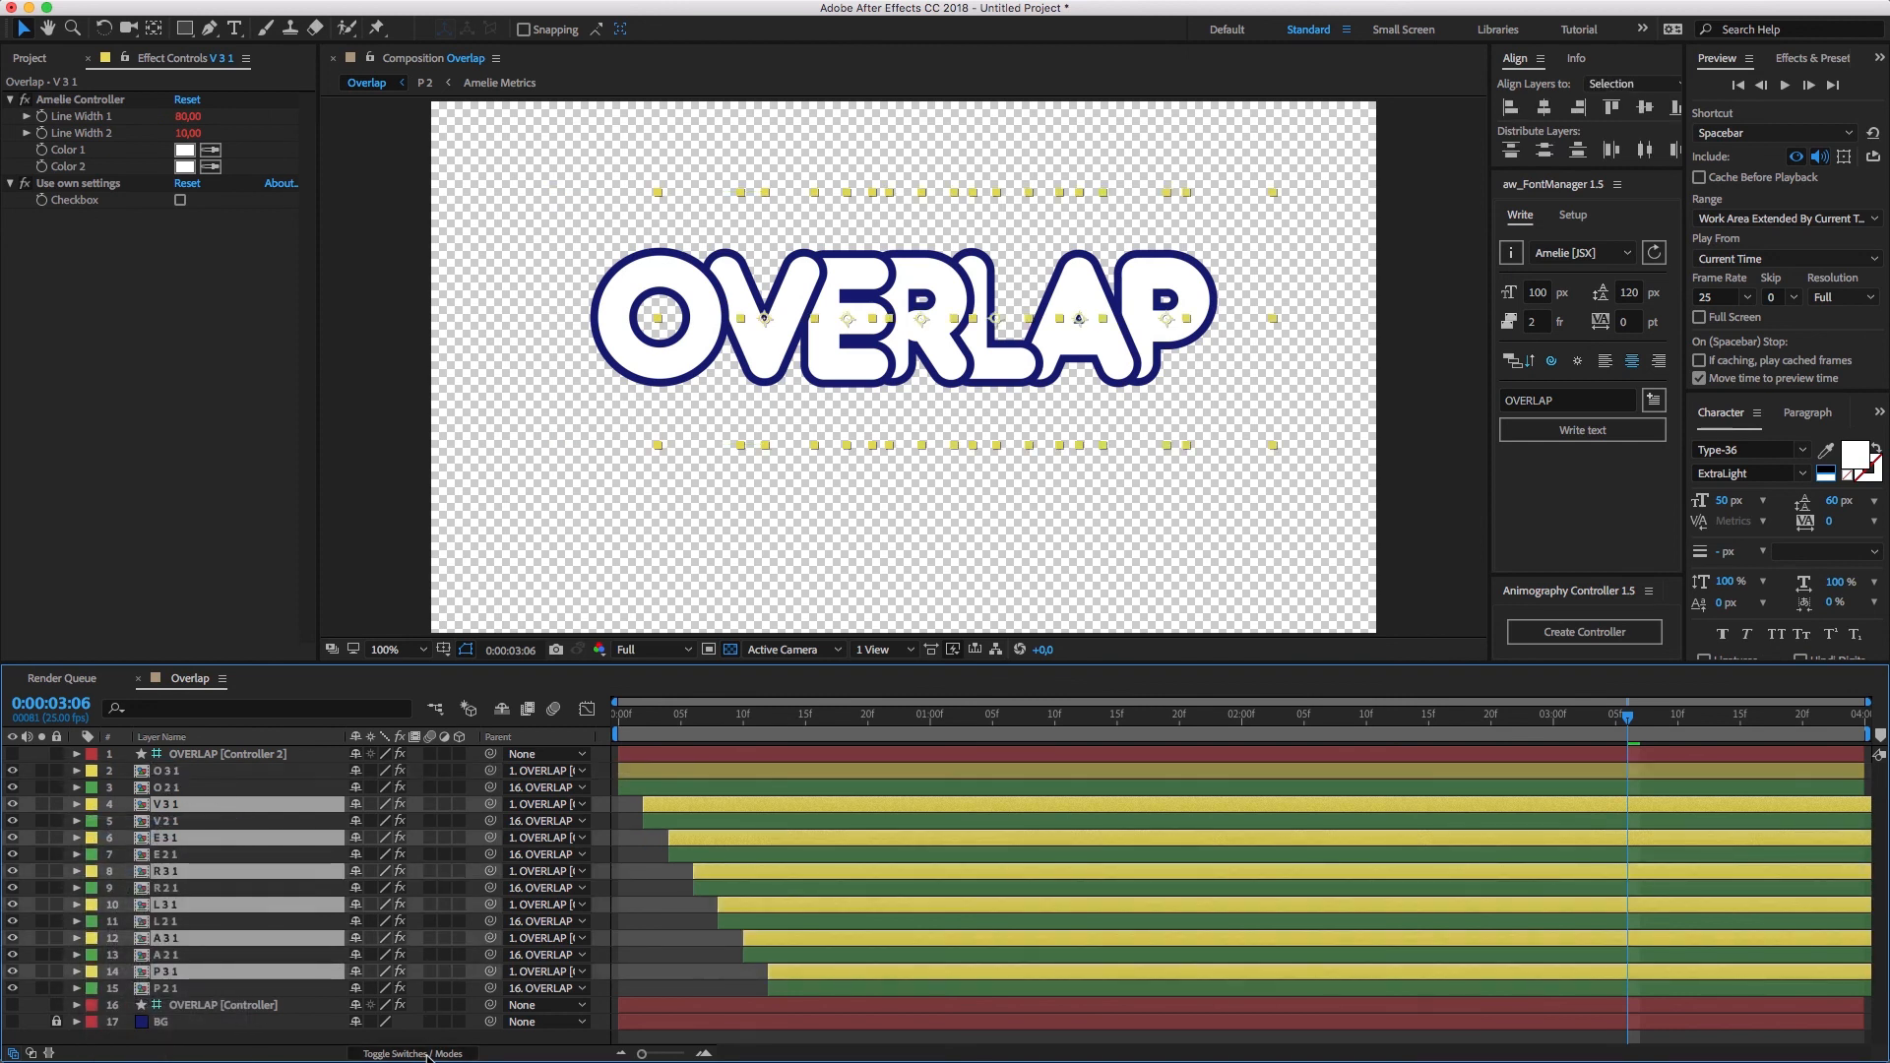
click(412, 1052)
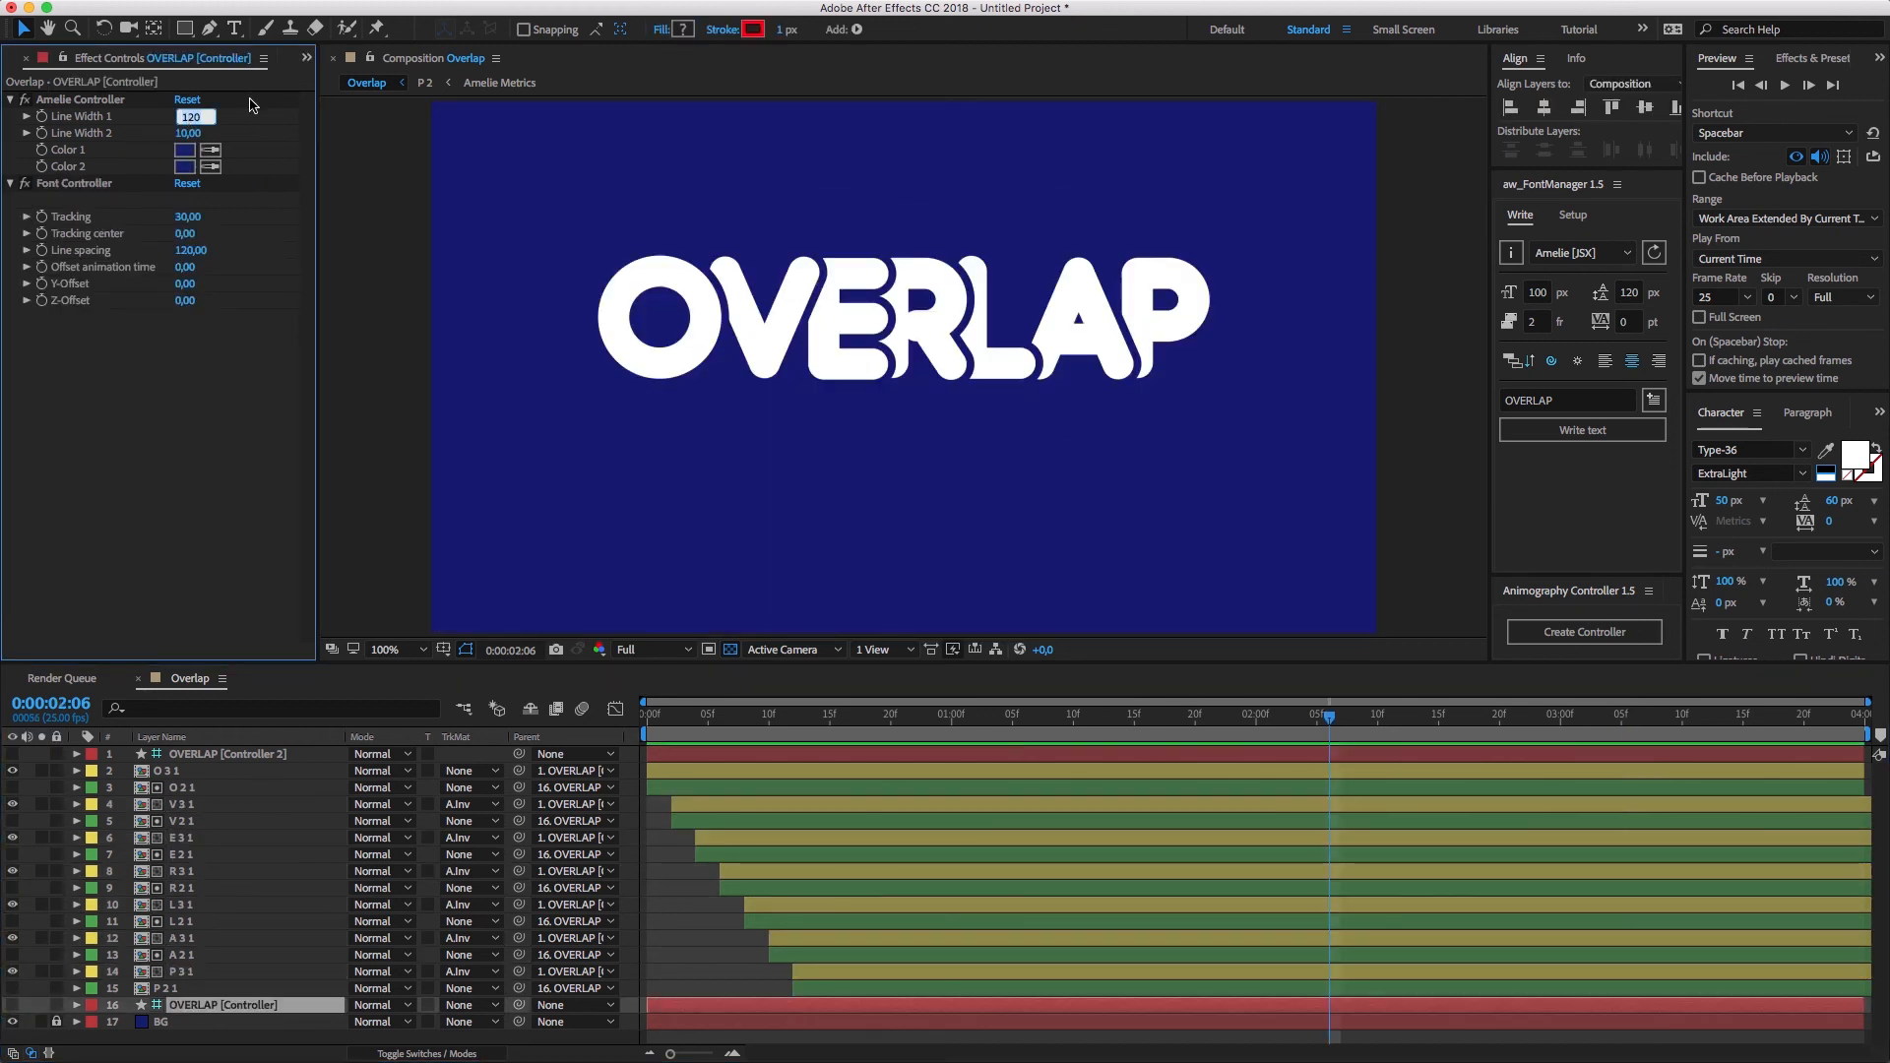
text(100,00)
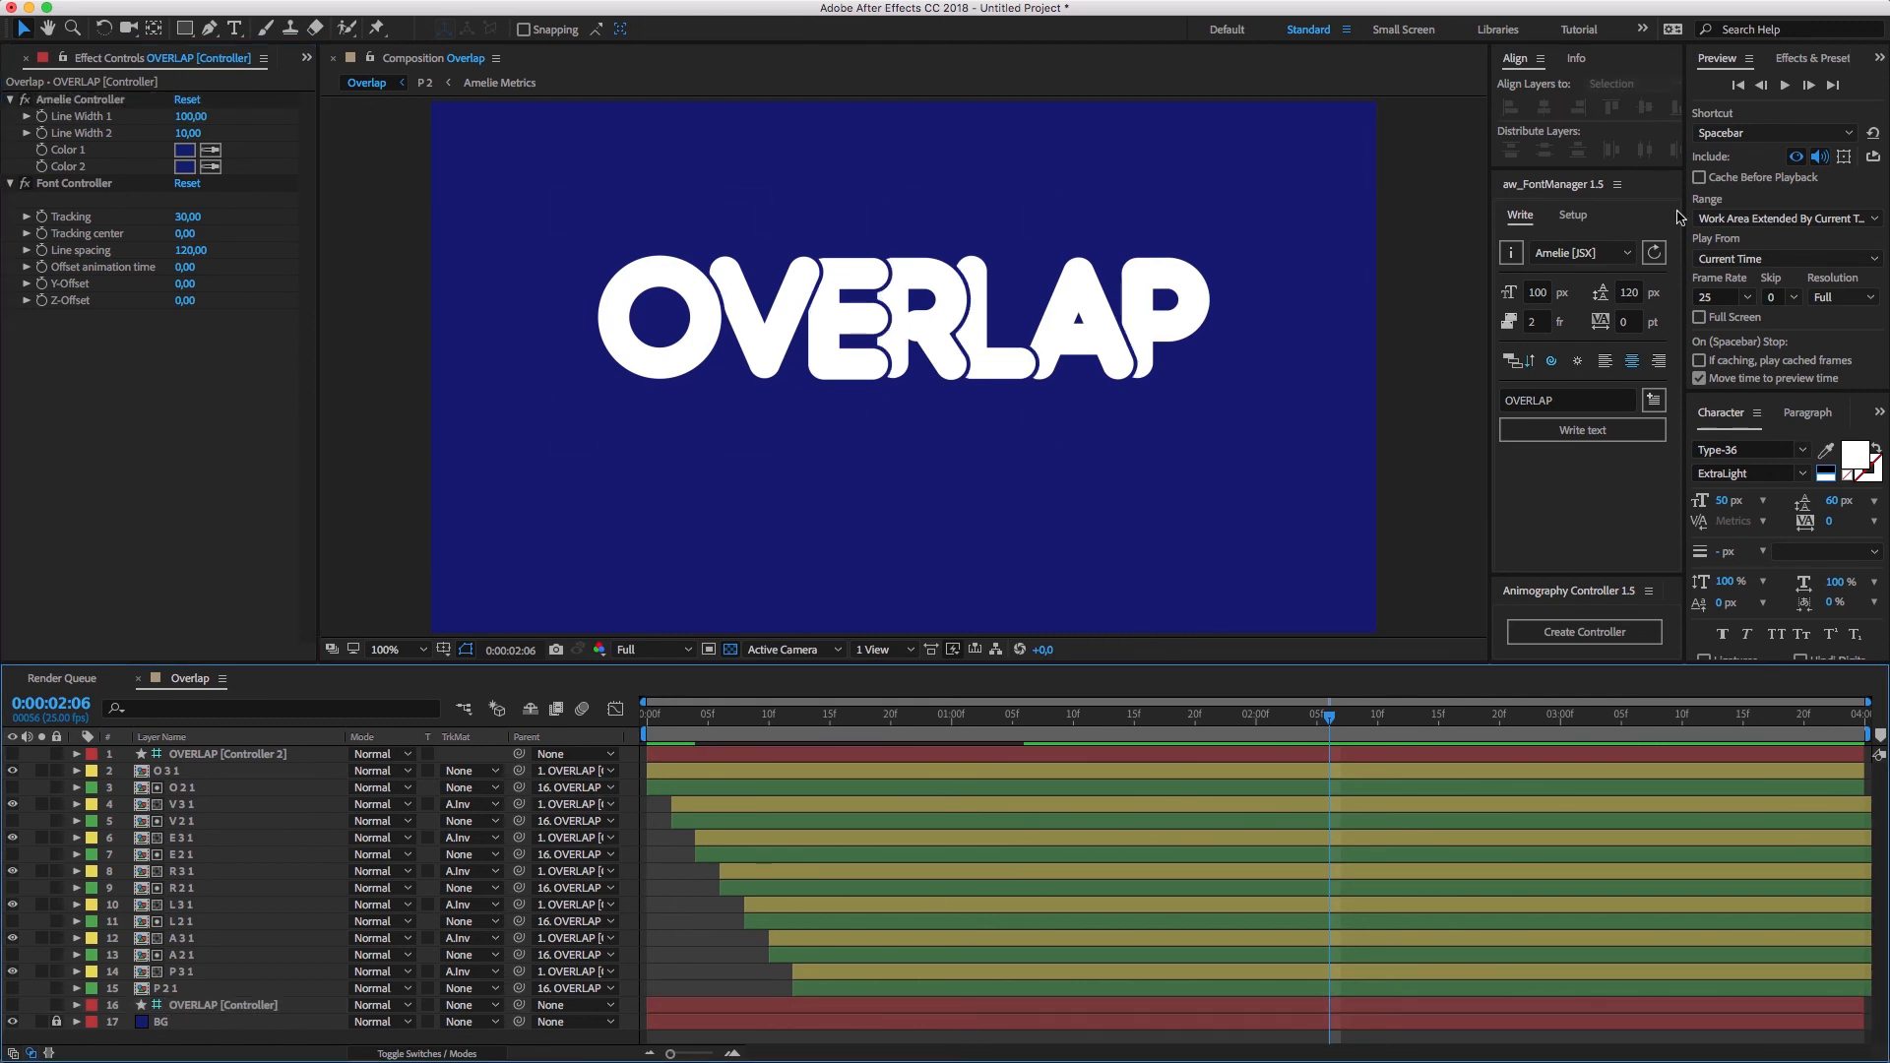
click(1737, 84)
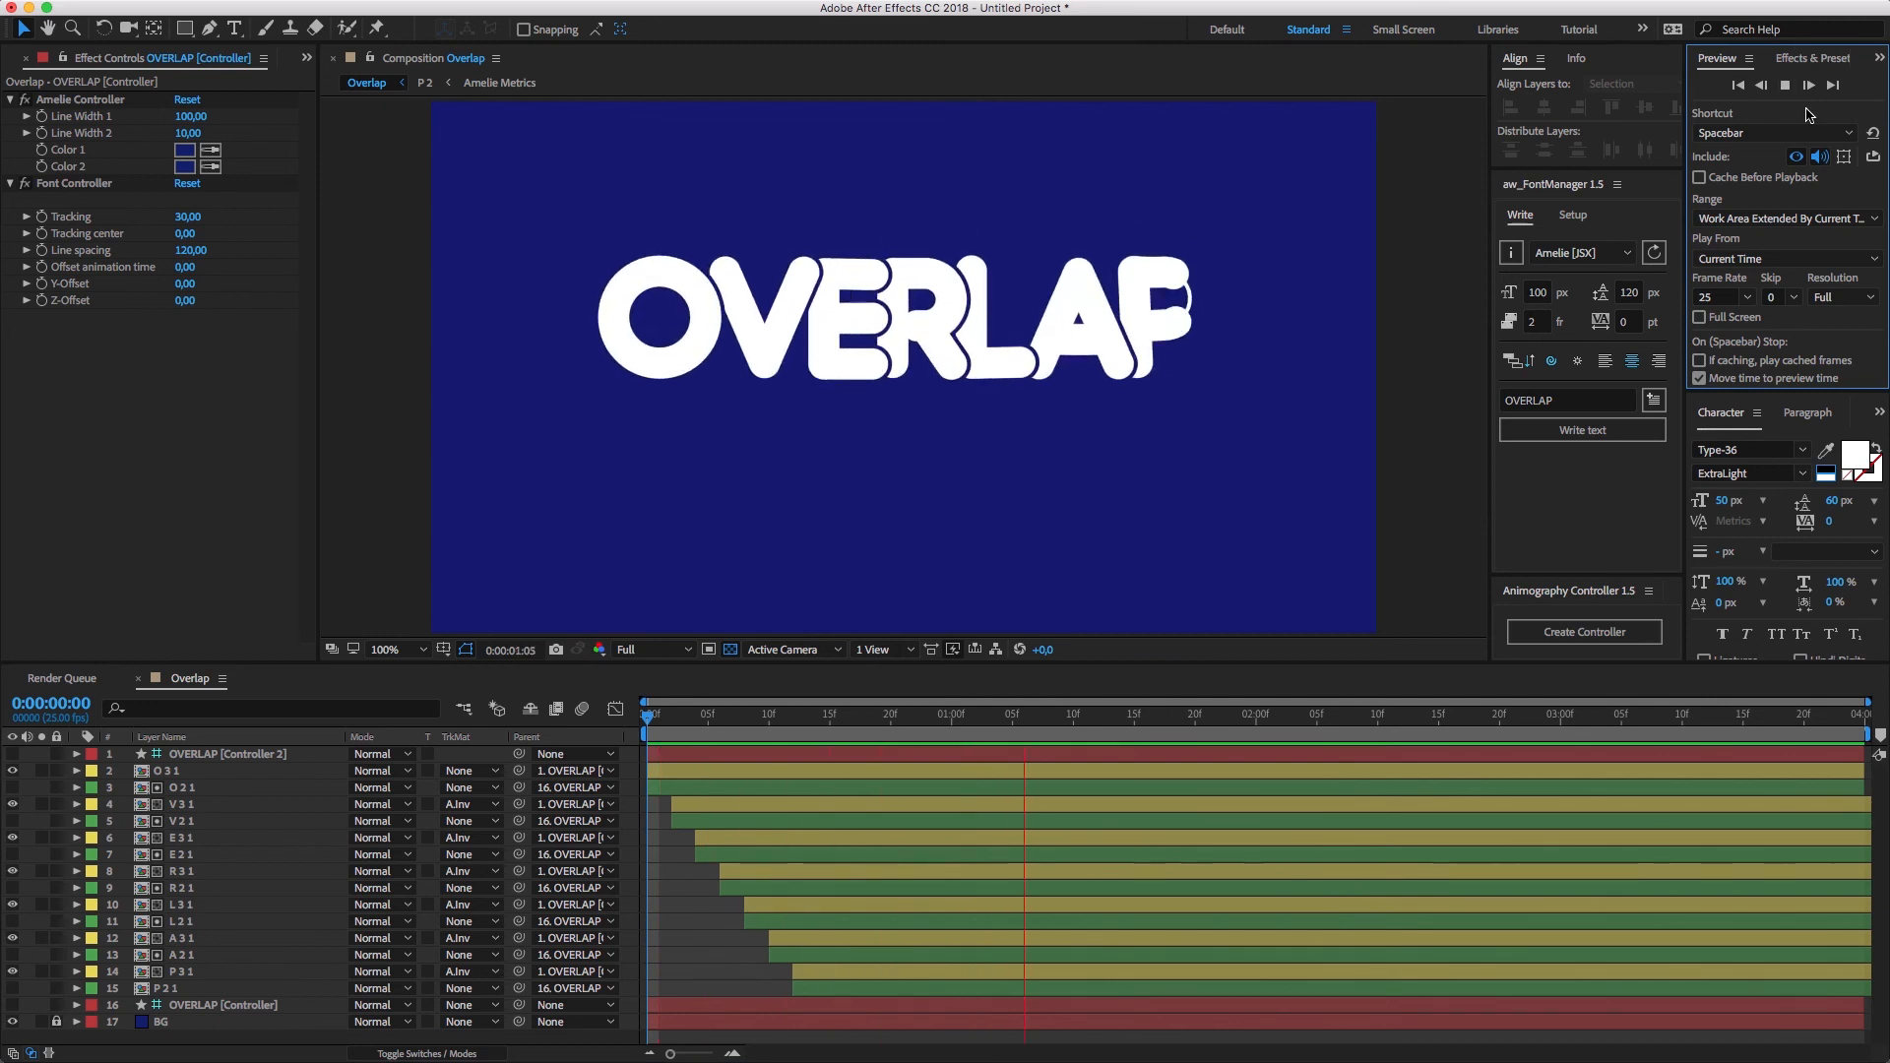